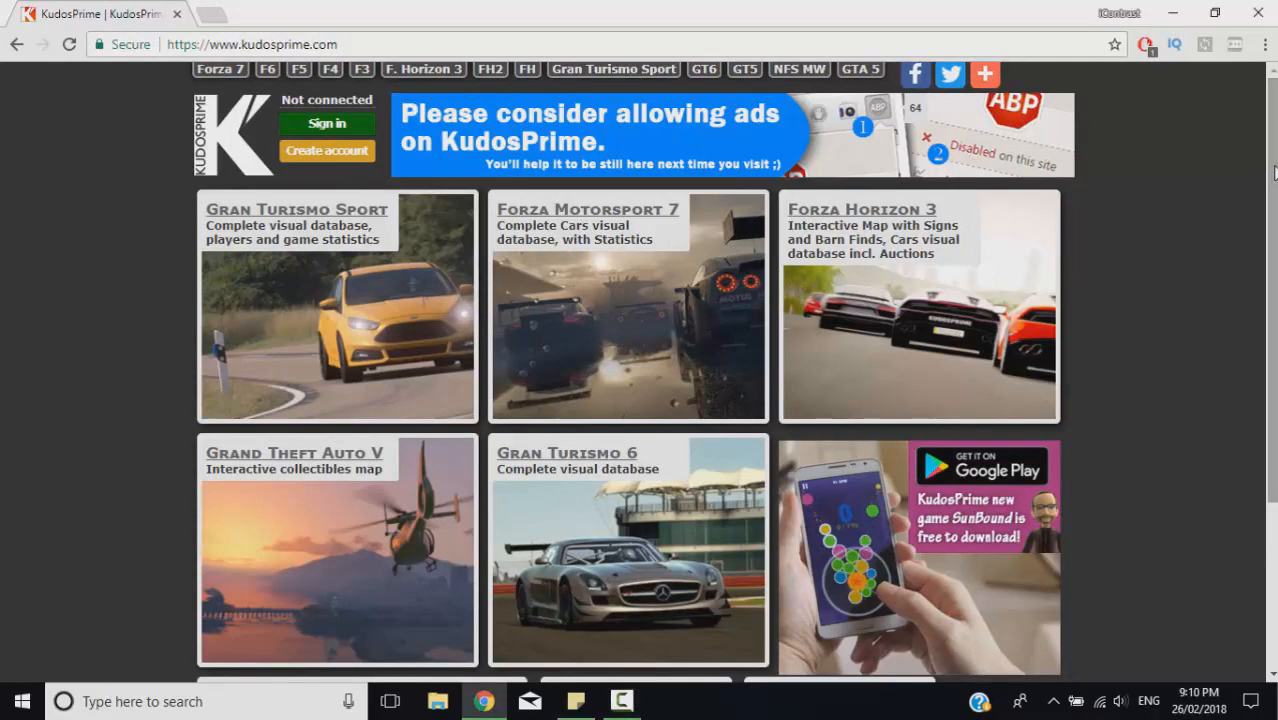
# Step: Scroll through the Gran Turismo Sport car list of 193 models and its filter options
pyautogui.scroll(-3)
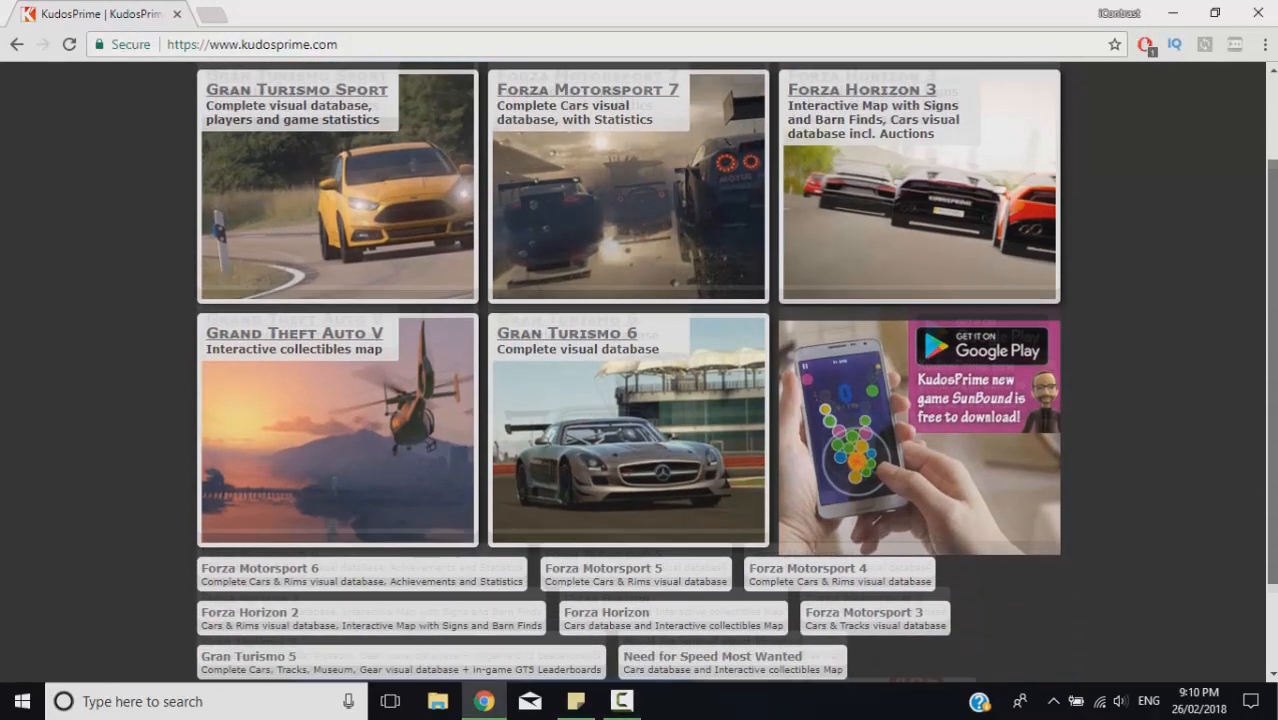
pyautogui.scroll(3)
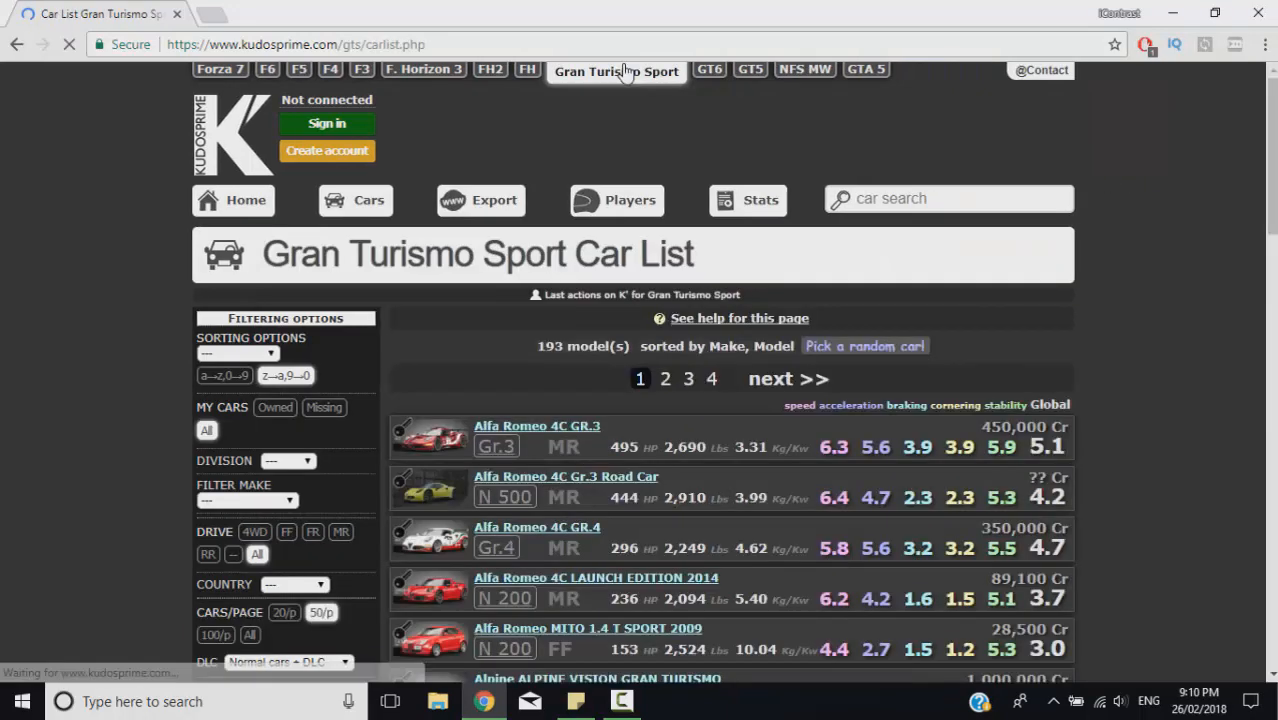
pyautogui.scroll(-3)
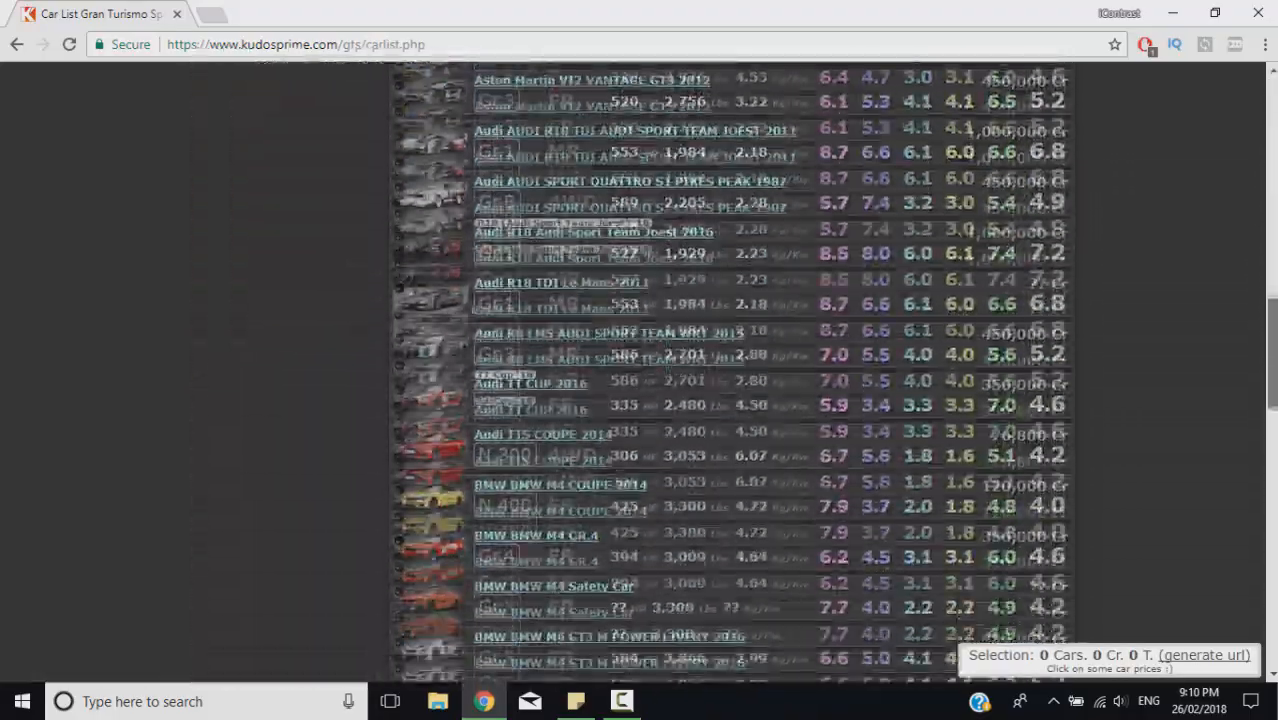
pyautogui.scroll(3)
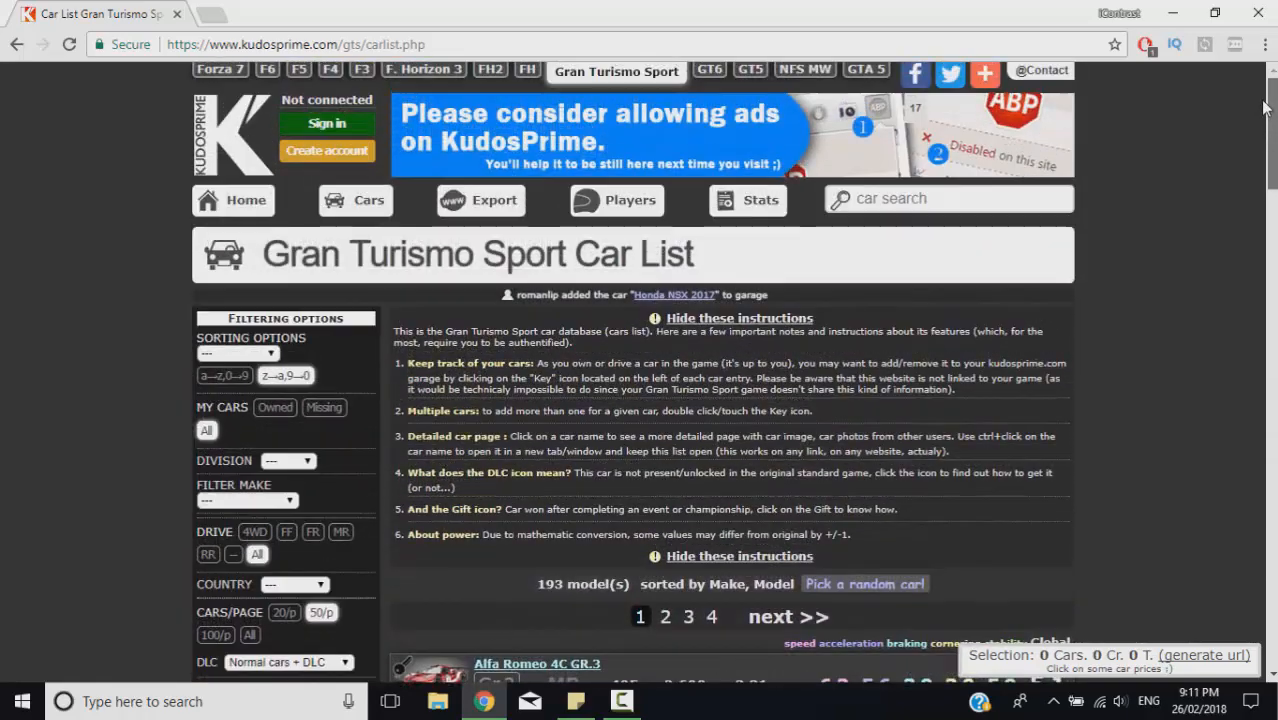
pyautogui.moveTo(178, 362)
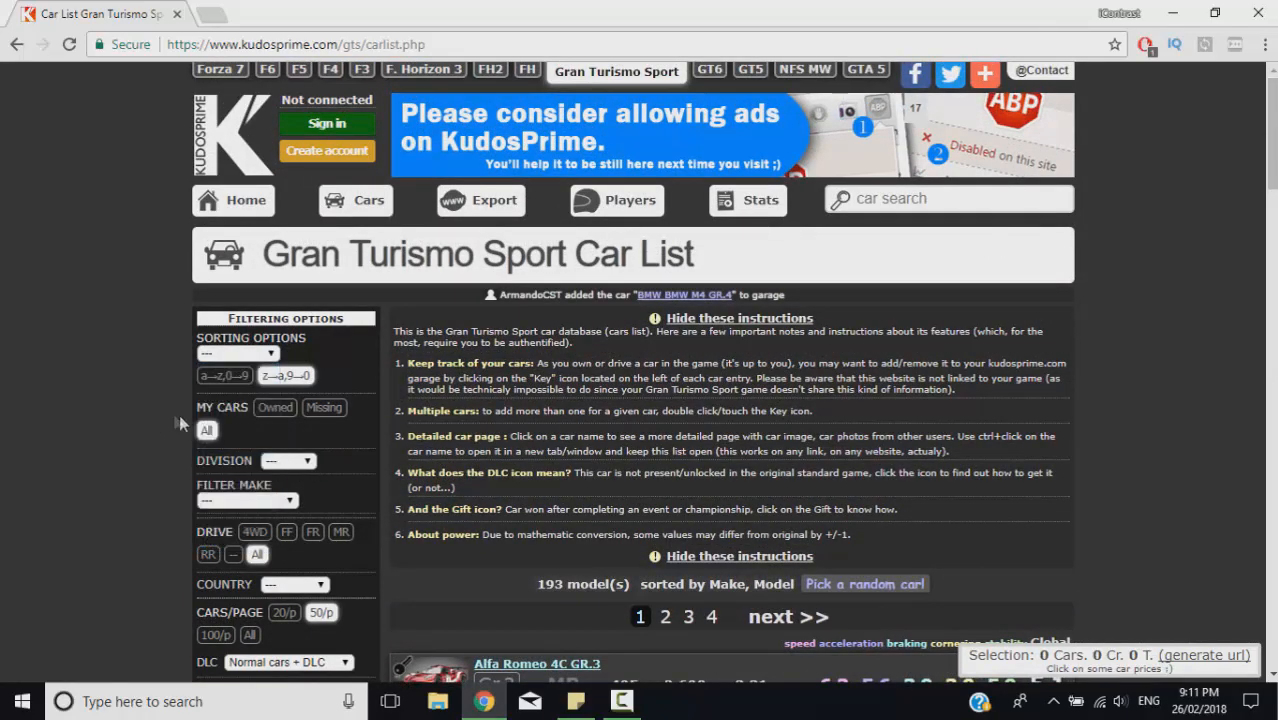
pyautogui.moveTo(268, 582)
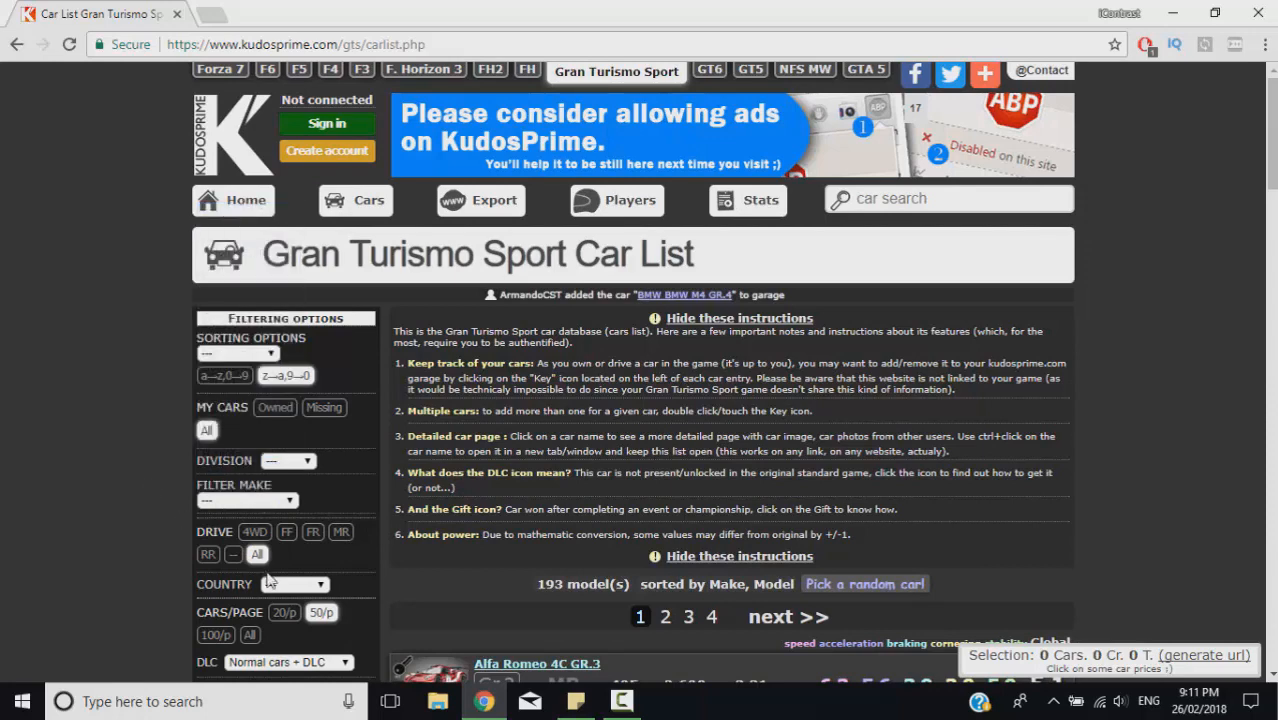
pyautogui.scroll(-3)
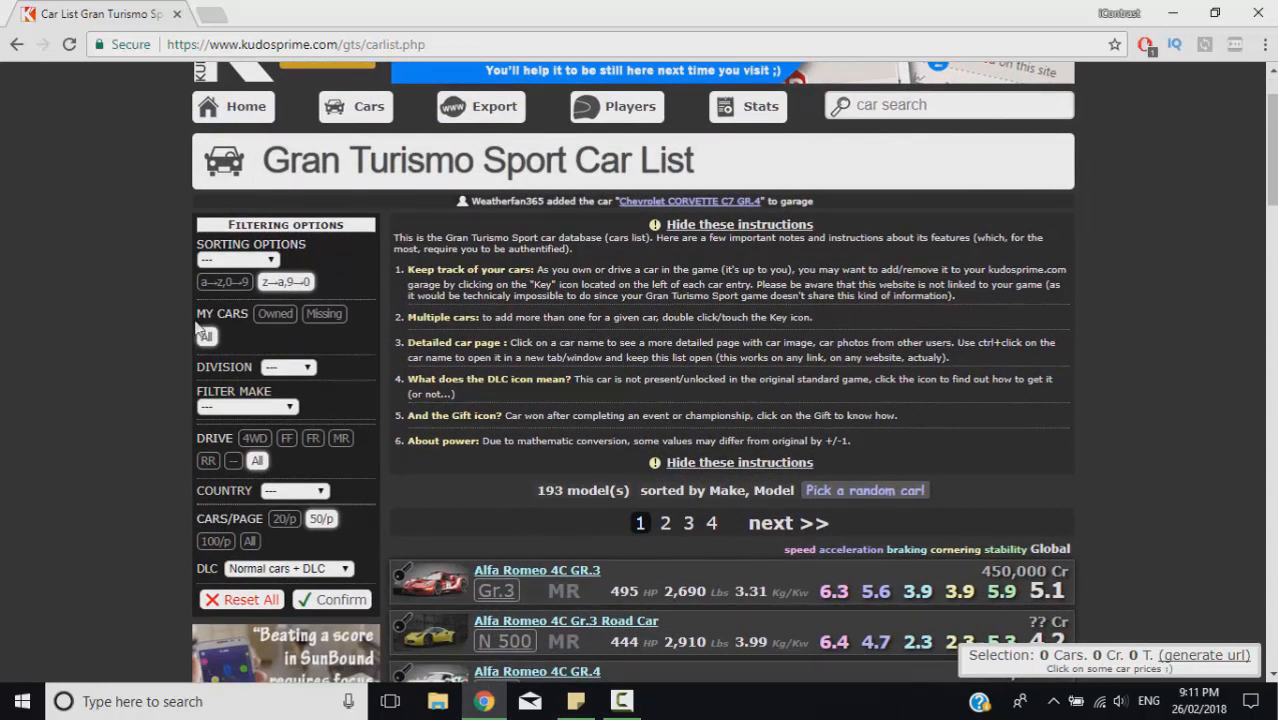
pyautogui.moveTo(170, 396)
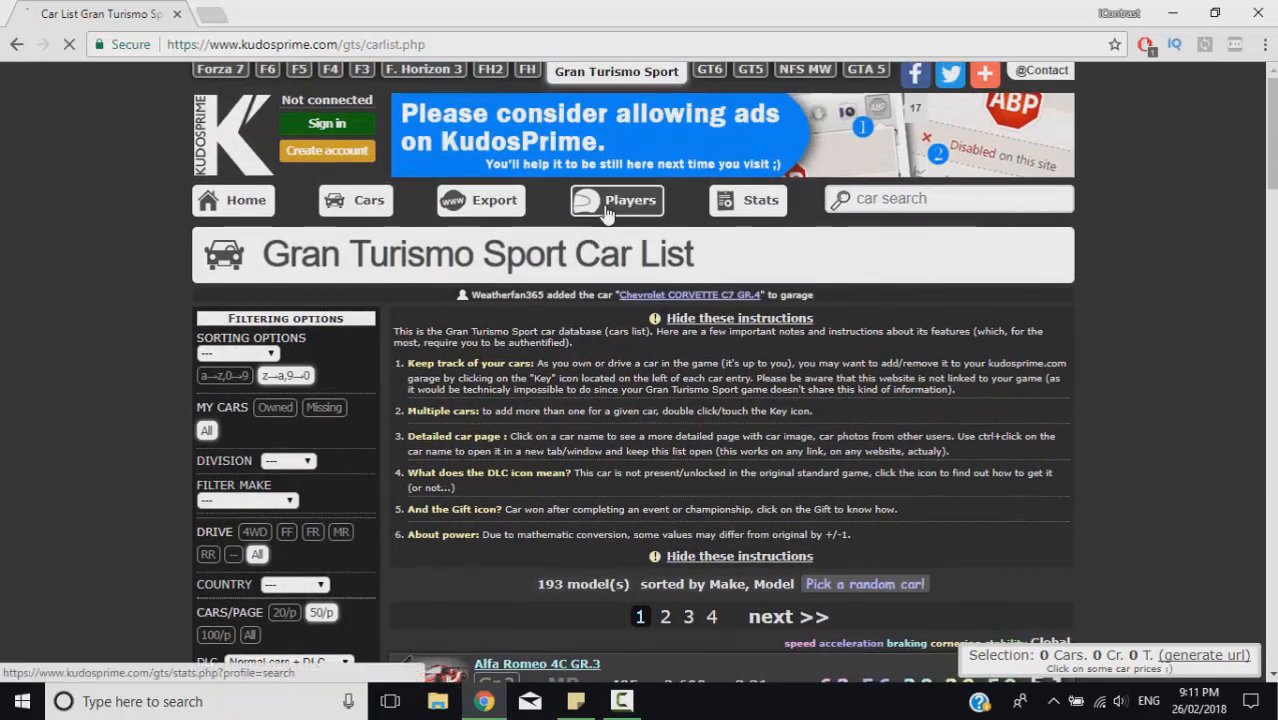
pyautogui.click(616, 200)
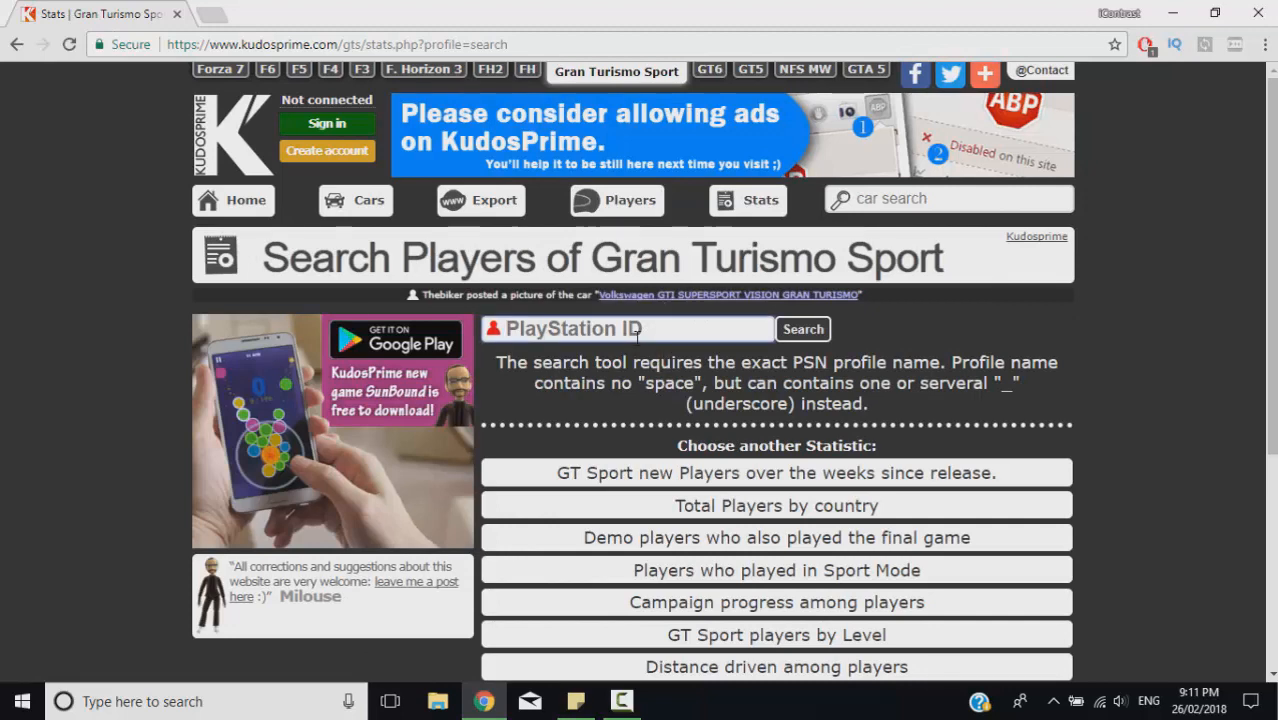
pyautogui.write('pureicont')
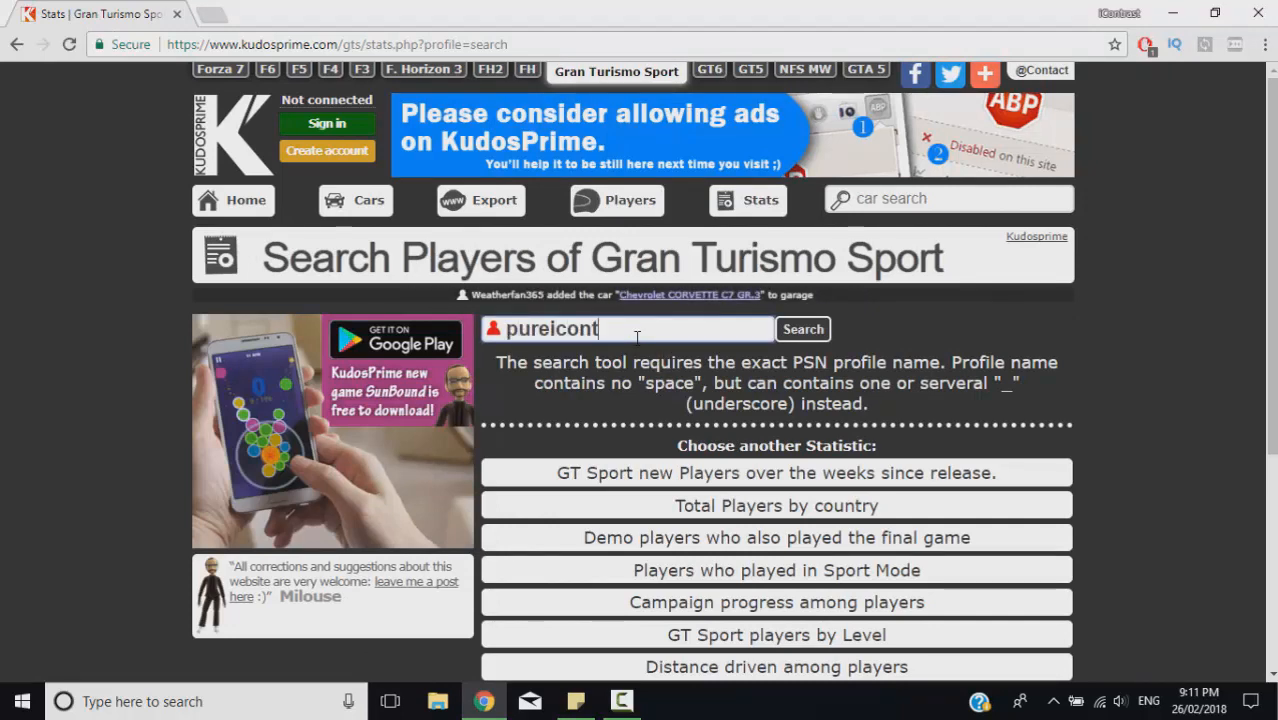
pyautogui.click(804, 328)
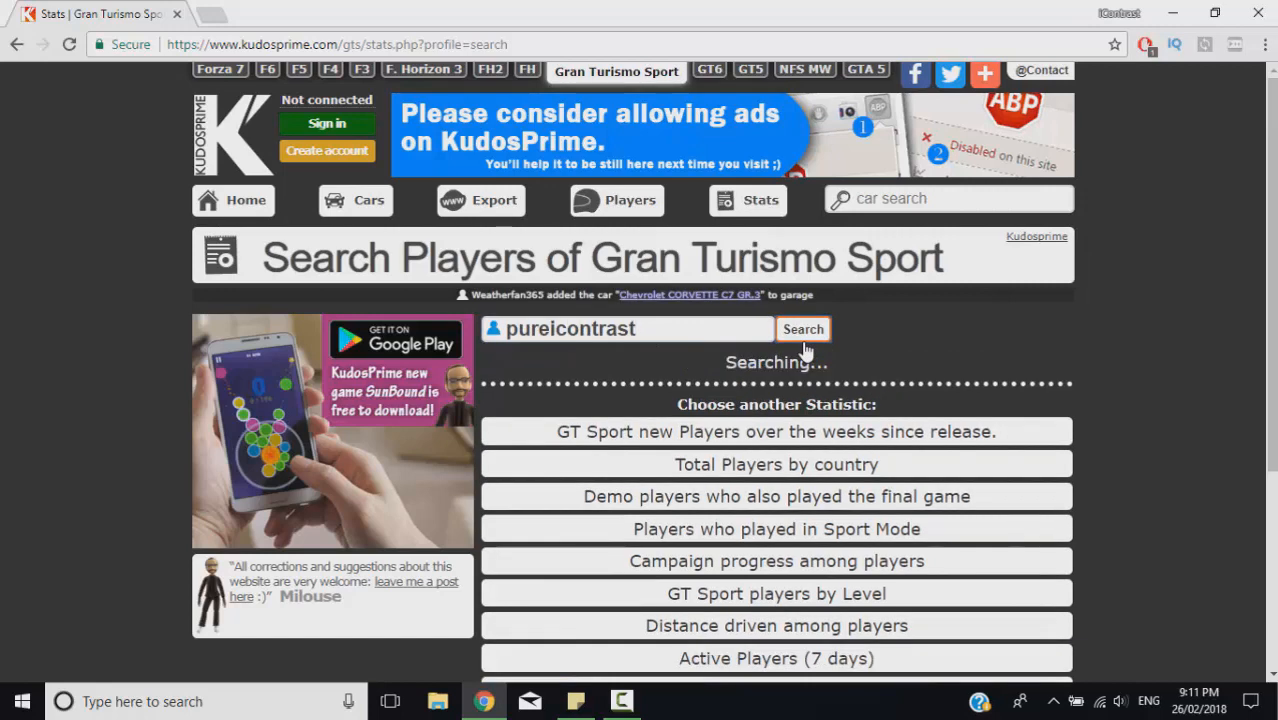
pyautogui.click(804, 328)
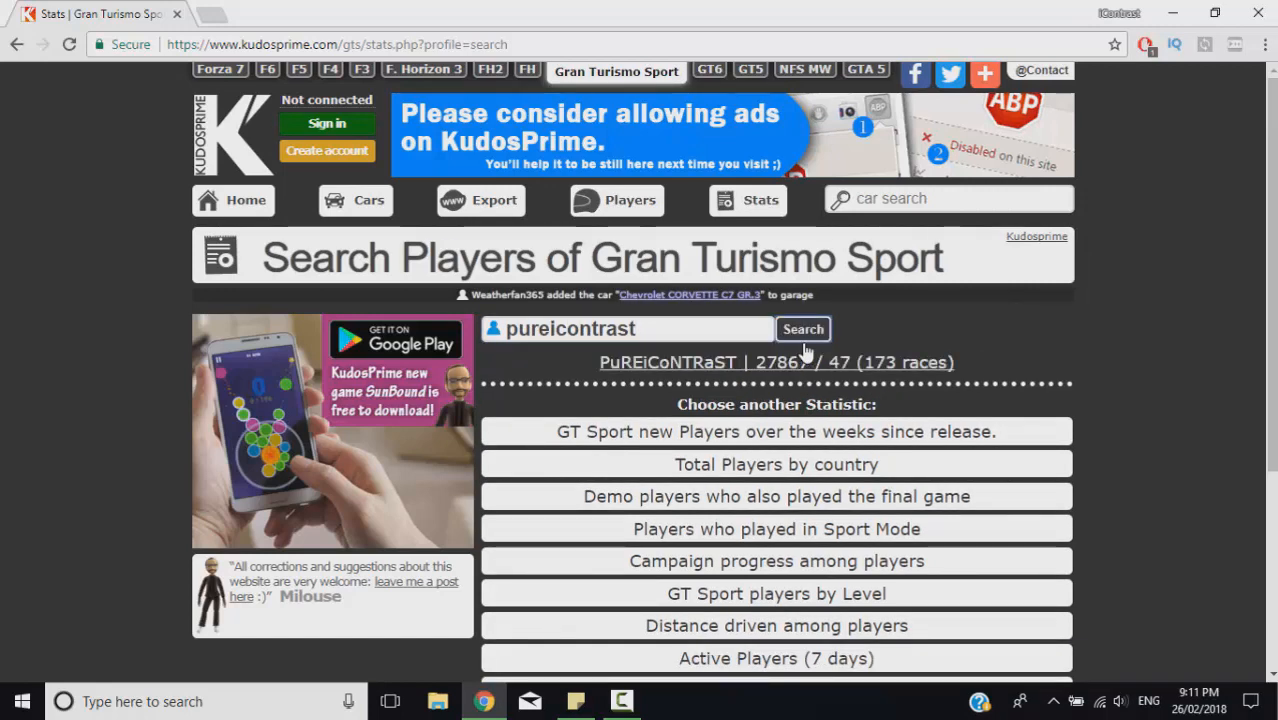
pyautogui.click(804, 328)
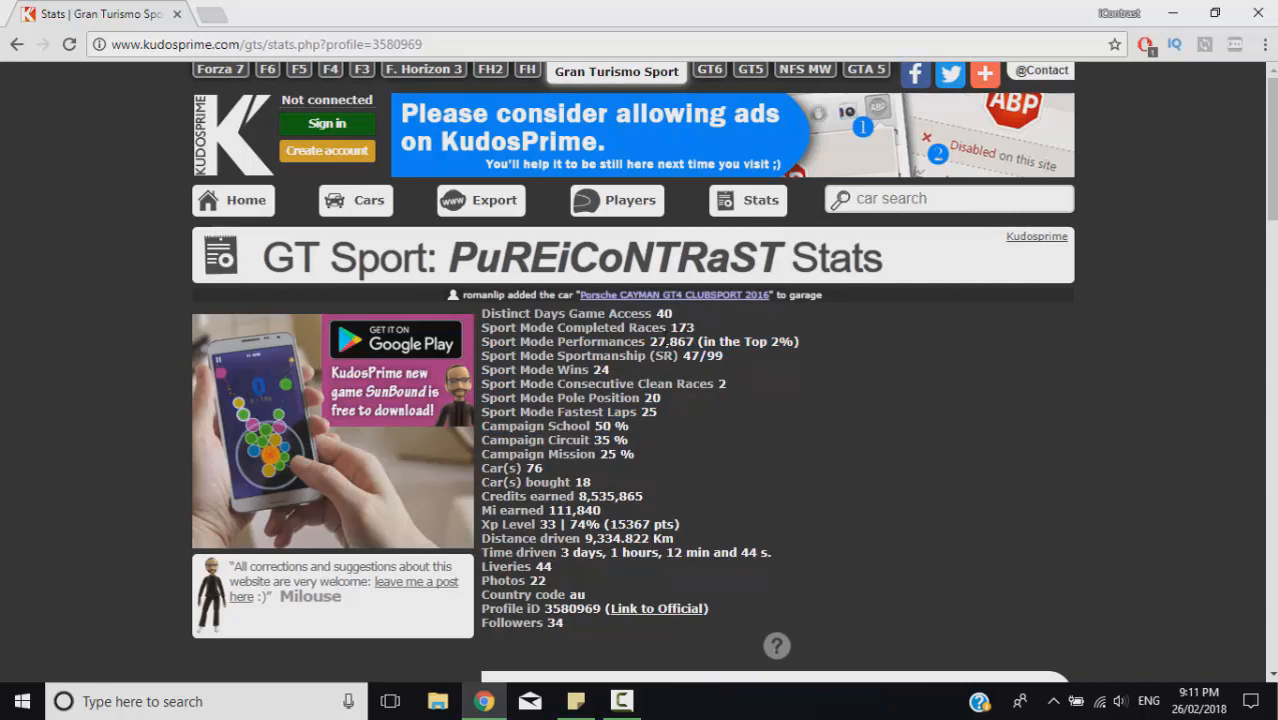
pyautogui.moveTo(784, 348)
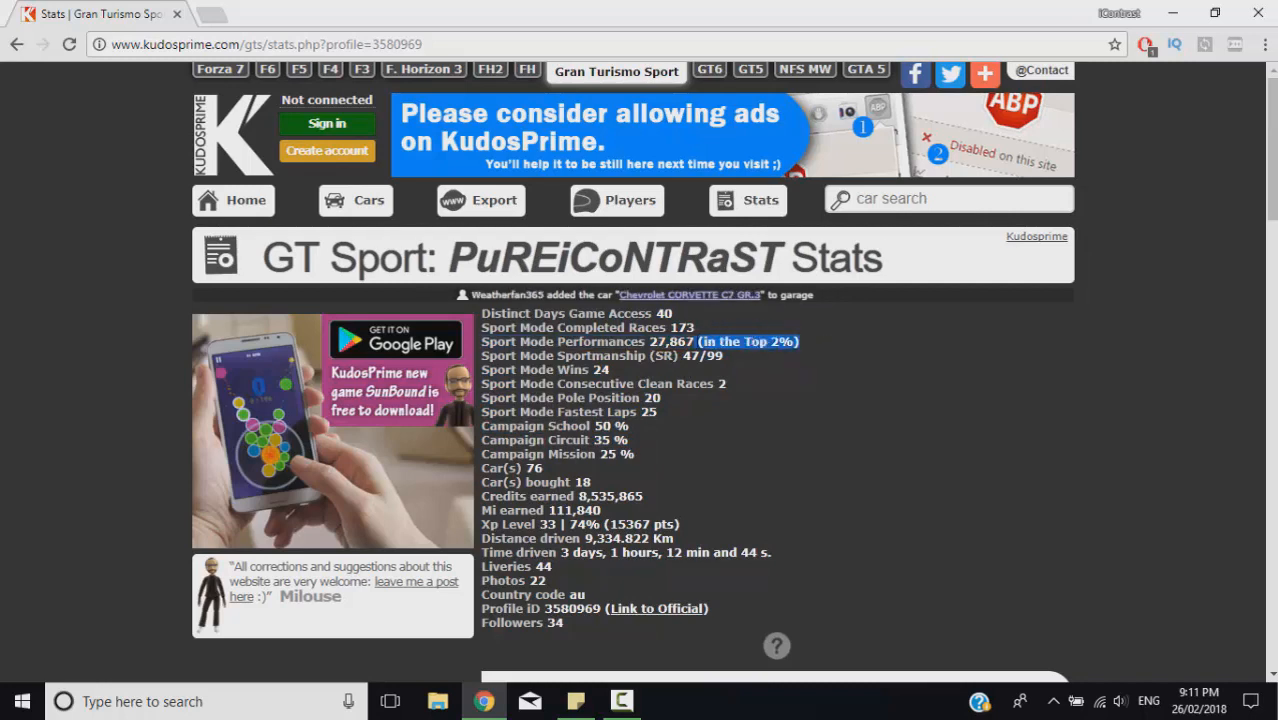
pyautogui.moveTo(744, 362)
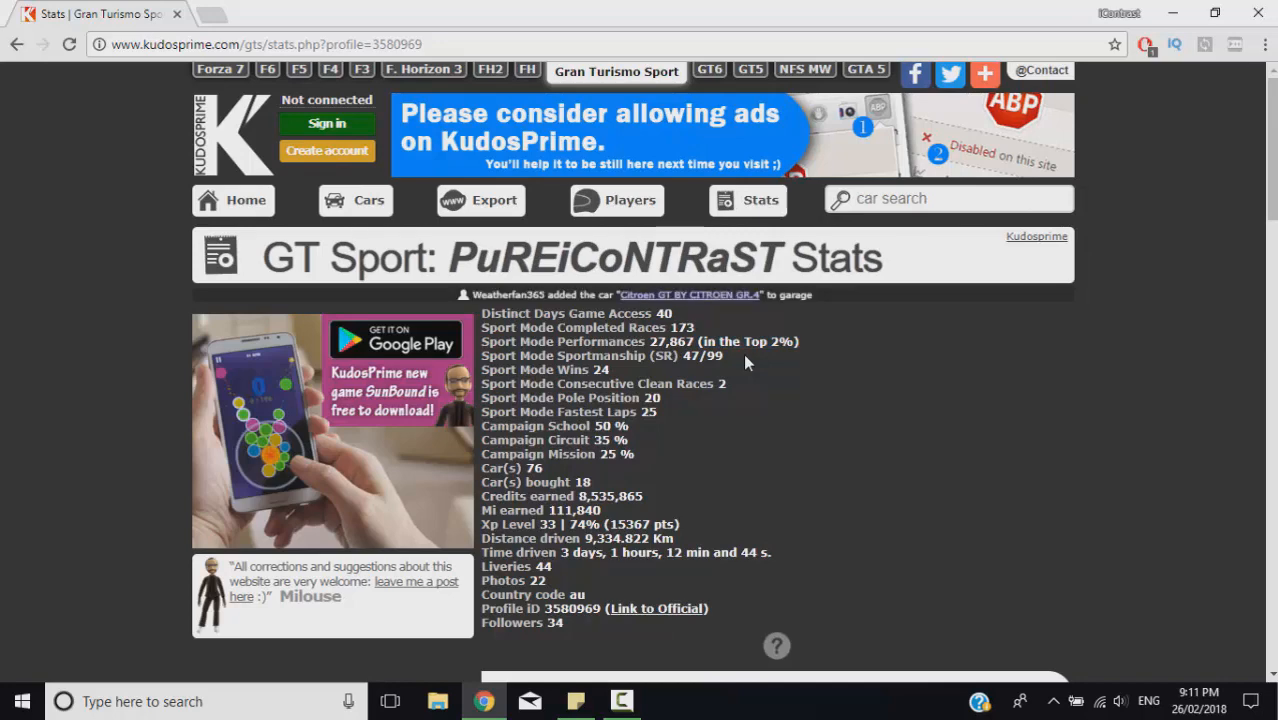
# Step: Scroll down from the statistics list to the DR Profile History chart
pyautogui.scroll(-3)
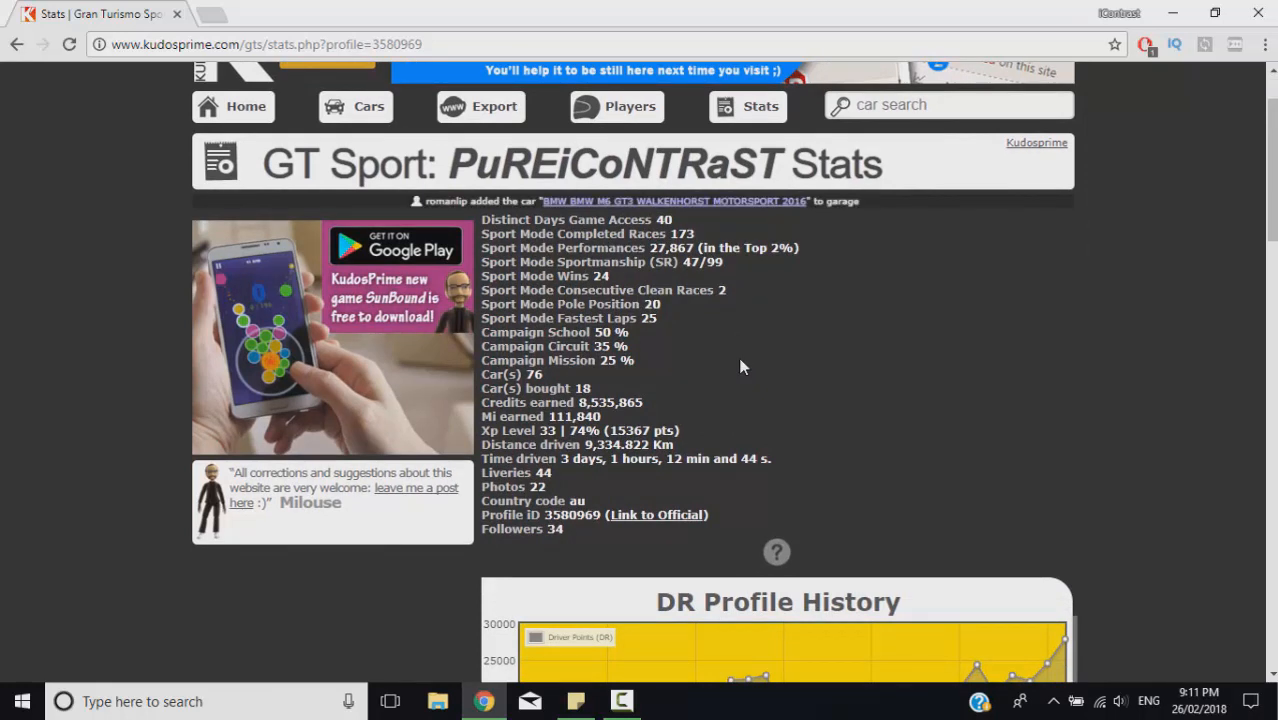
pyautogui.moveTo(676, 358)
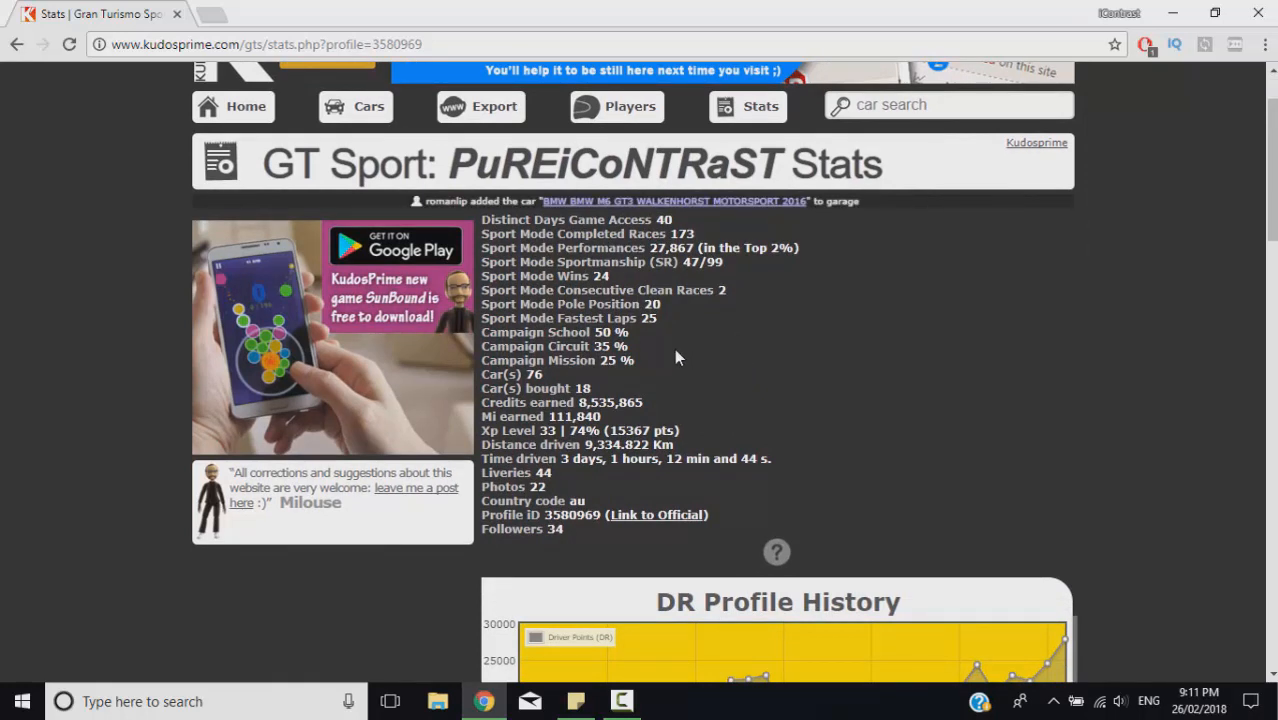
pyautogui.scroll(-3)
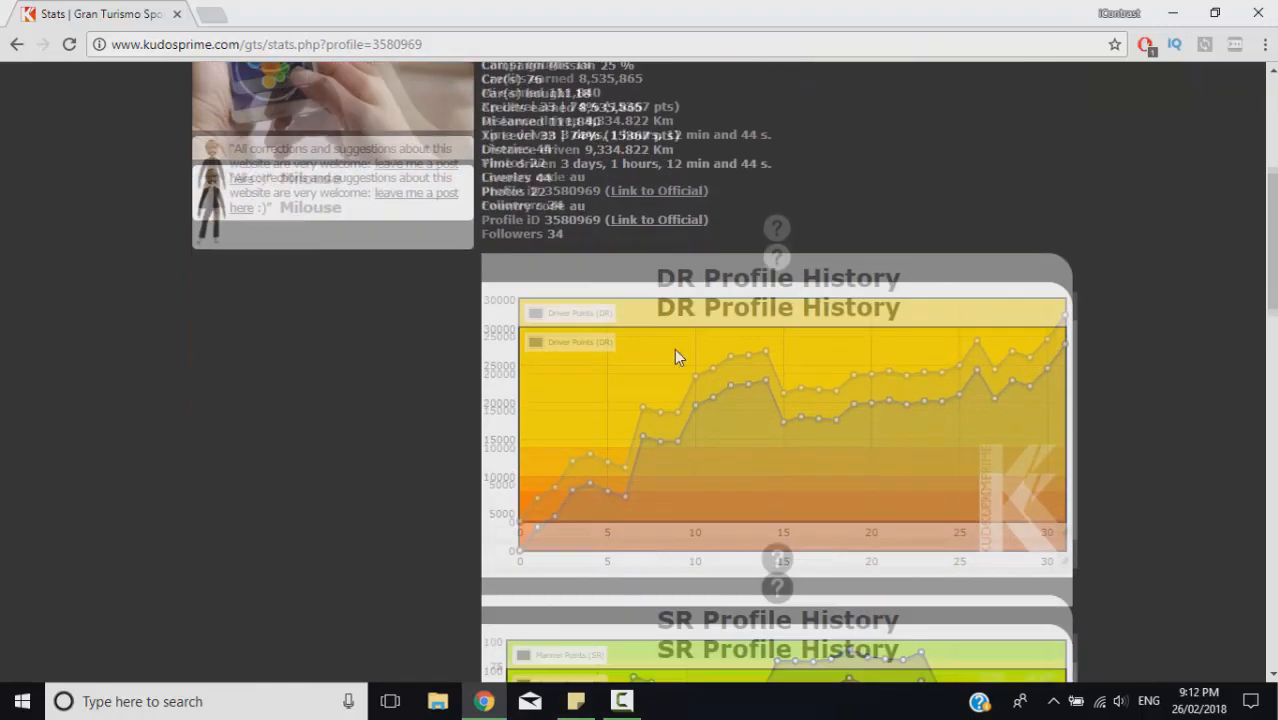
pyautogui.scroll(-3)
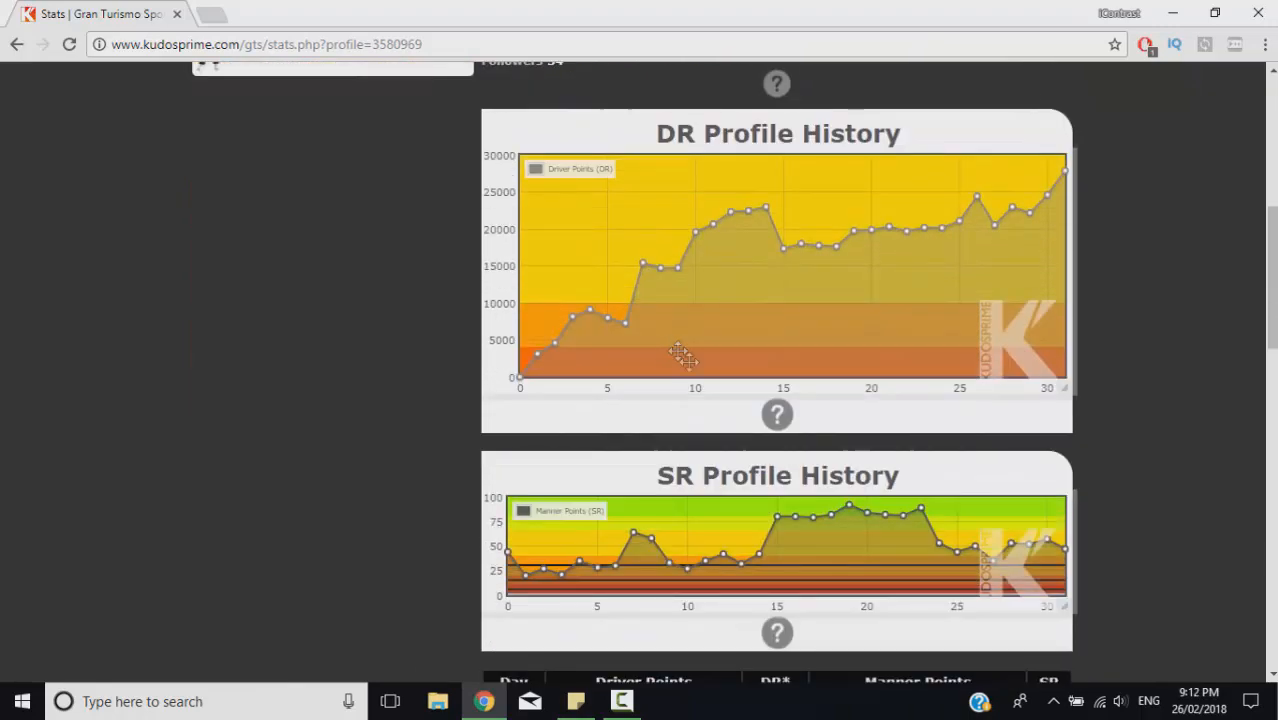
pyautogui.scroll(-3)
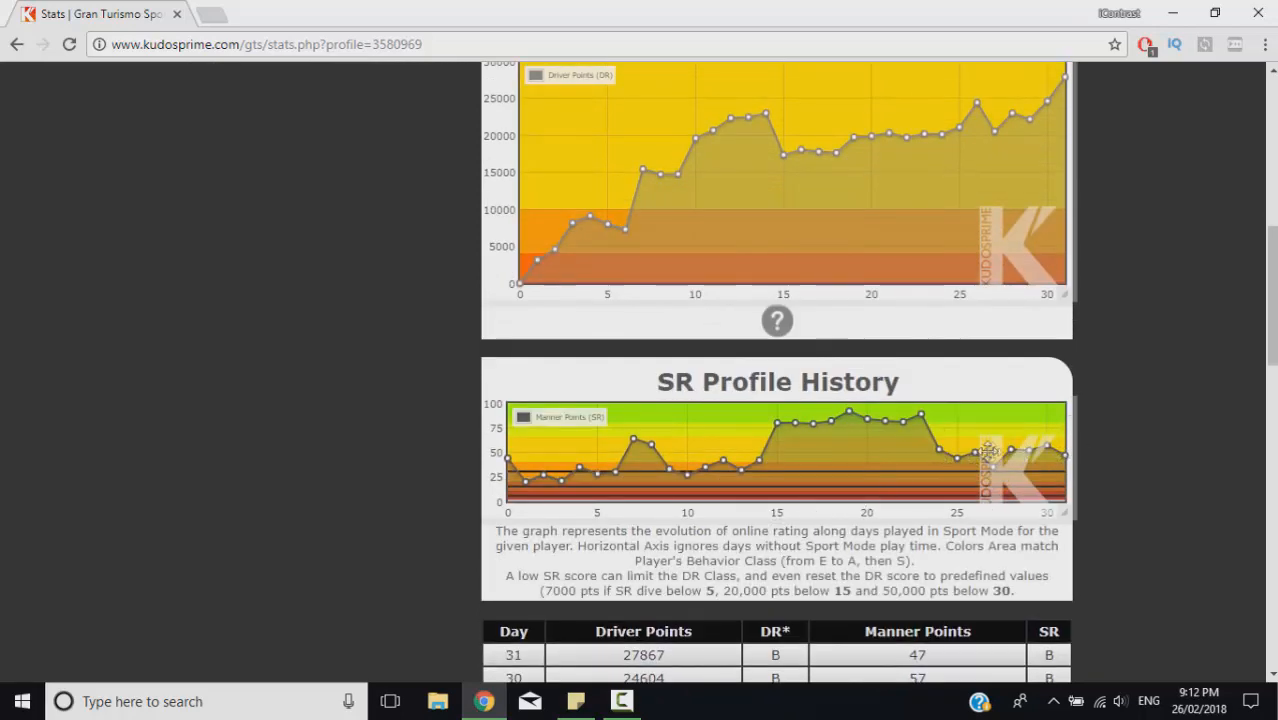
pyautogui.scroll(3)
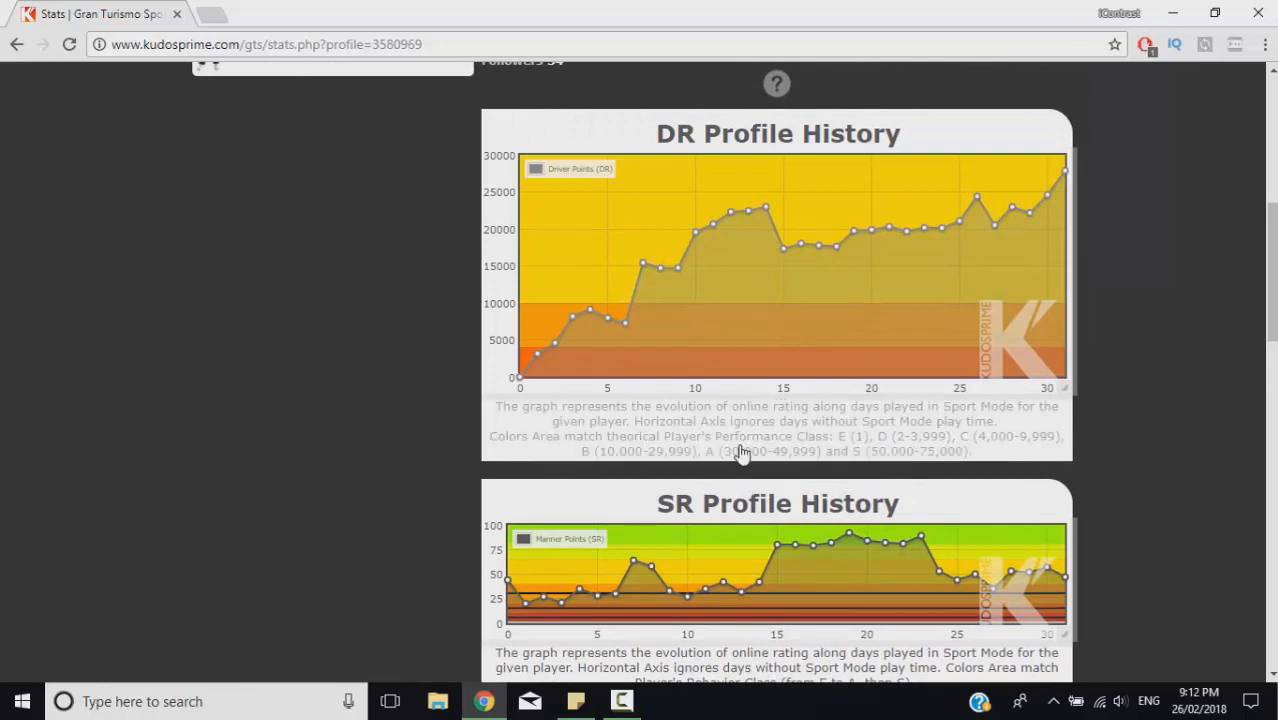
pyautogui.scroll(3)
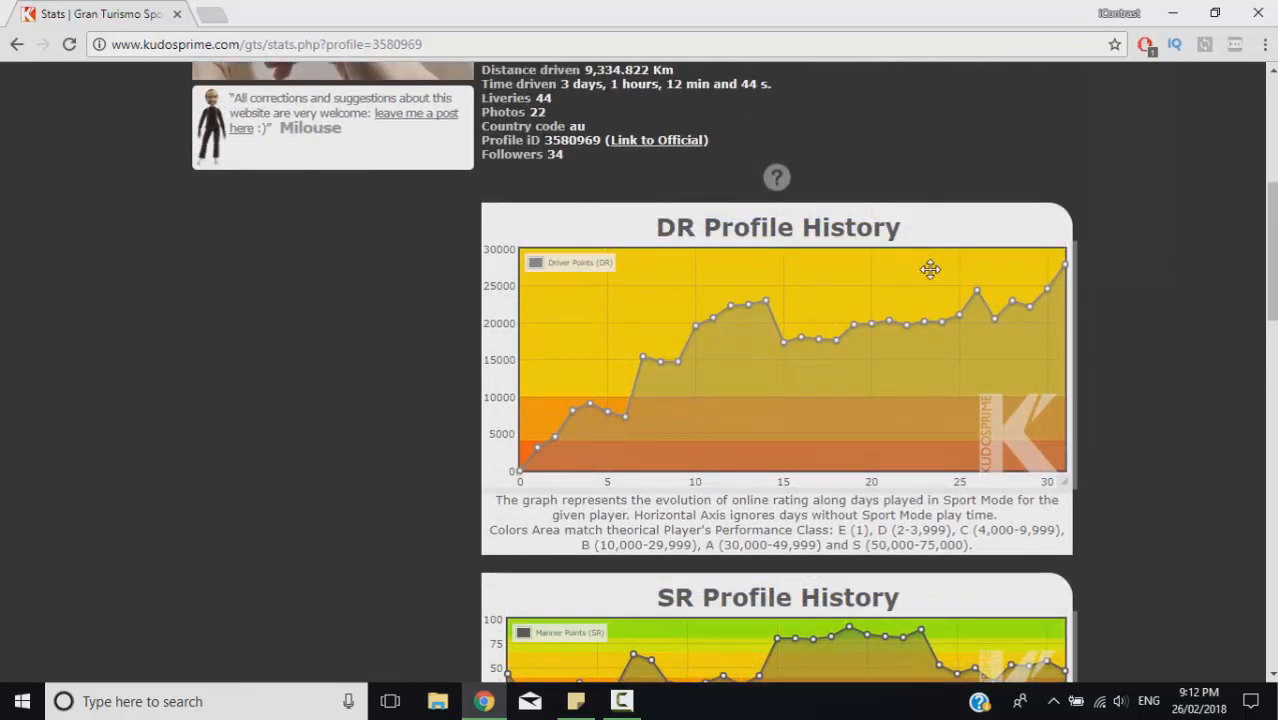
pyautogui.moveTo(1052, 286)
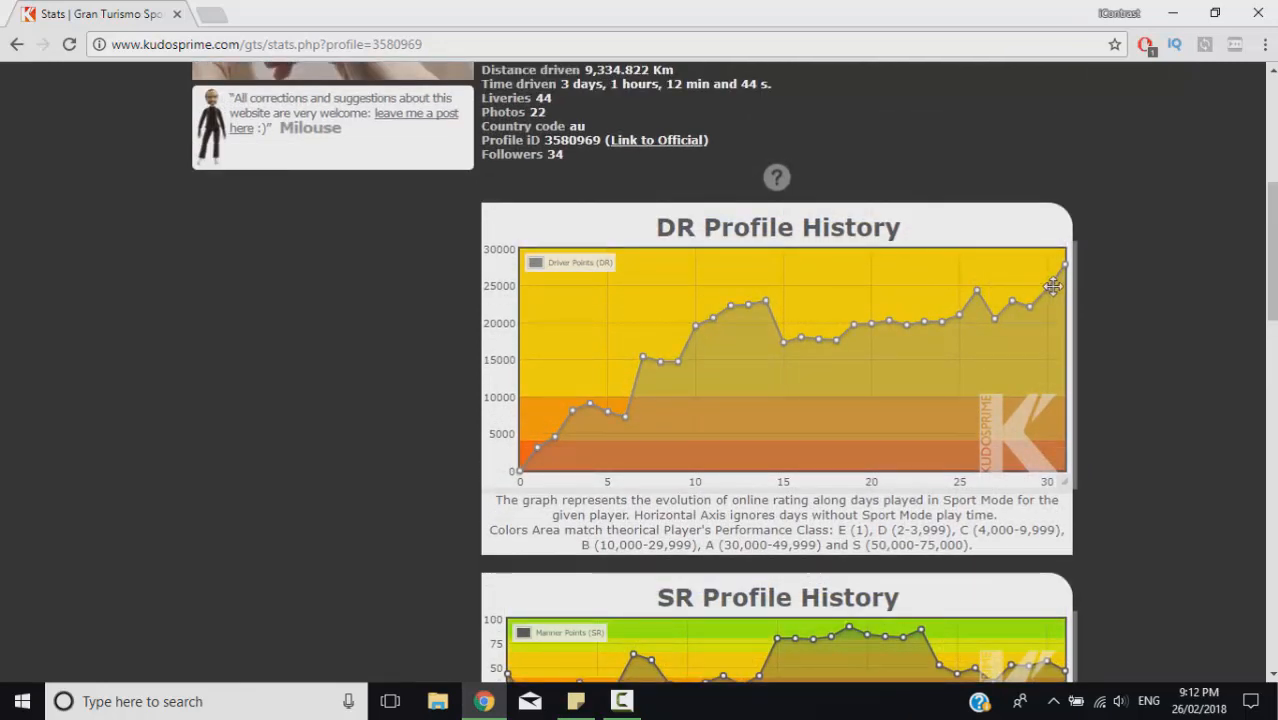
pyautogui.moveTo(1072, 264)
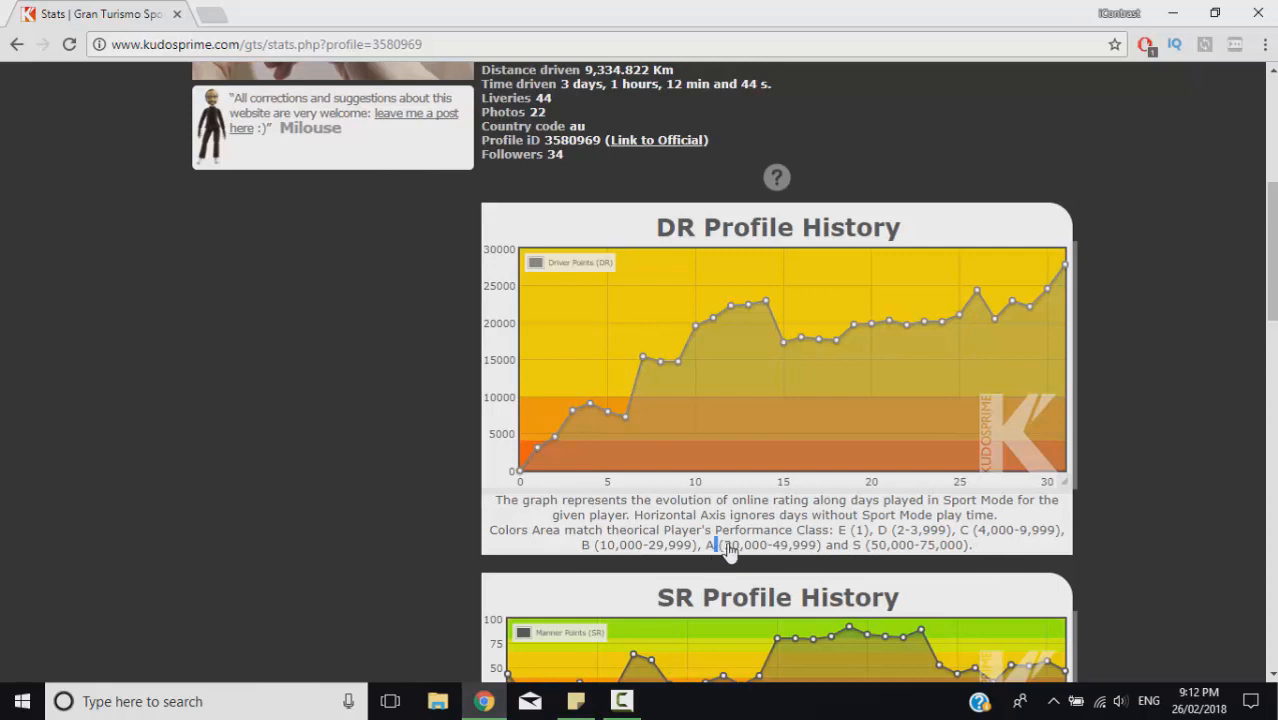
pyautogui.doubleClick(790, 544)
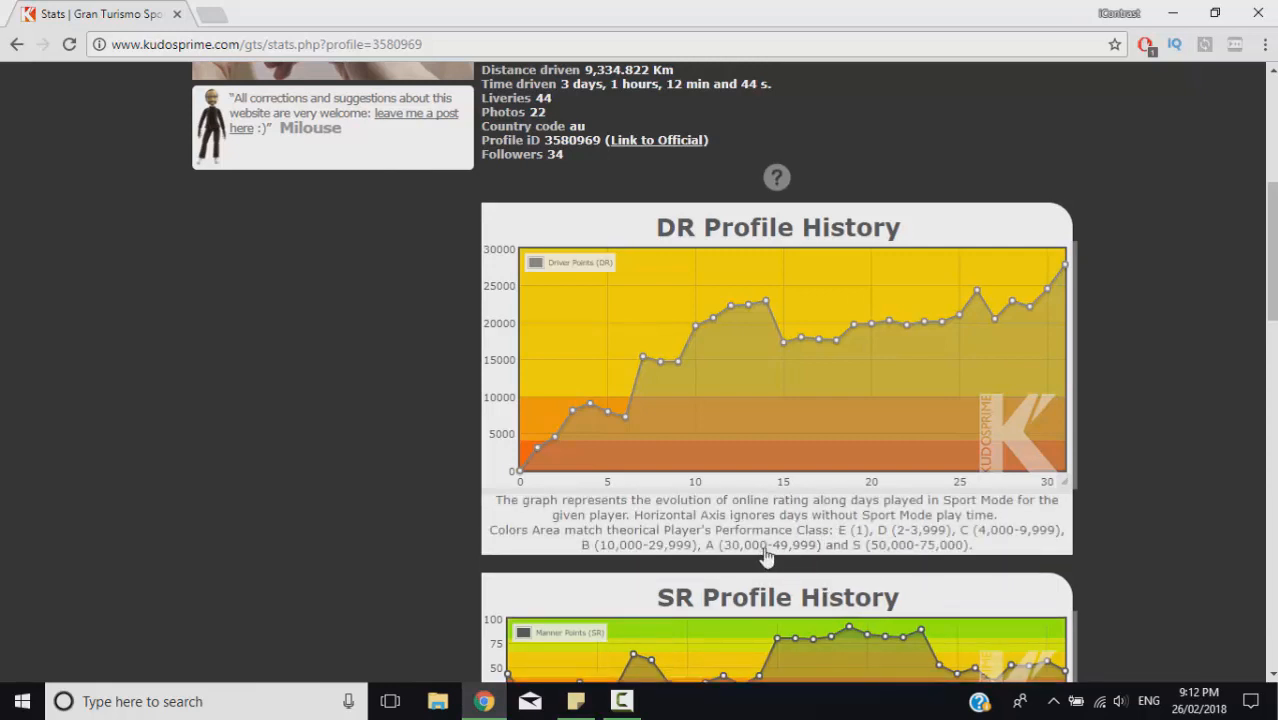
pyautogui.moveTo(918, 564)
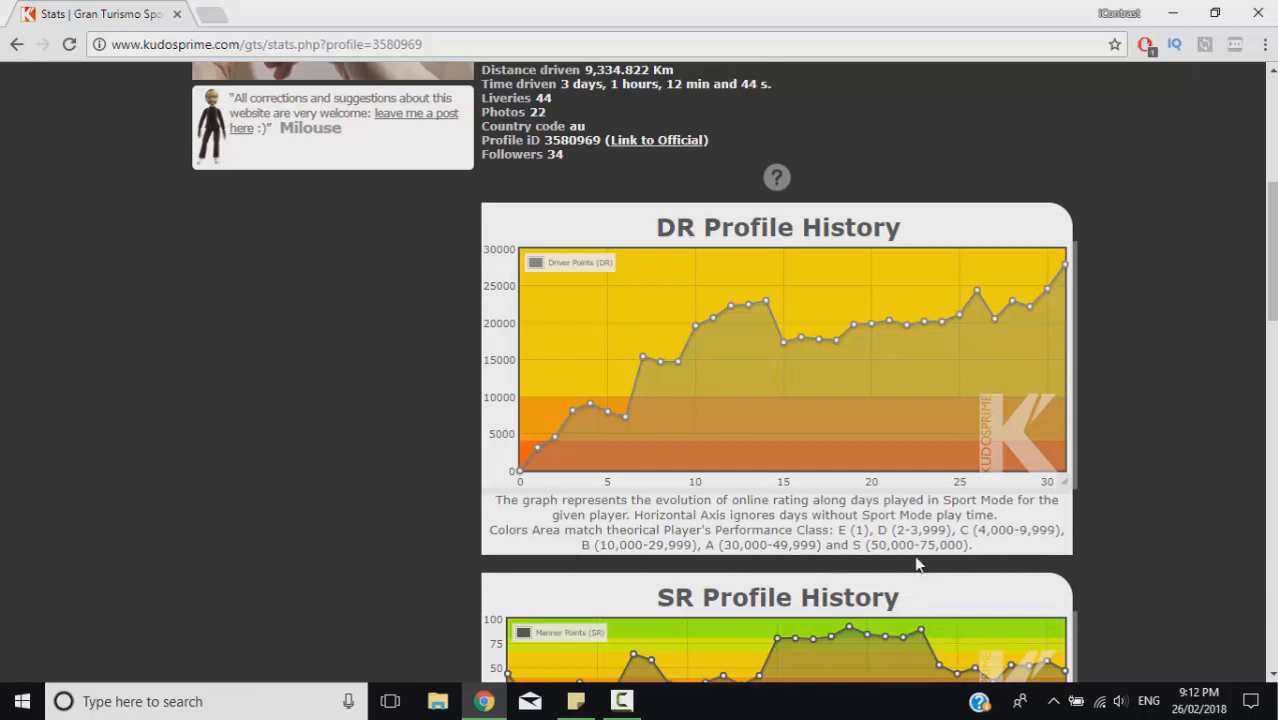
pyautogui.moveTo(1056, 244)
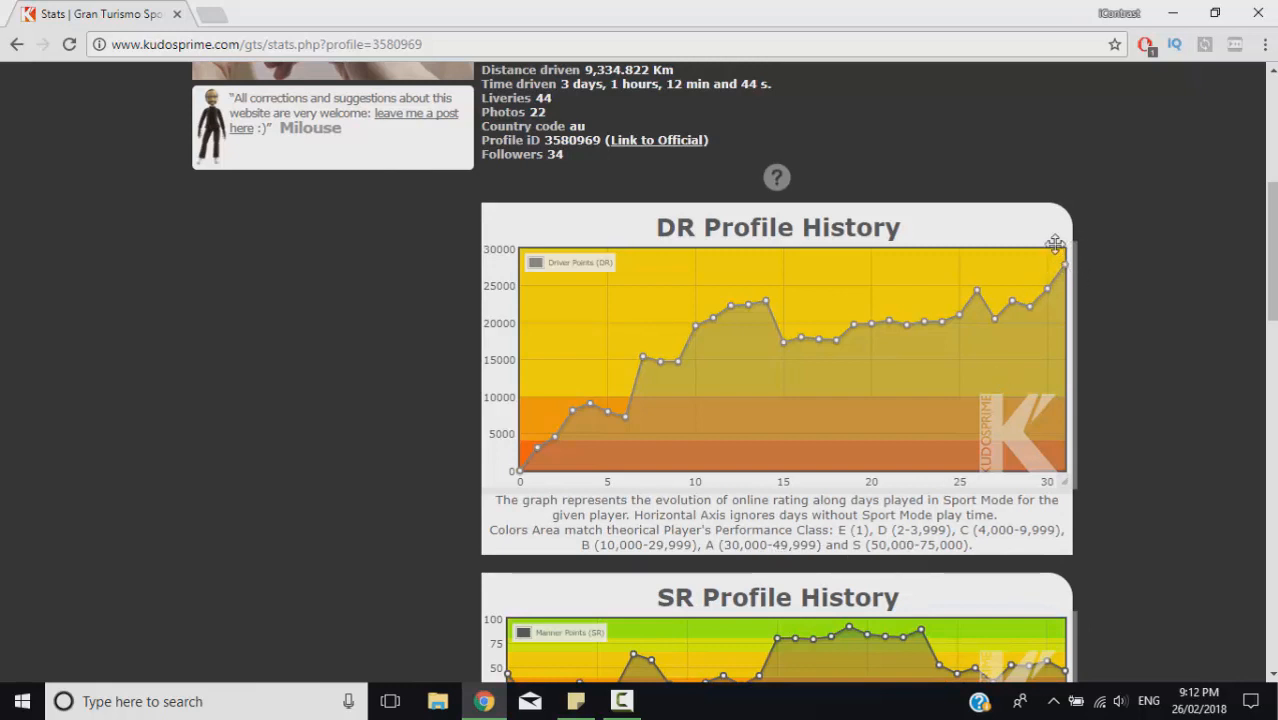
pyautogui.moveTo(992, 320)
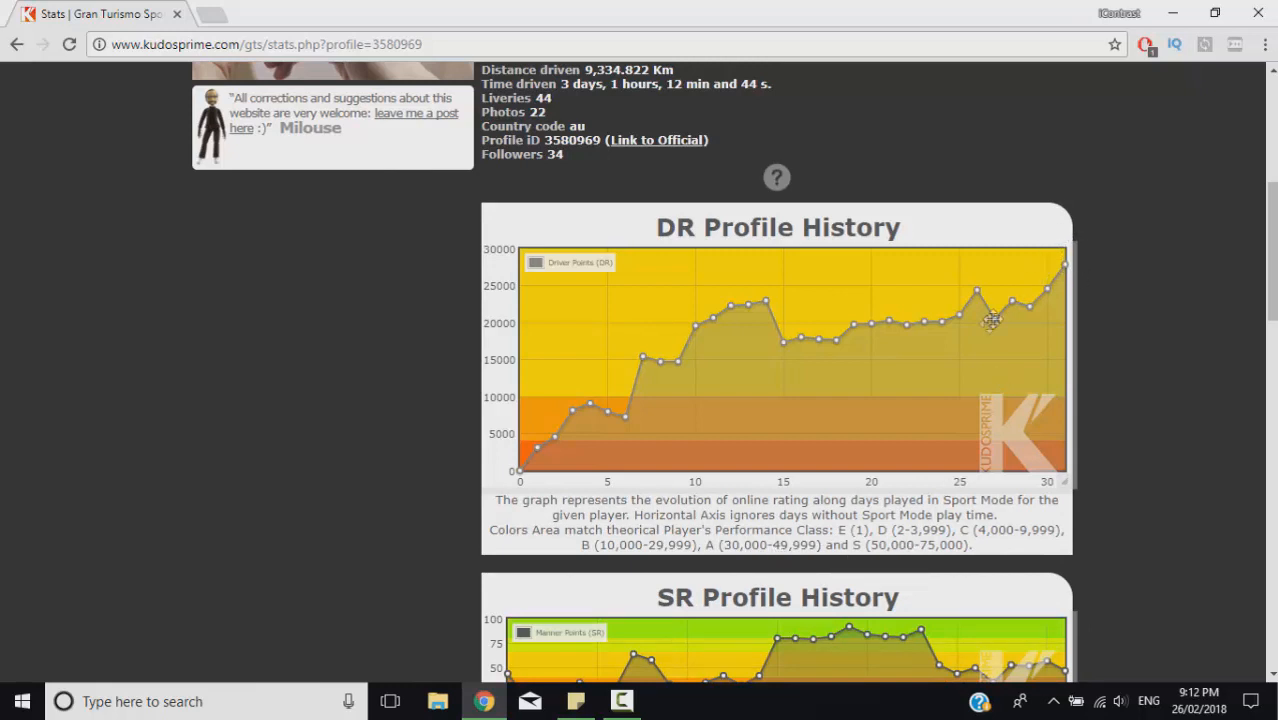
pyautogui.moveTo(790, 480)
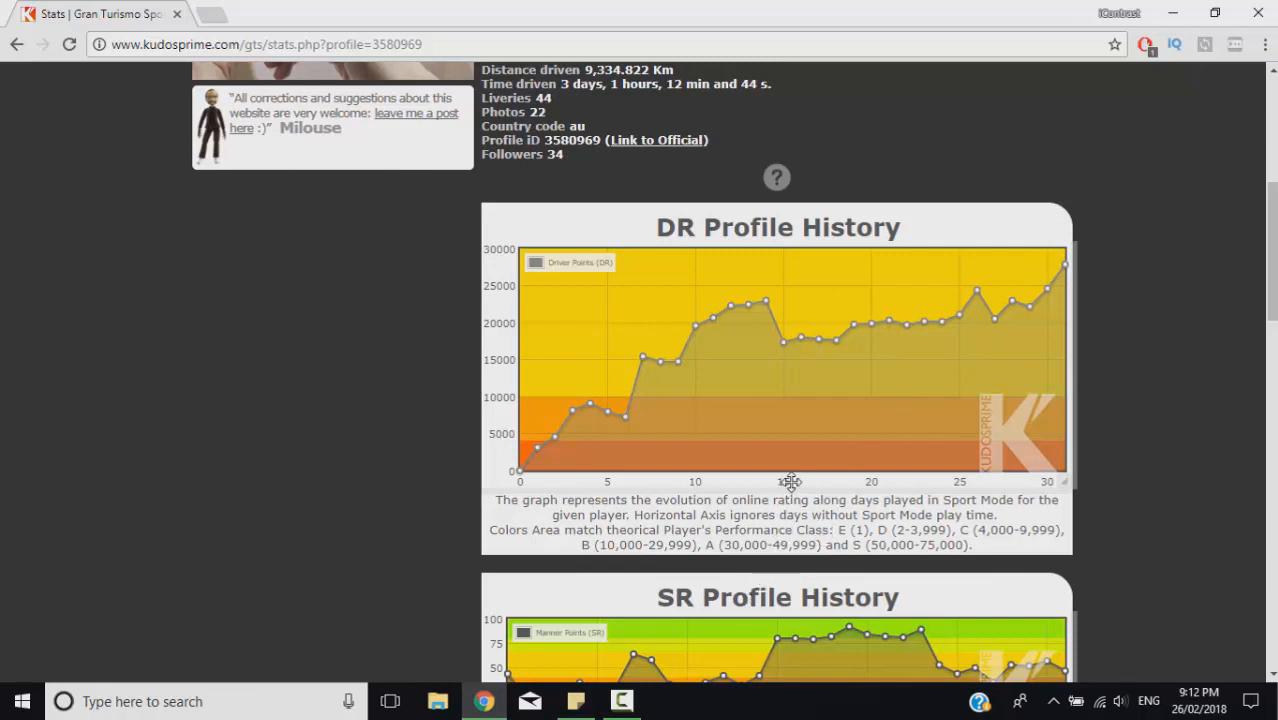
pyautogui.moveTo(1072, 240)
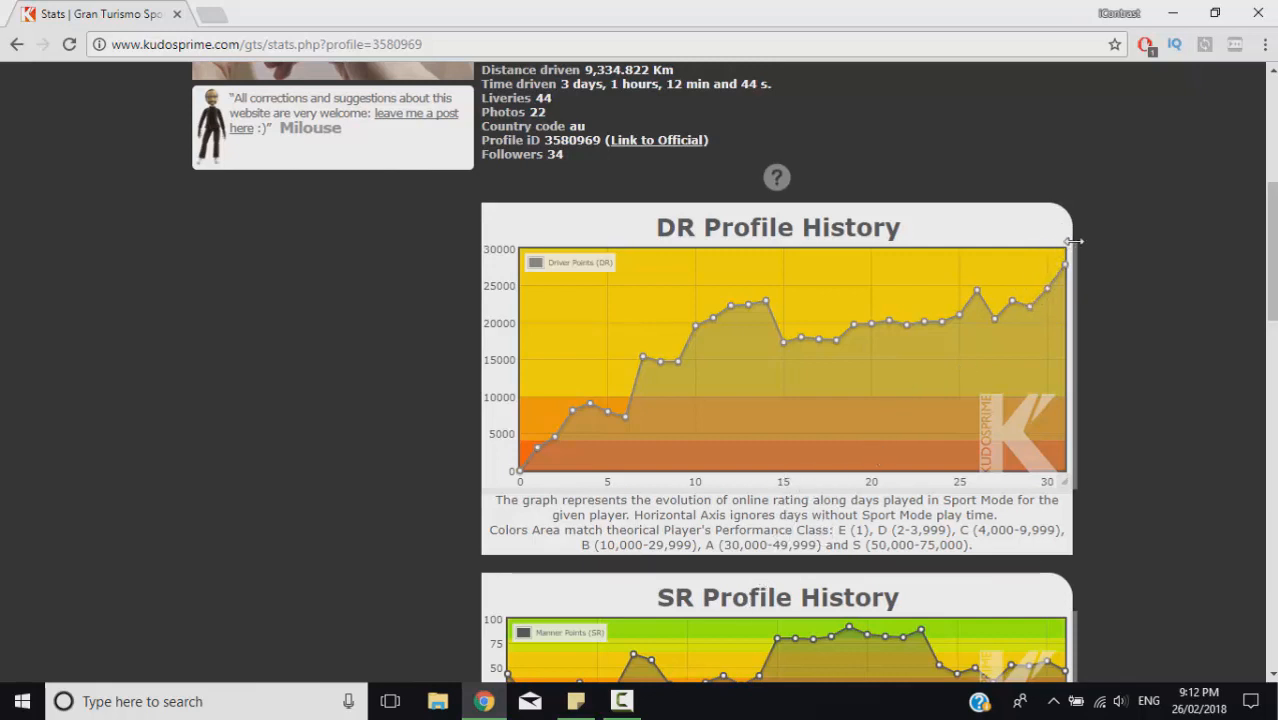
pyautogui.moveTo(924, 490)
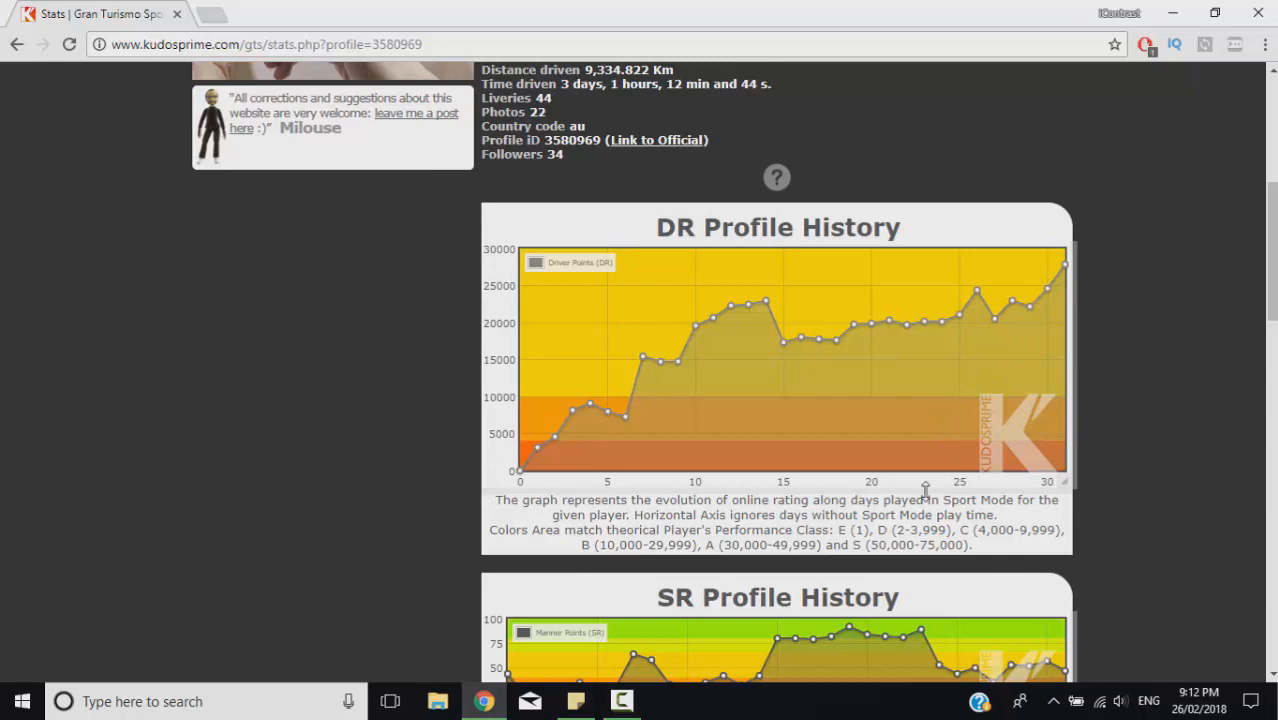
pyautogui.moveTo(904, 518)
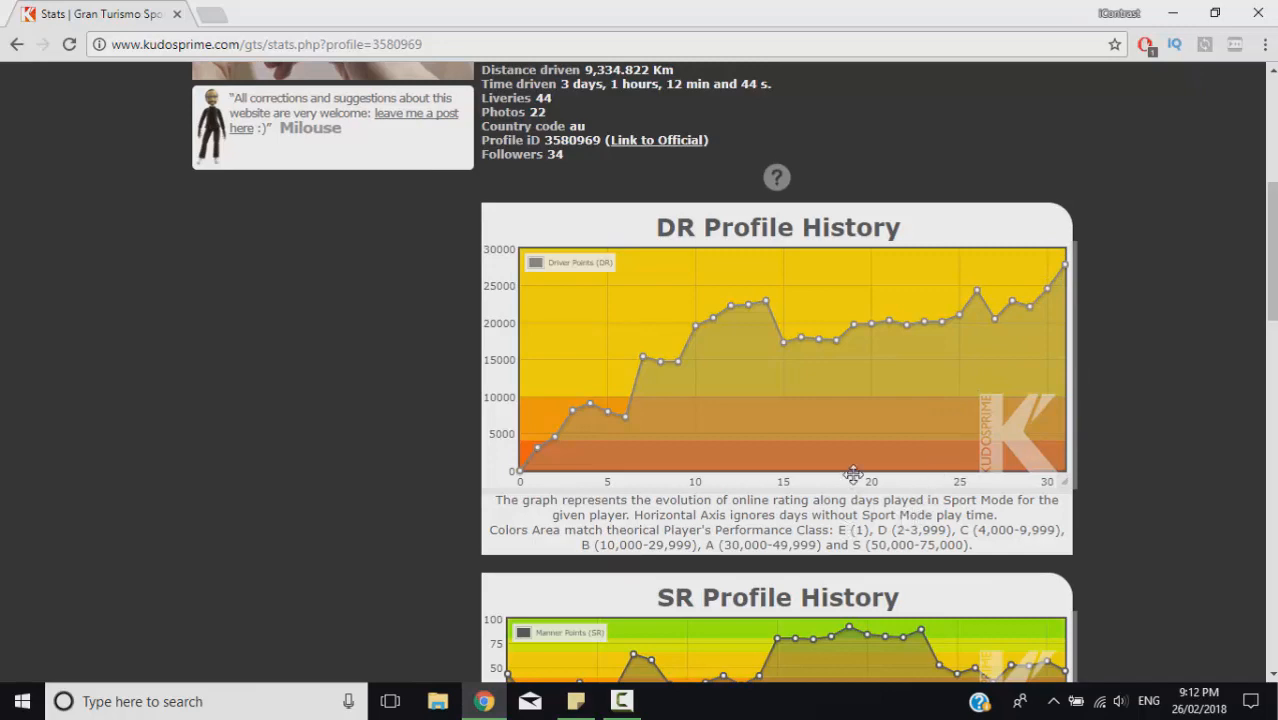
# Step: Highlight the note about low SR limiting DR Class below the DR chart
pyautogui.scroll(-3)
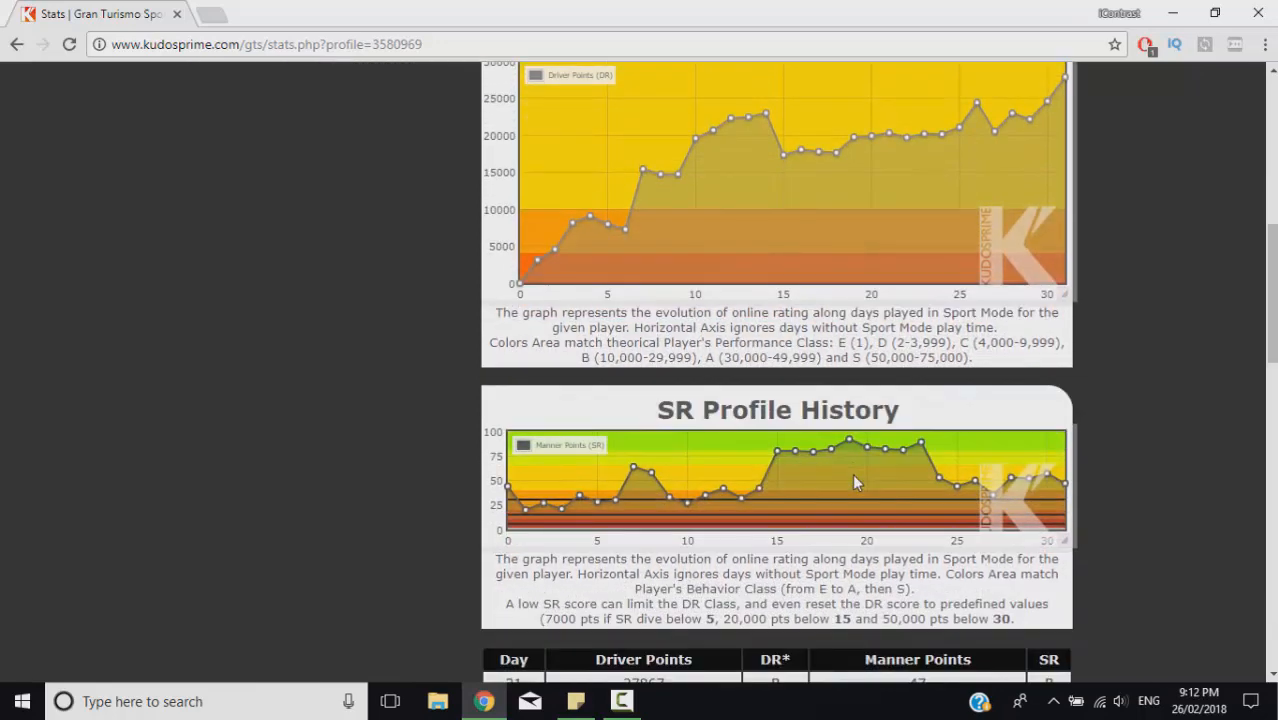
pyautogui.moveTo(1016, 486)
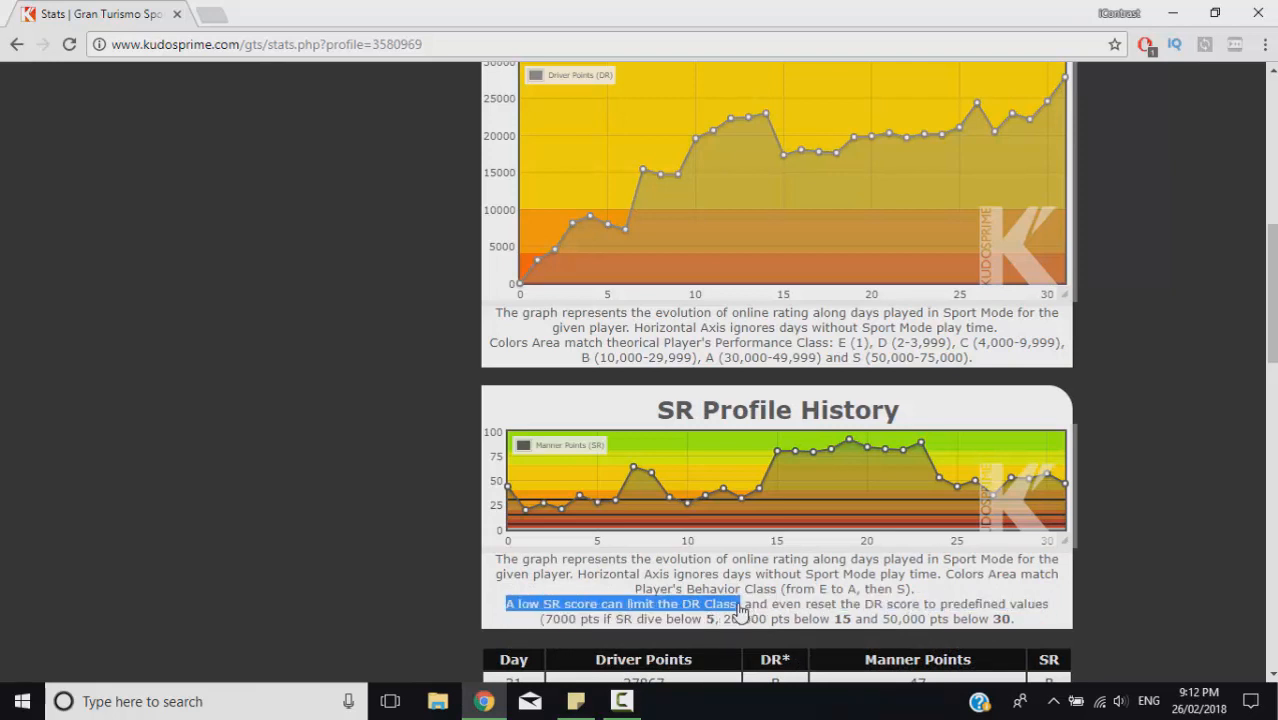
pyautogui.moveTo(740, 604); pyautogui.dragTo(1050, 604)
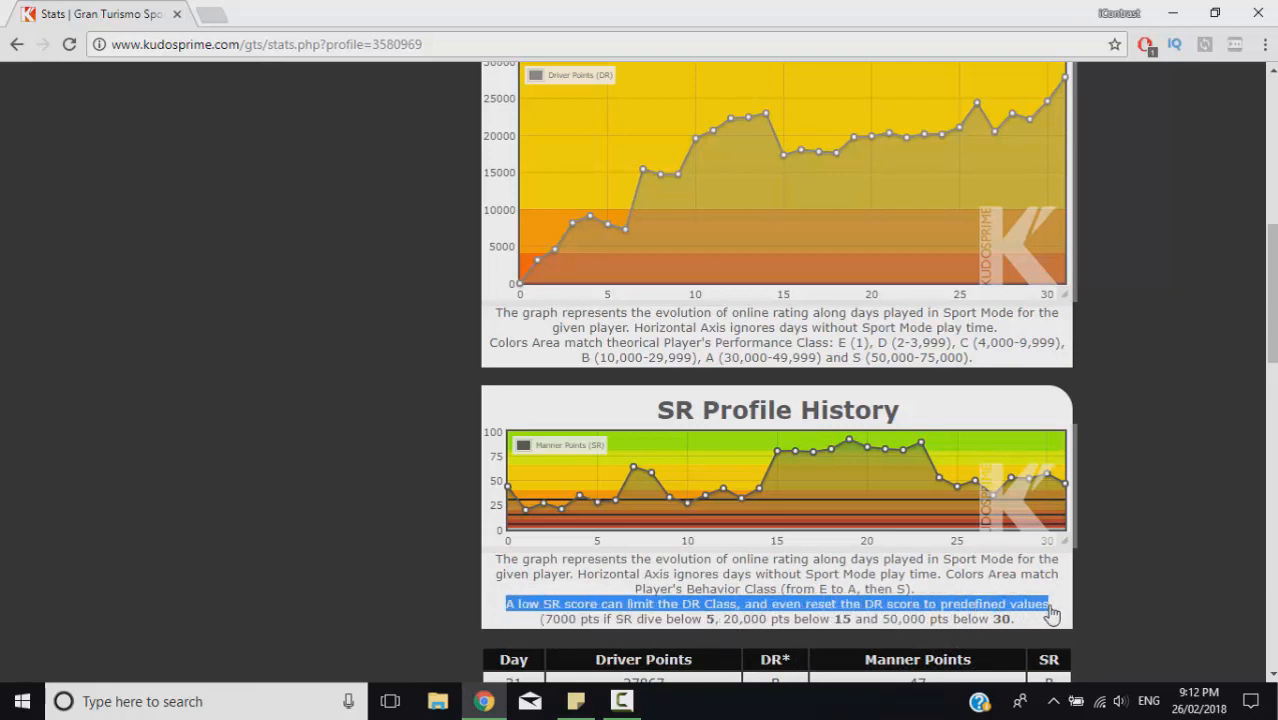
pyautogui.scroll(-3)
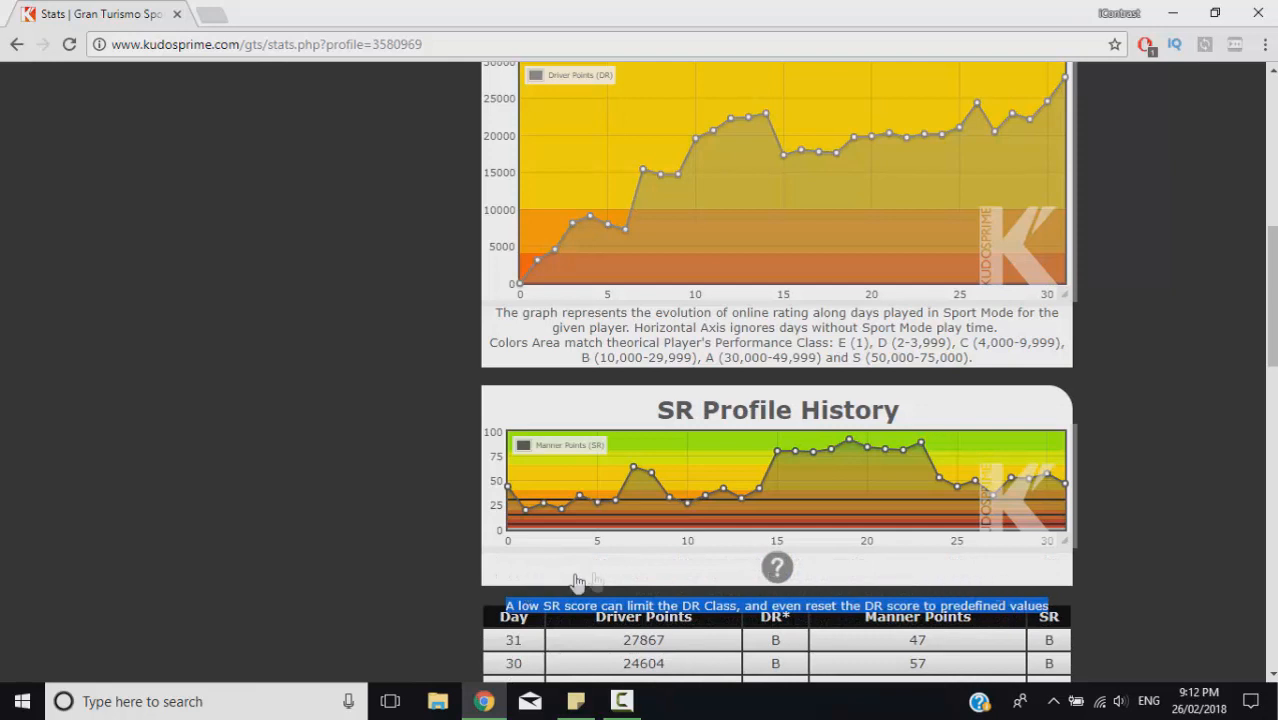
pyautogui.moveTo(732, 628)
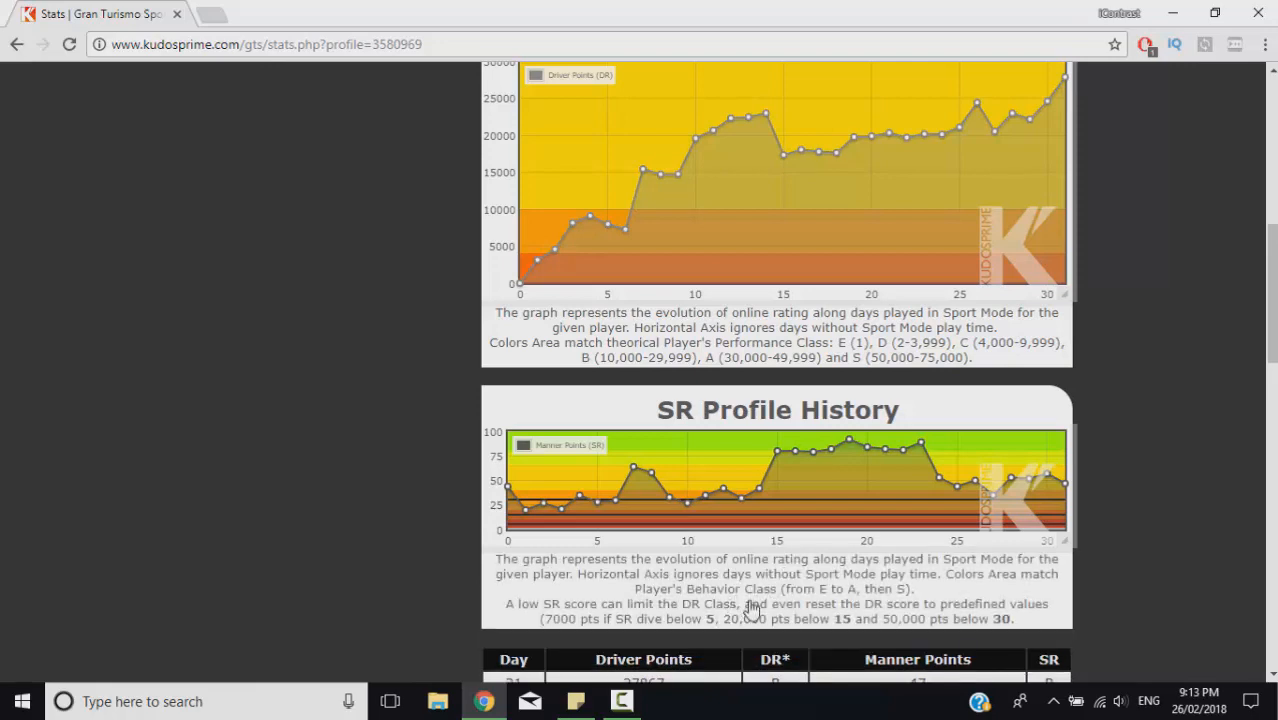
pyautogui.scroll(3)
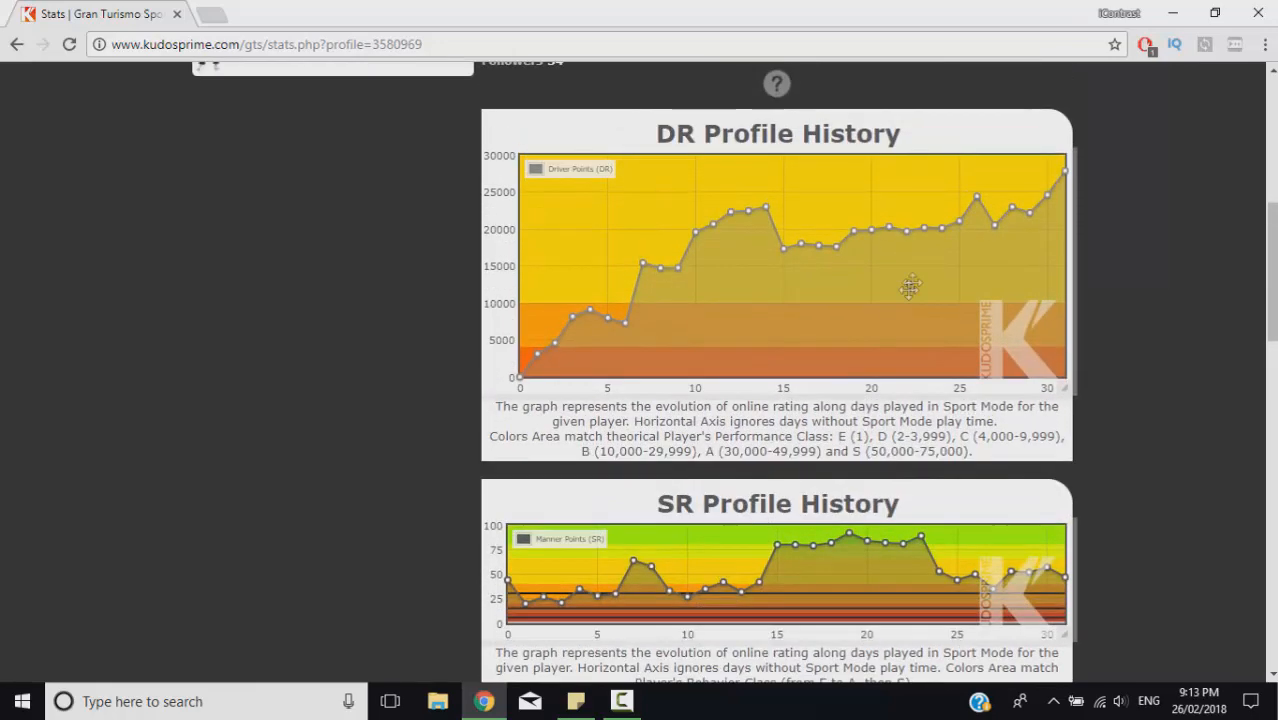
pyautogui.moveTo(1064, 578)
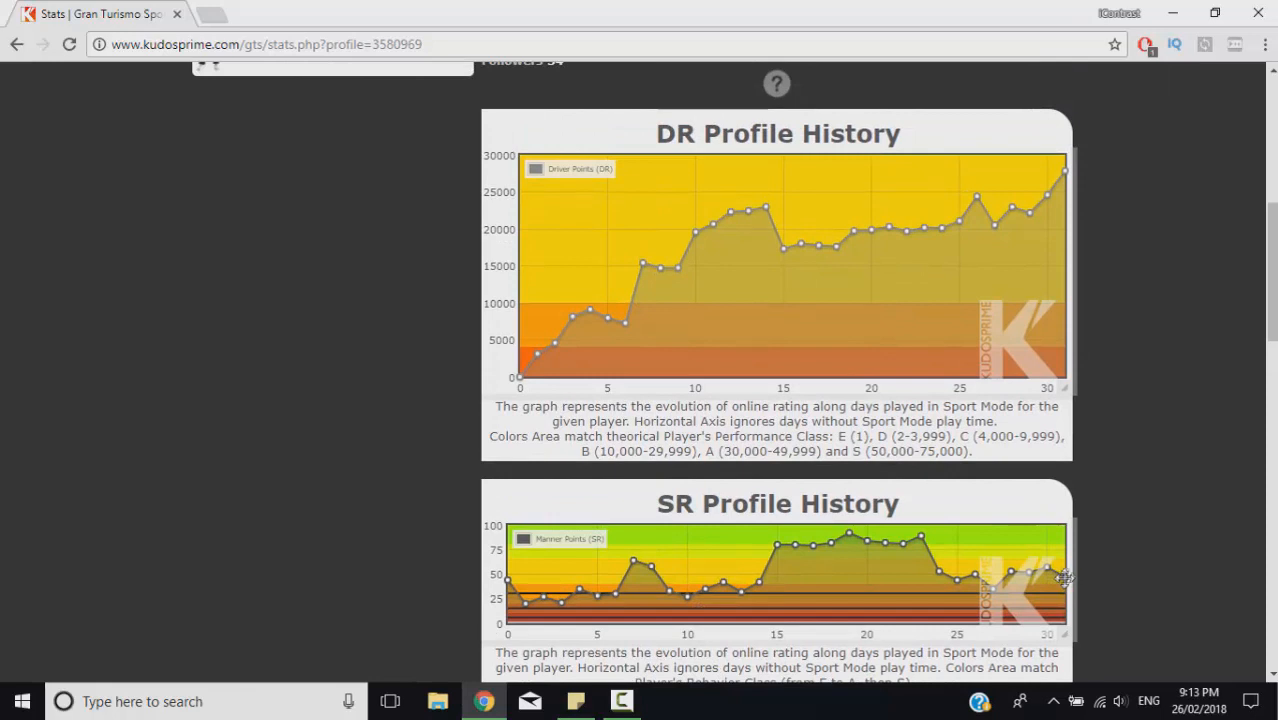
pyautogui.moveTo(1028, 536)
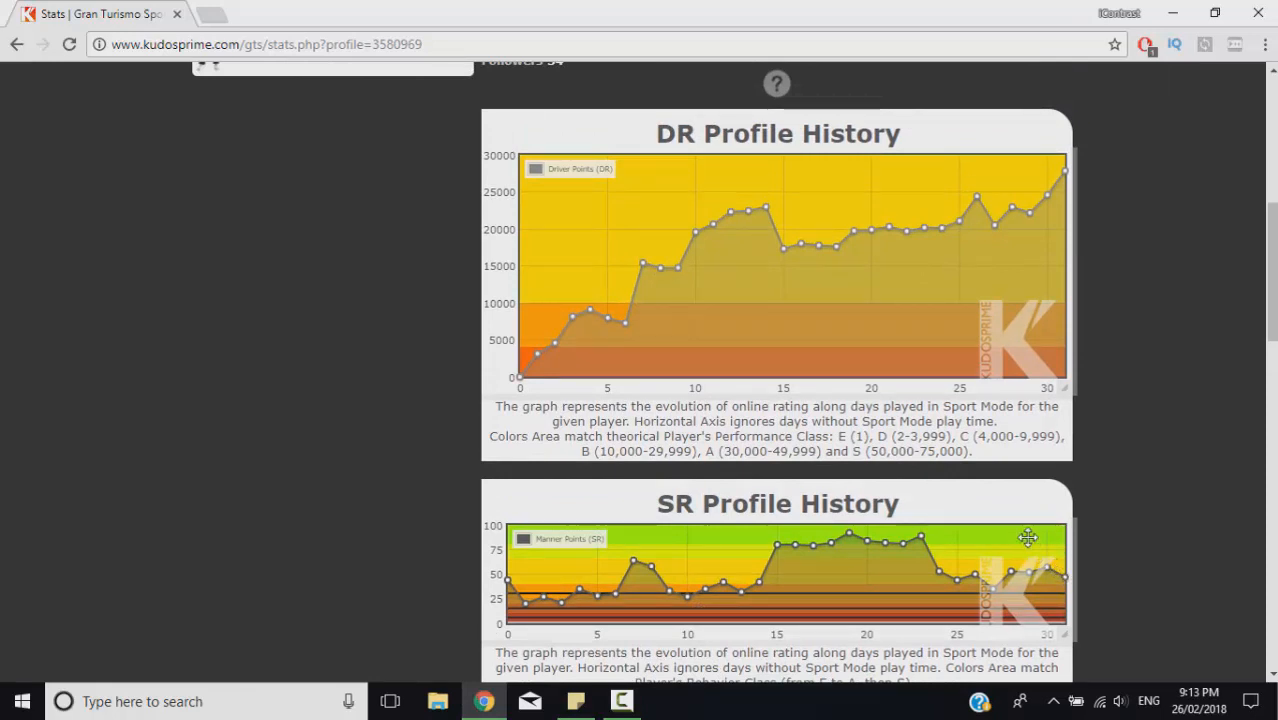
pyautogui.moveTo(1076, 544)
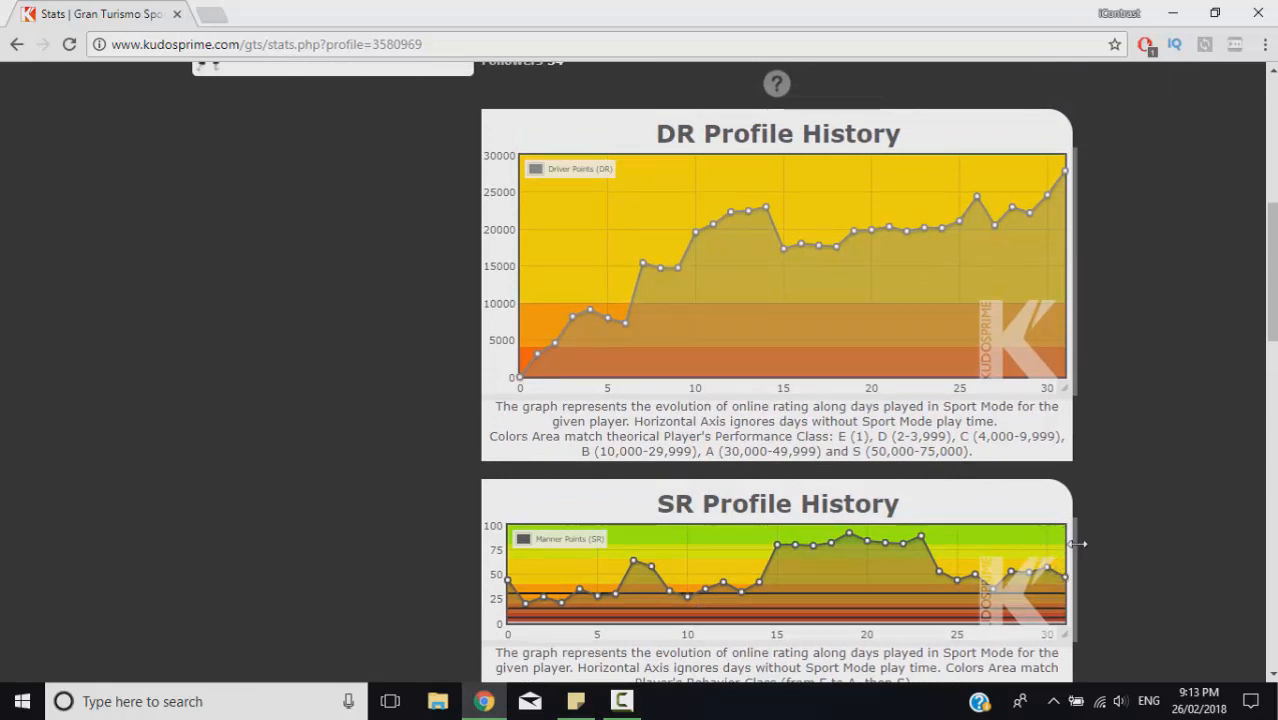
# Step: Scroll down through the SR Profile History chart to the Day/Driver Points table
pyautogui.scroll(-3)
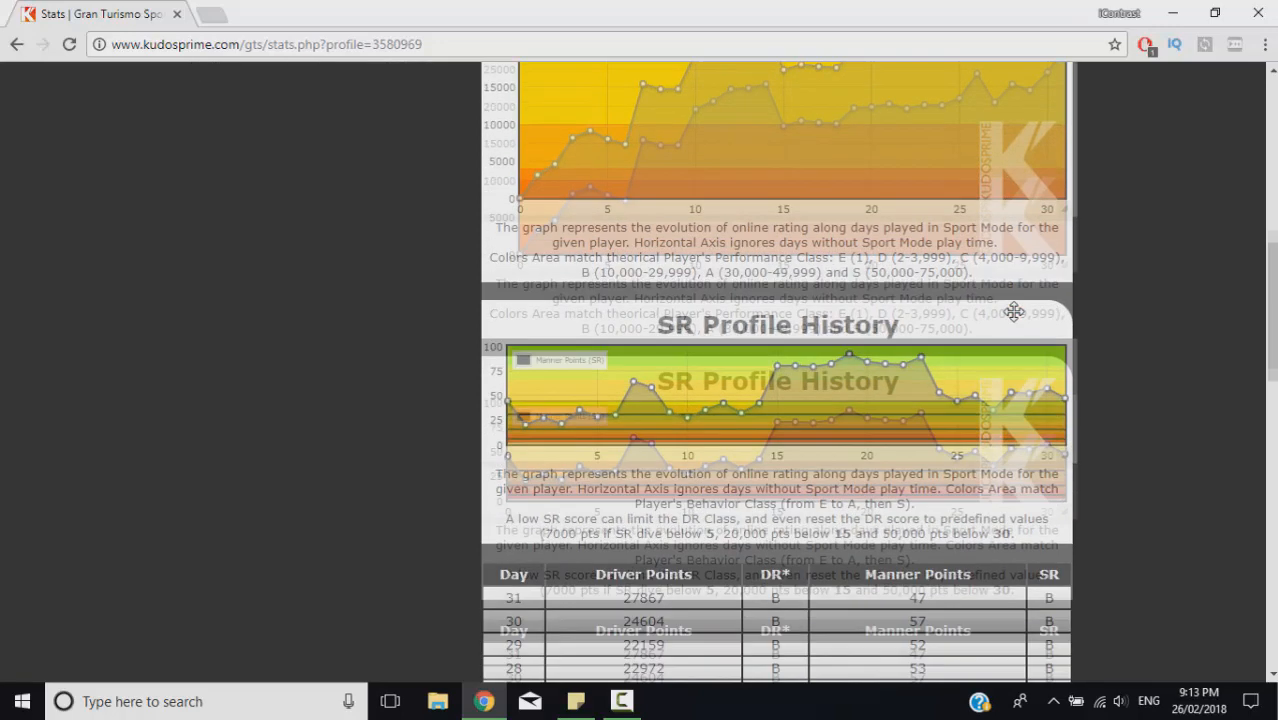
pyautogui.scroll(-3)
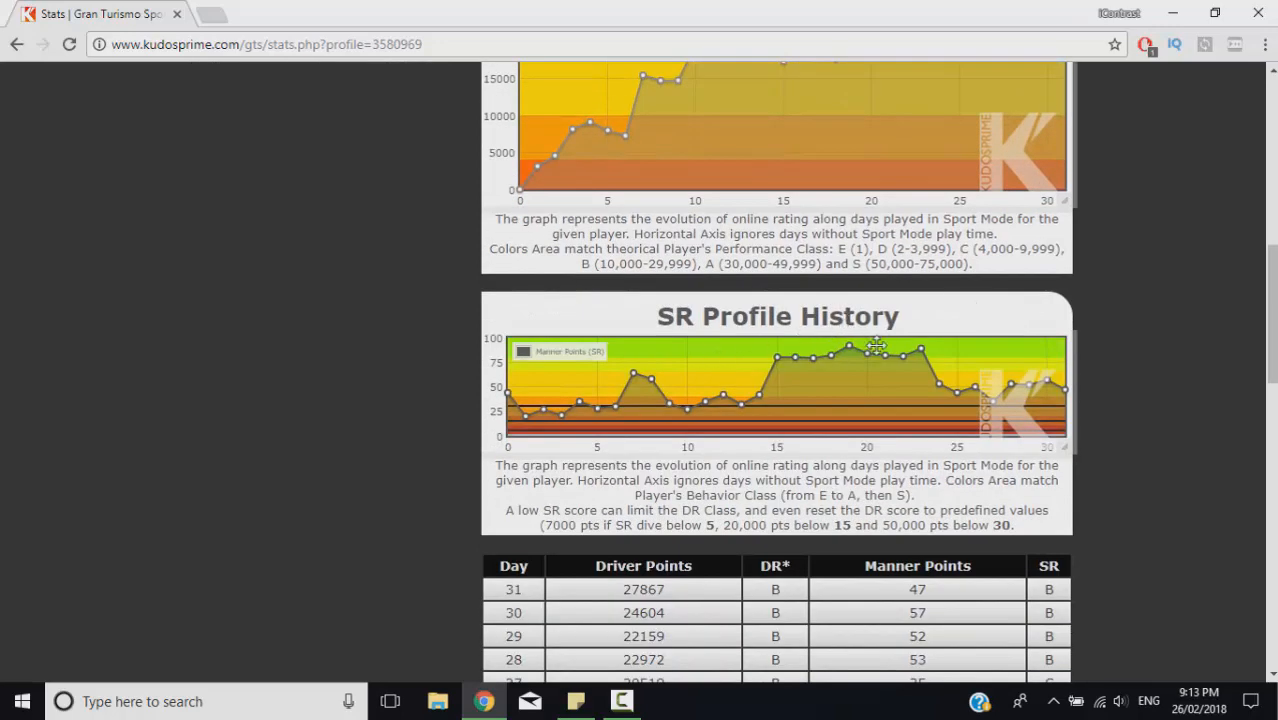
pyautogui.moveTo(1060, 376)
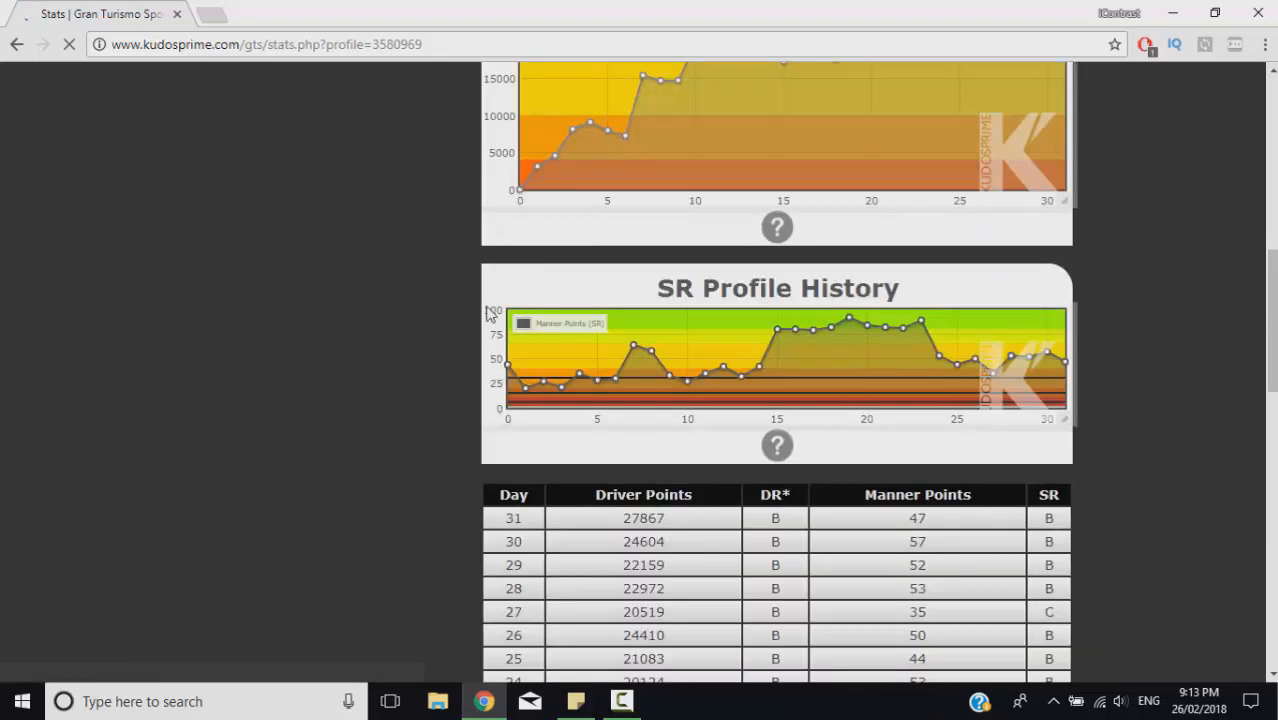
pyautogui.scroll(3)
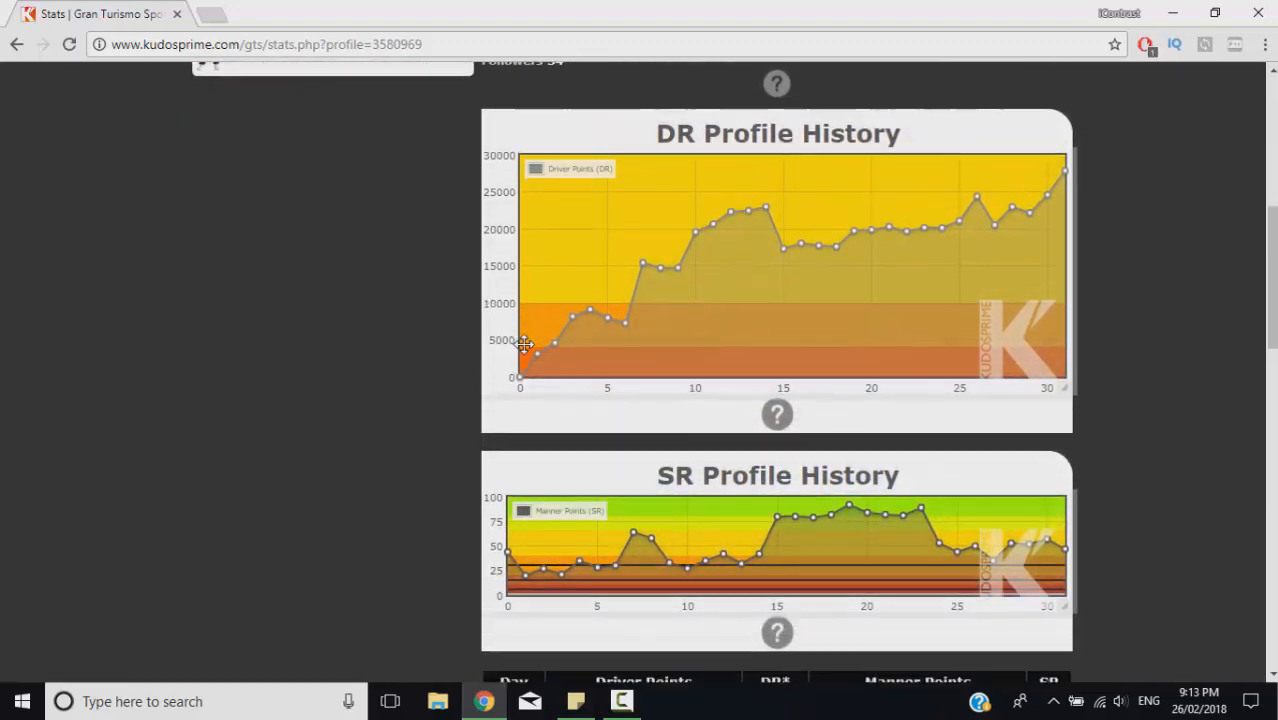
pyautogui.moveTo(1016, 556)
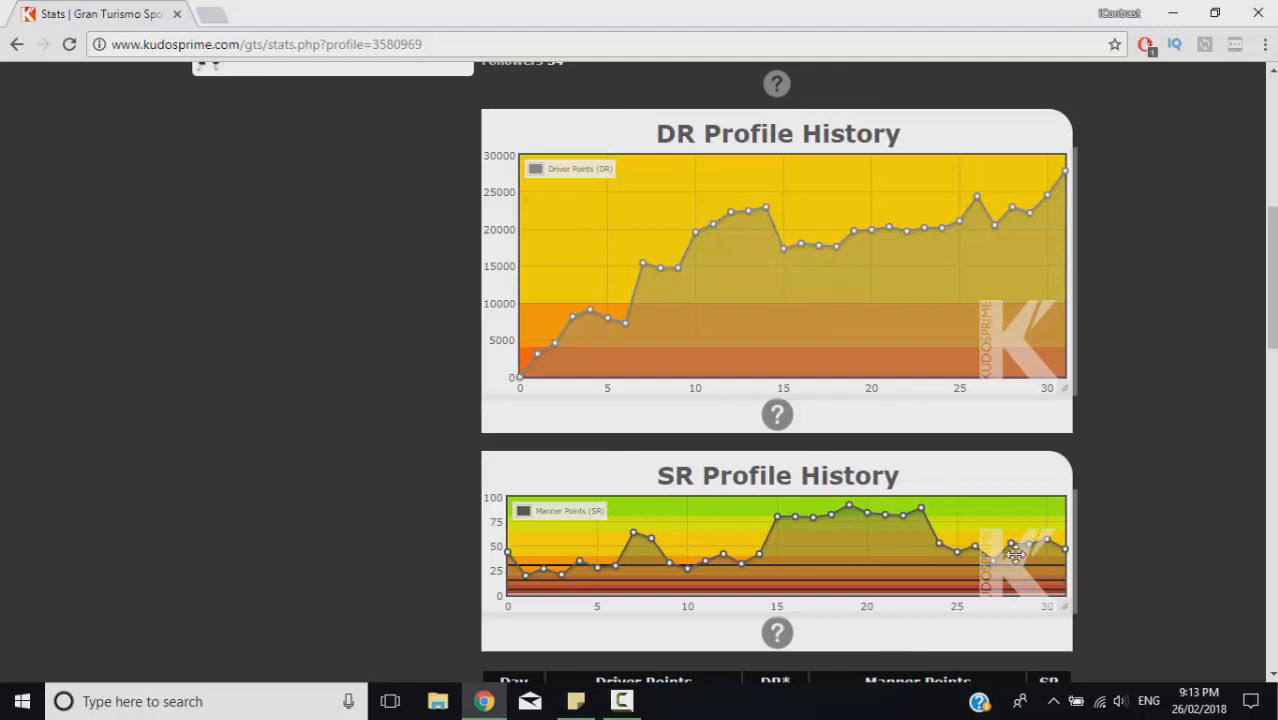
pyautogui.moveTo(1064, 498)
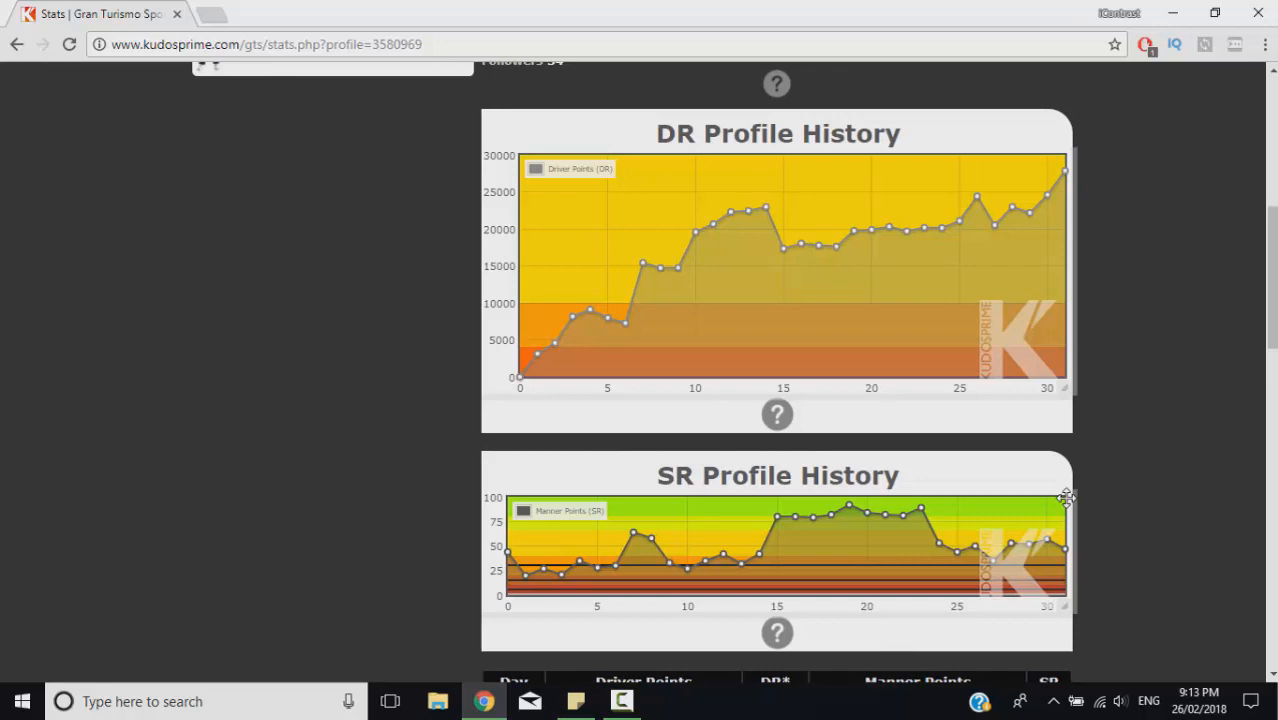
pyautogui.scroll(-3)
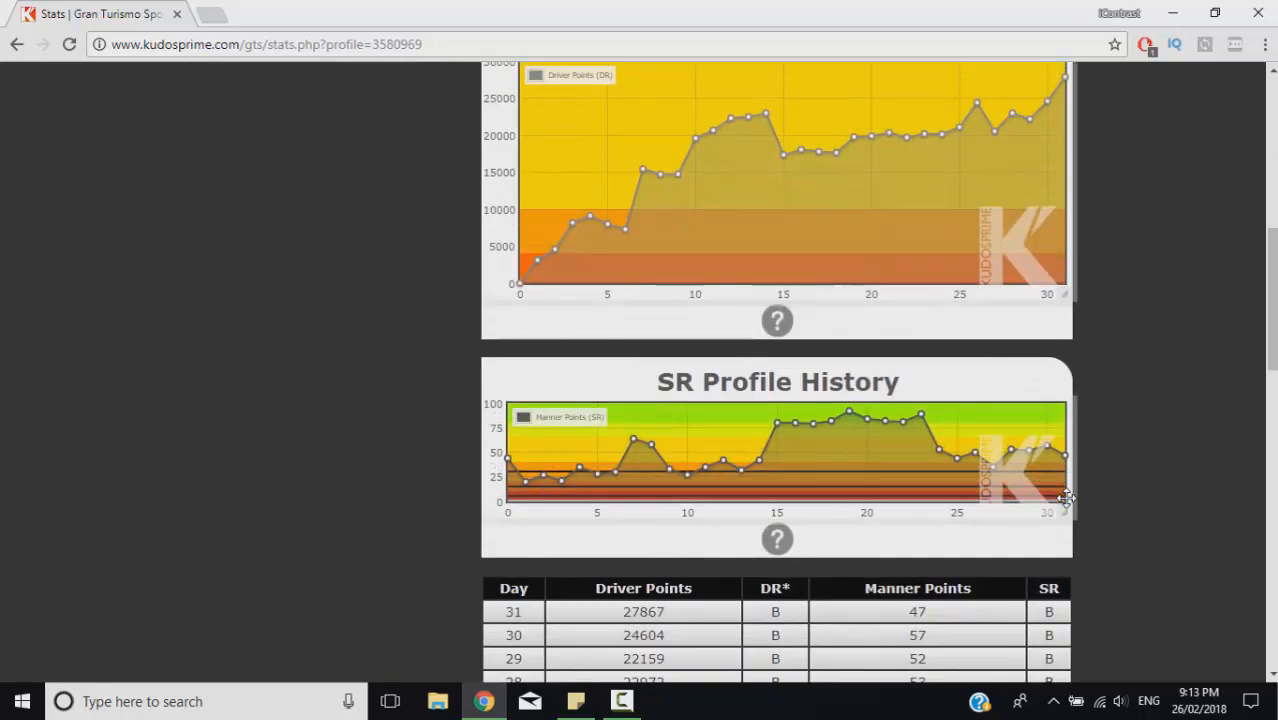
pyautogui.moveTo(782, 420)
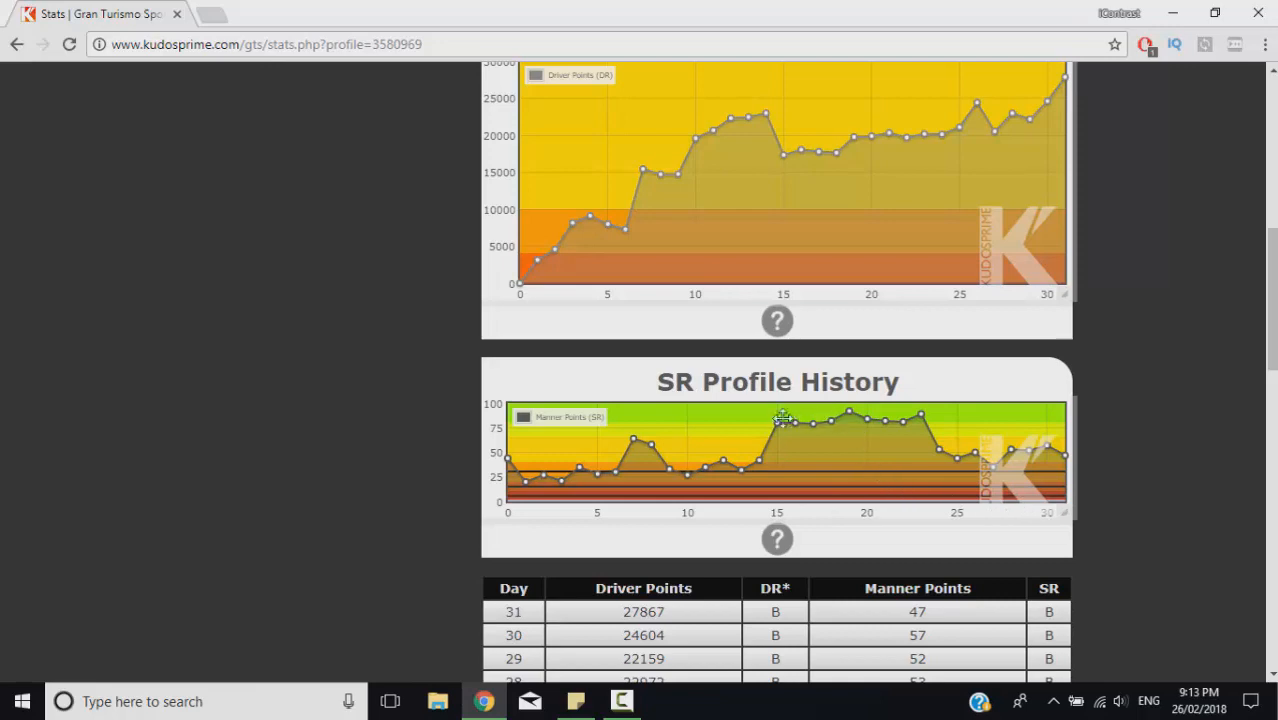
pyautogui.moveTo(742, 438)
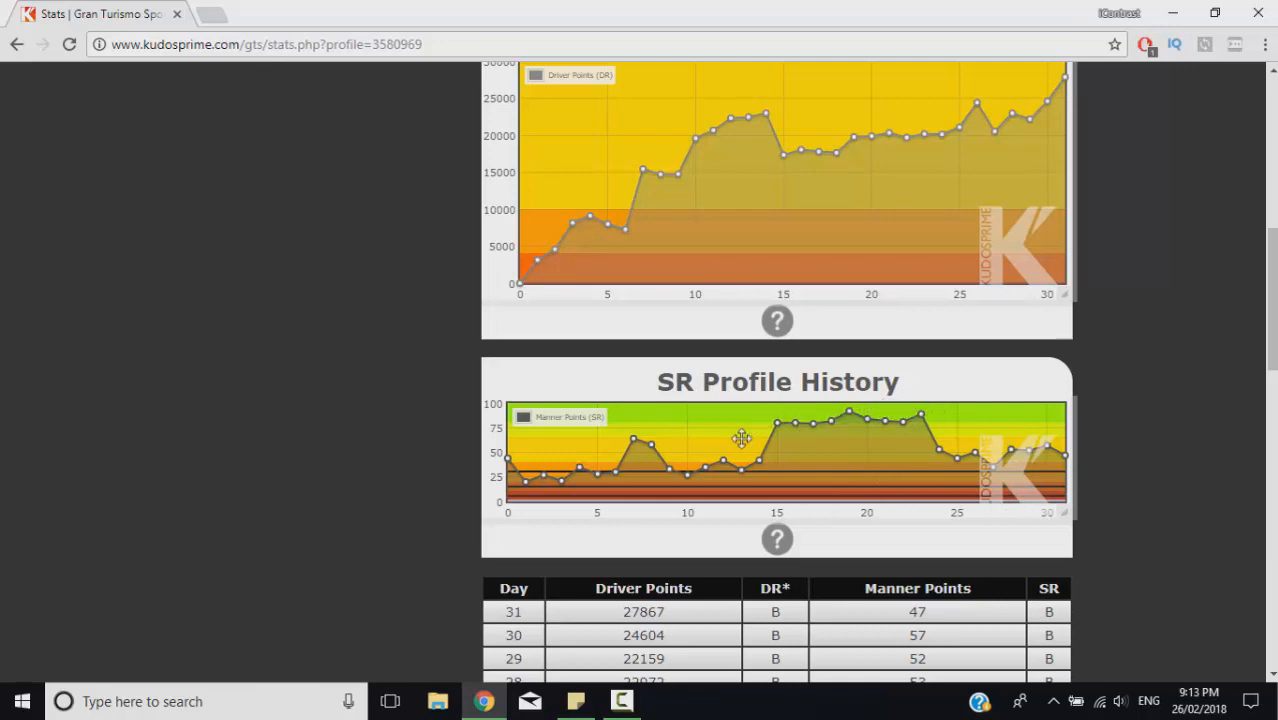
pyautogui.scroll(-3)
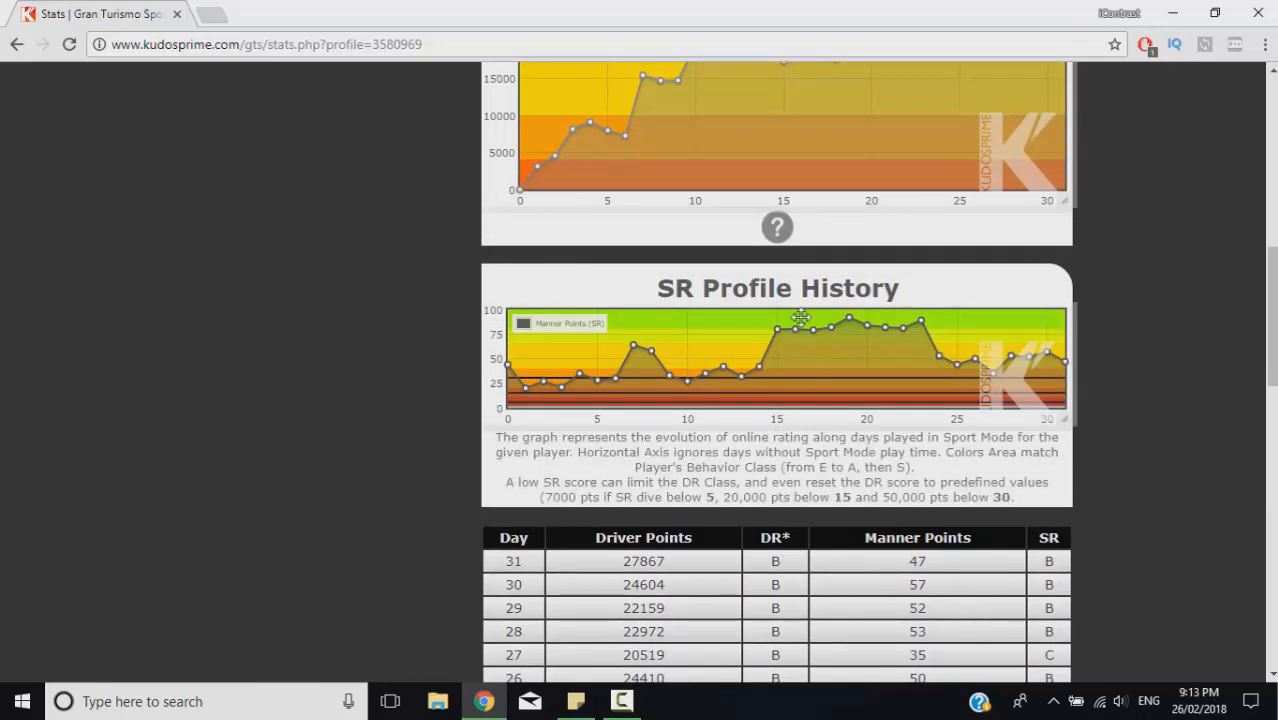
pyautogui.scroll(-3)
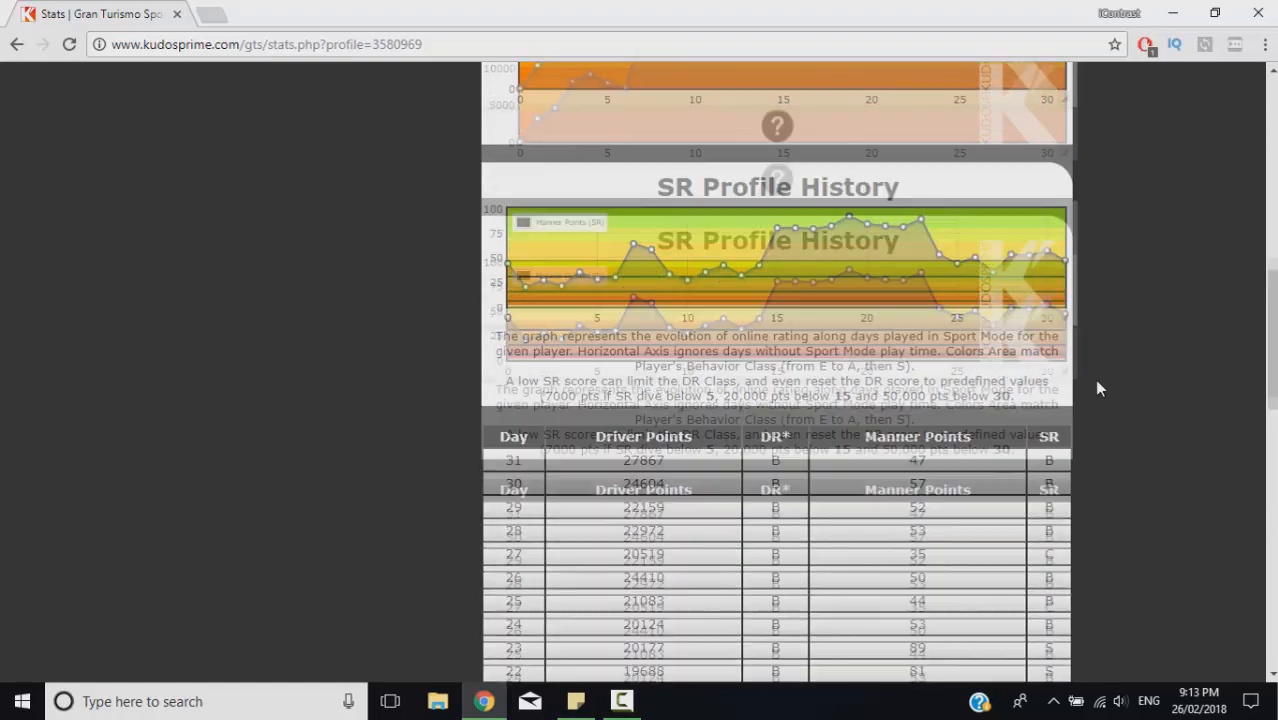
# Step: Scroll the daily Driver/Manner Points table from day 0 back up to days 31–11
pyautogui.scroll(-3)
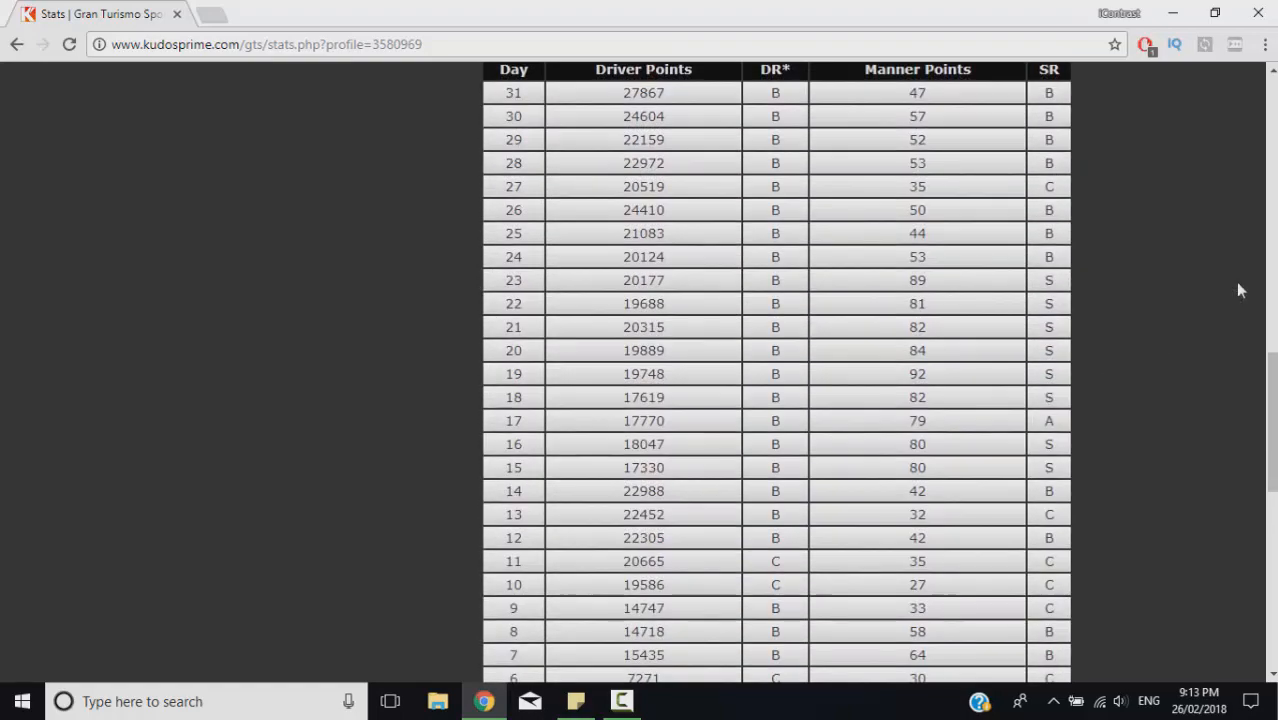
pyautogui.scroll(3)
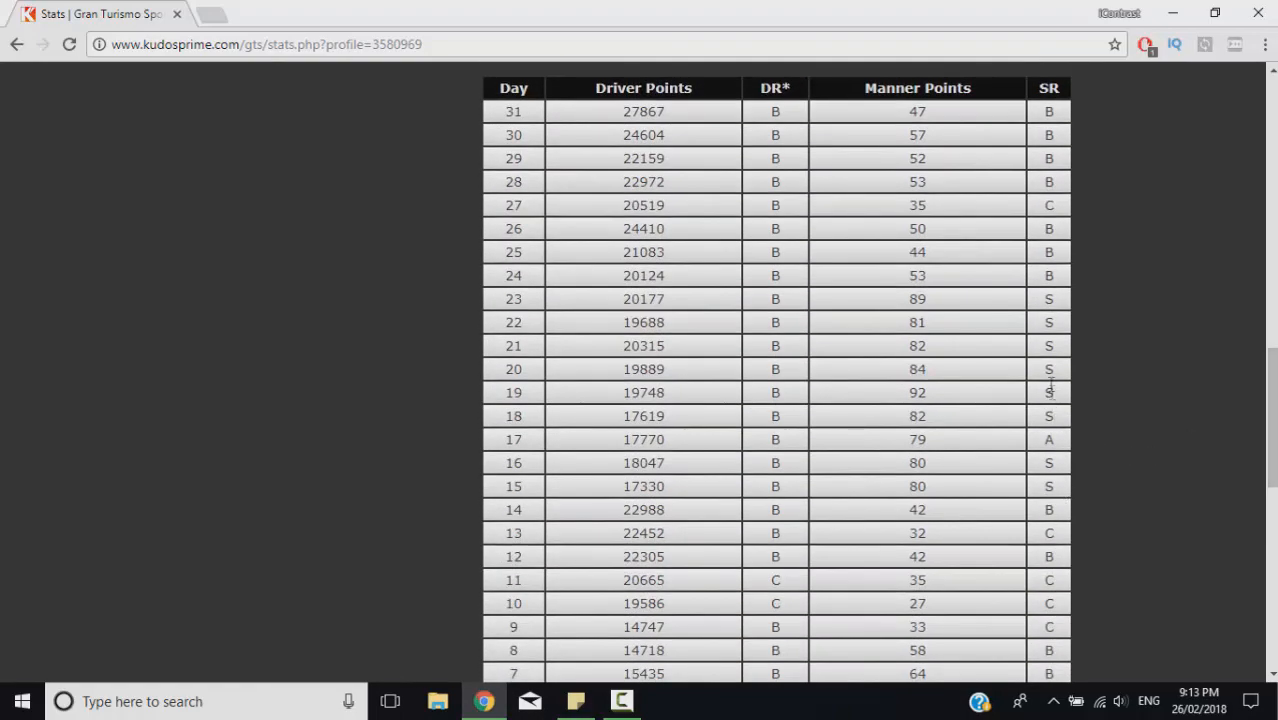
pyautogui.moveTo(1048, 314)
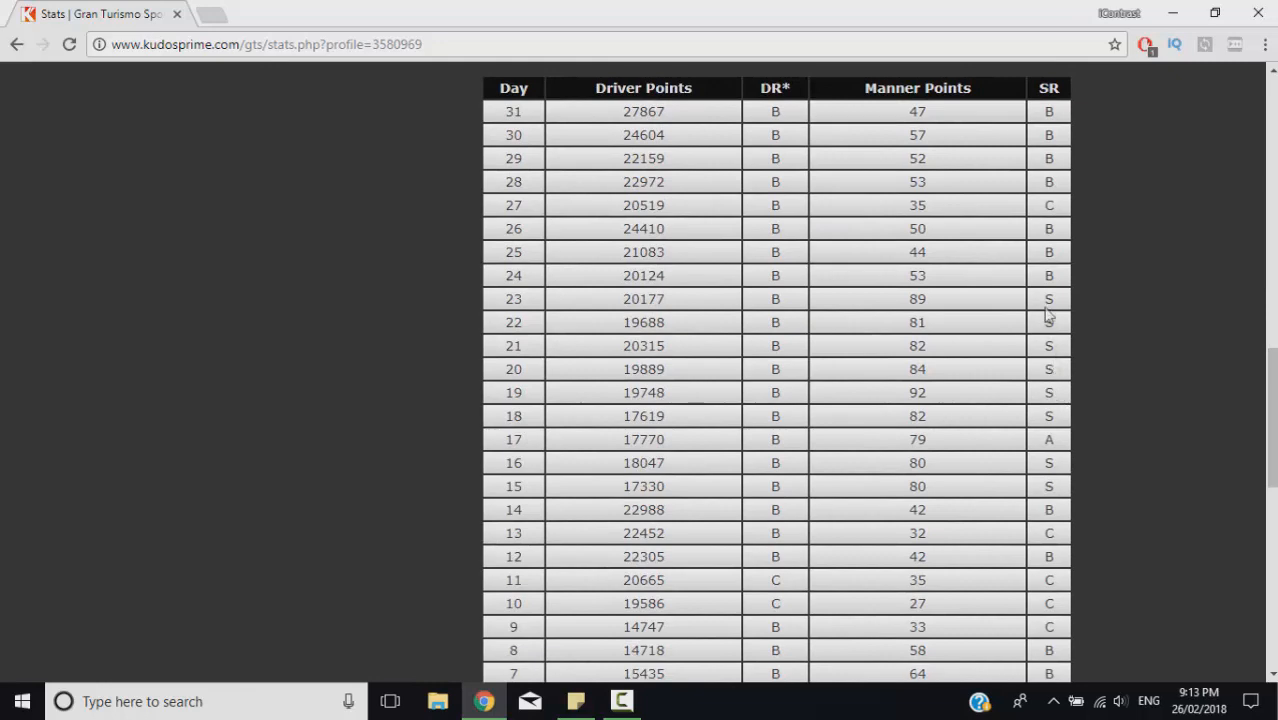
pyautogui.moveTo(982, 310)
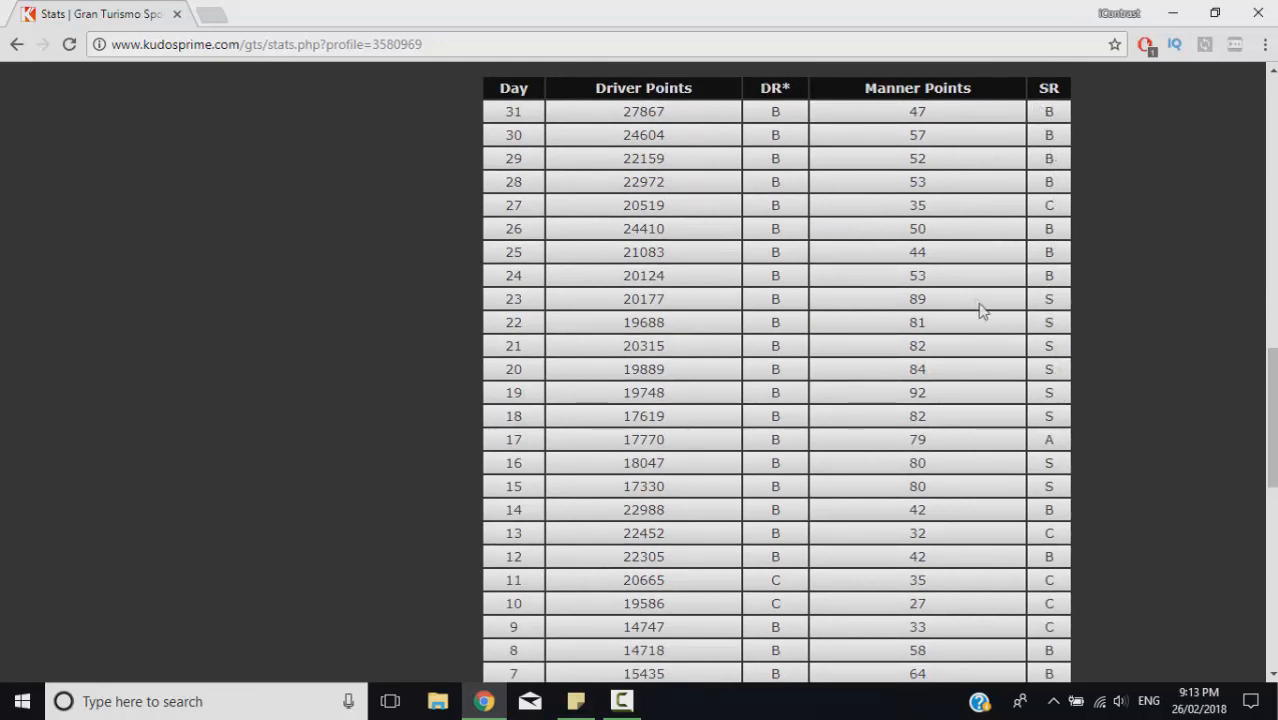
pyautogui.scroll(3)
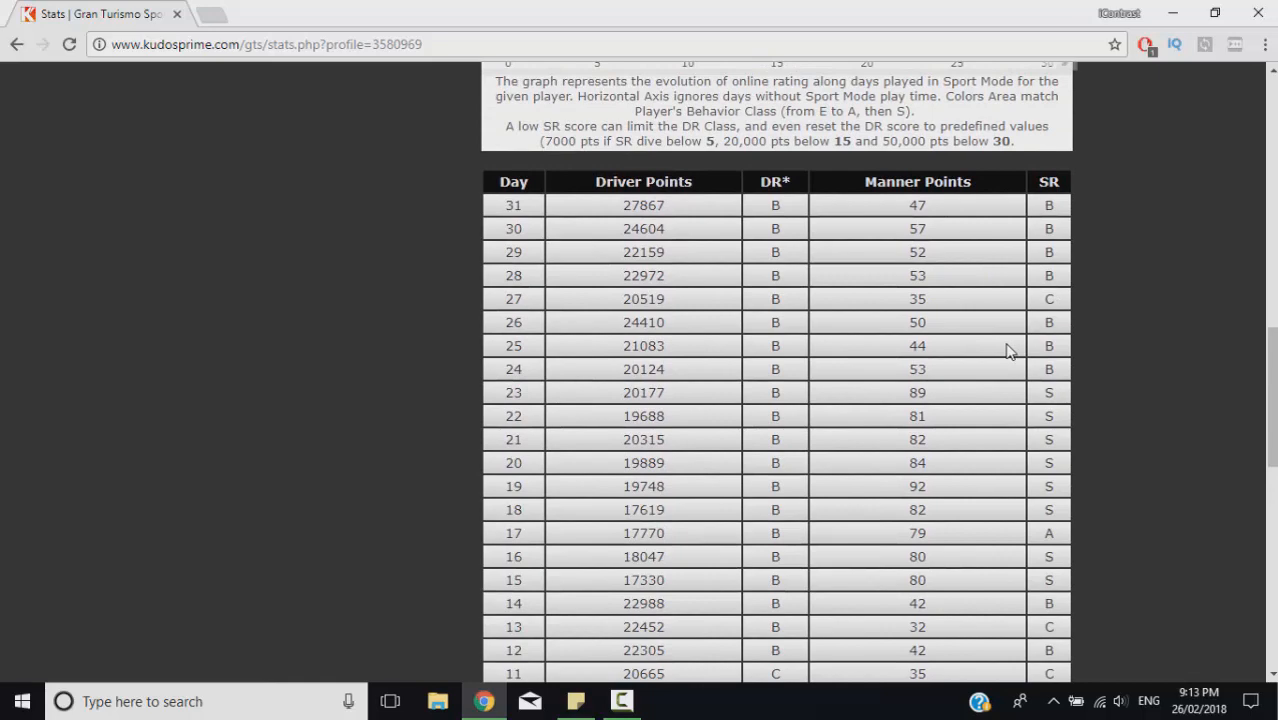
pyautogui.scroll(-3)
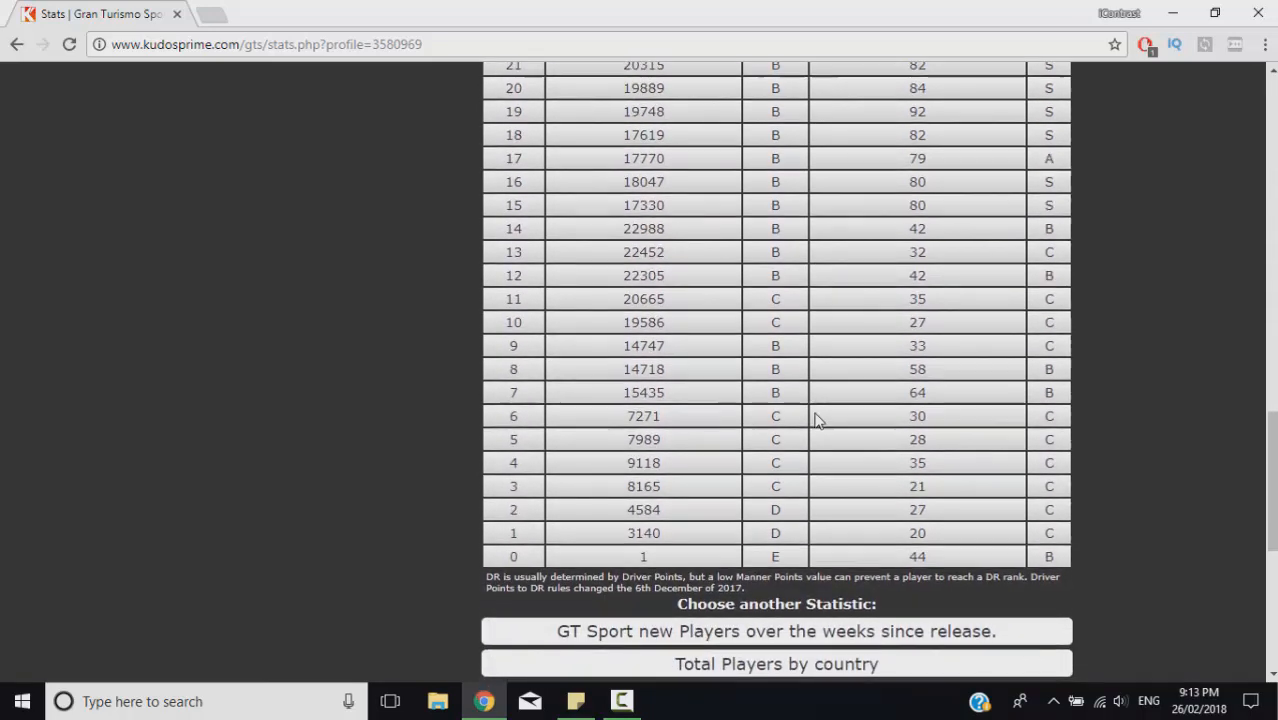
pyautogui.scroll(3)
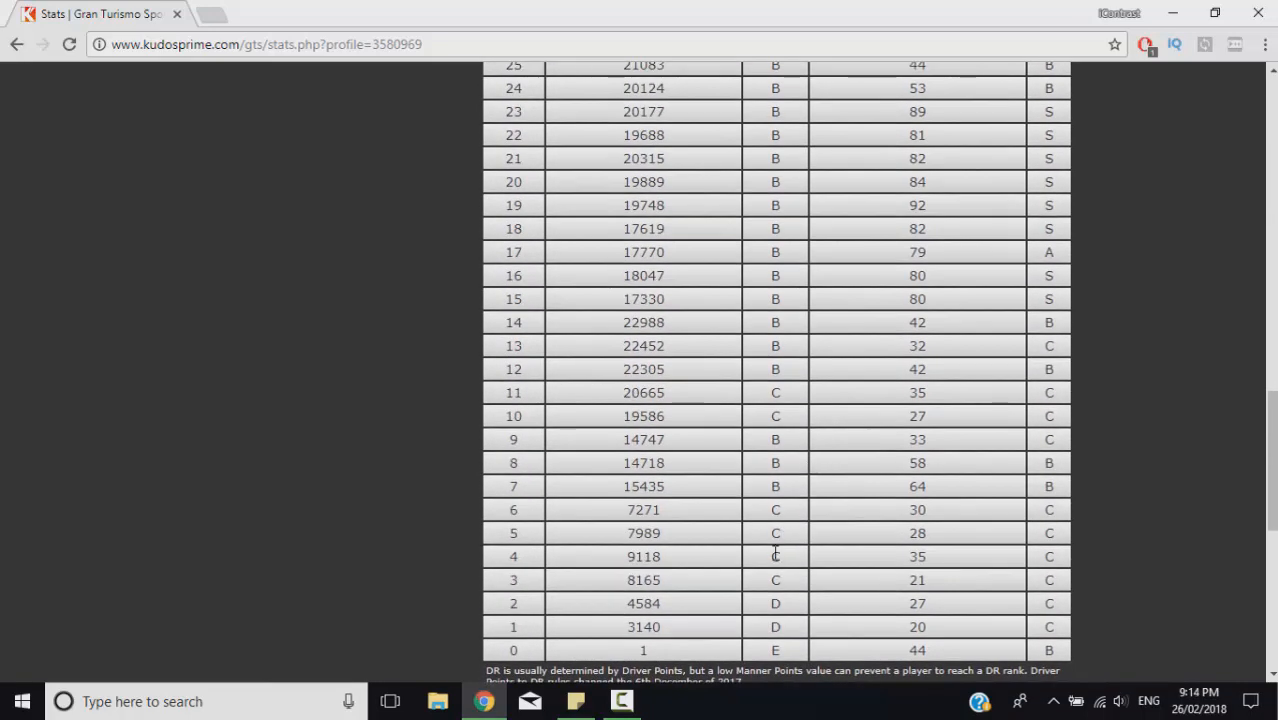
pyautogui.scroll(3)
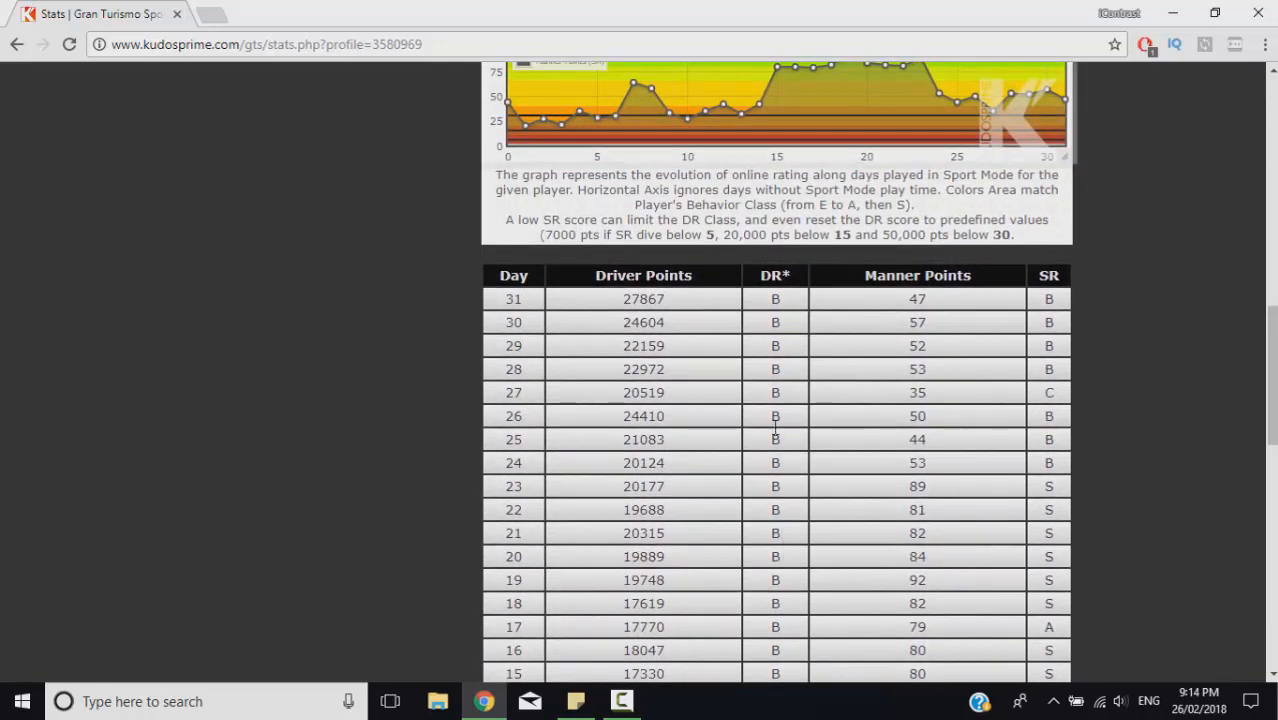
pyautogui.scroll(-3)
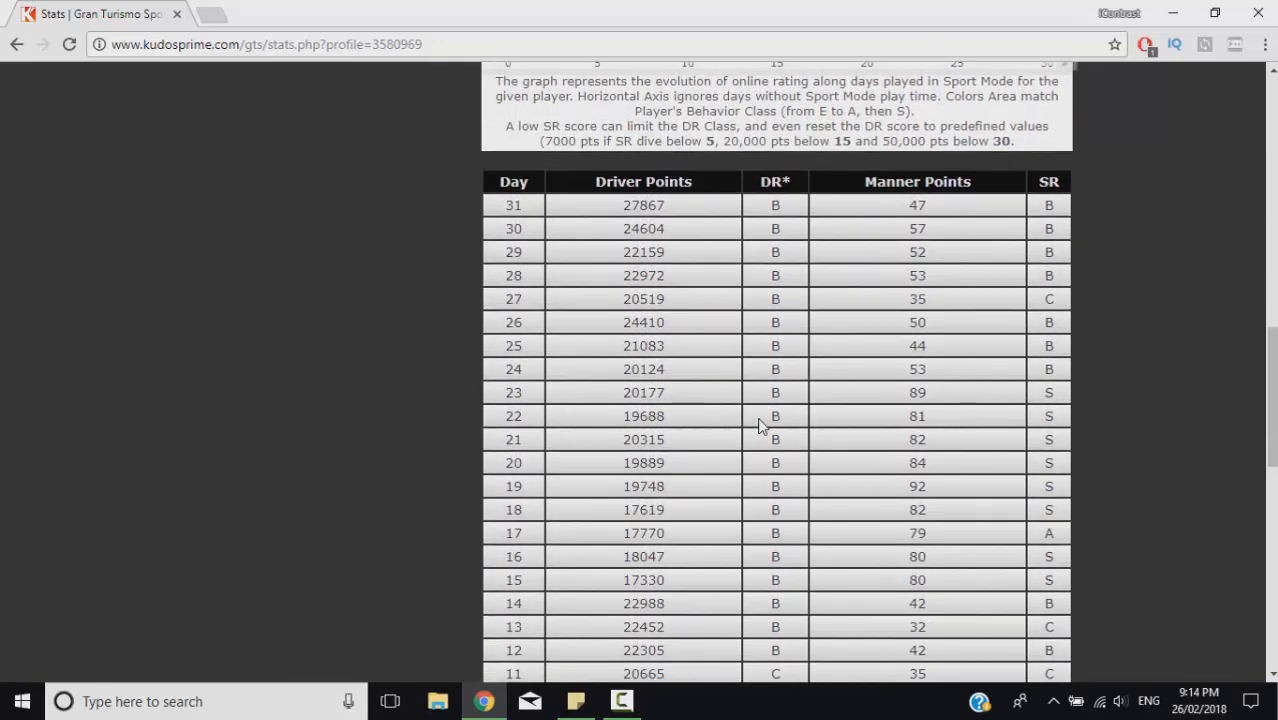
# Step: Scroll back up past the SR chart to inspect the DR Profile History data points
pyautogui.scroll(3)
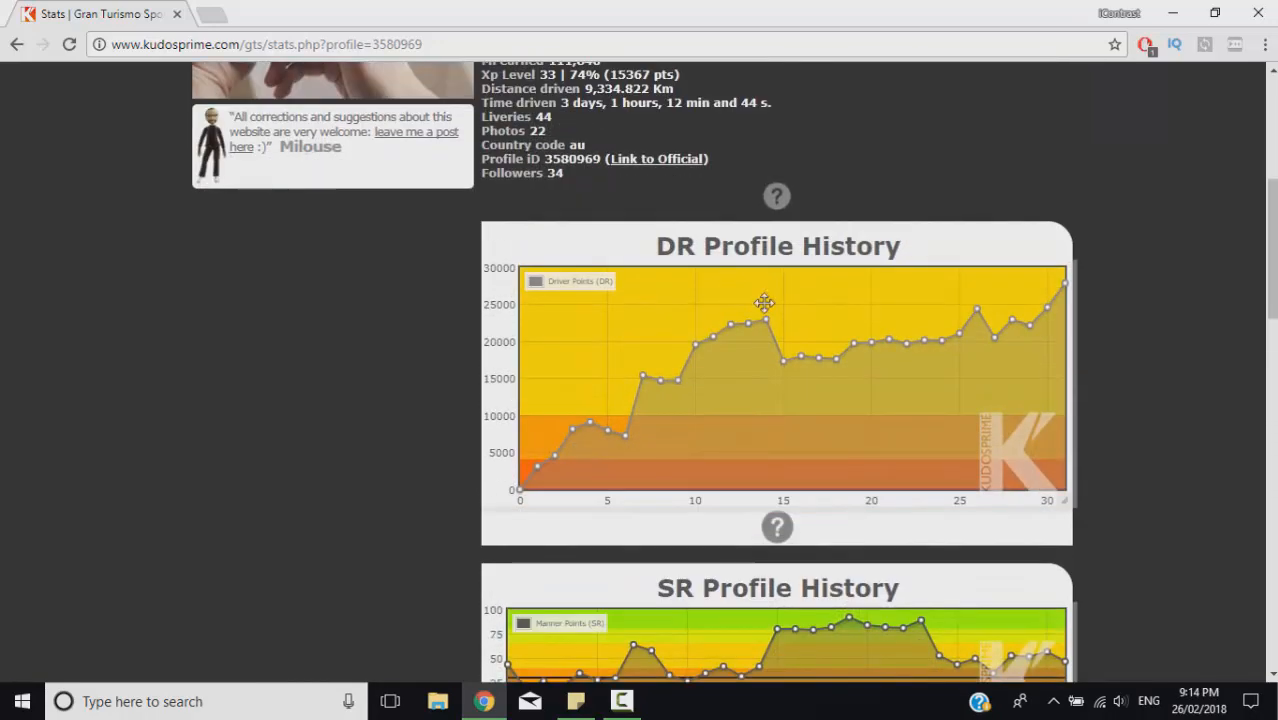
pyautogui.moveTo(1058, 280)
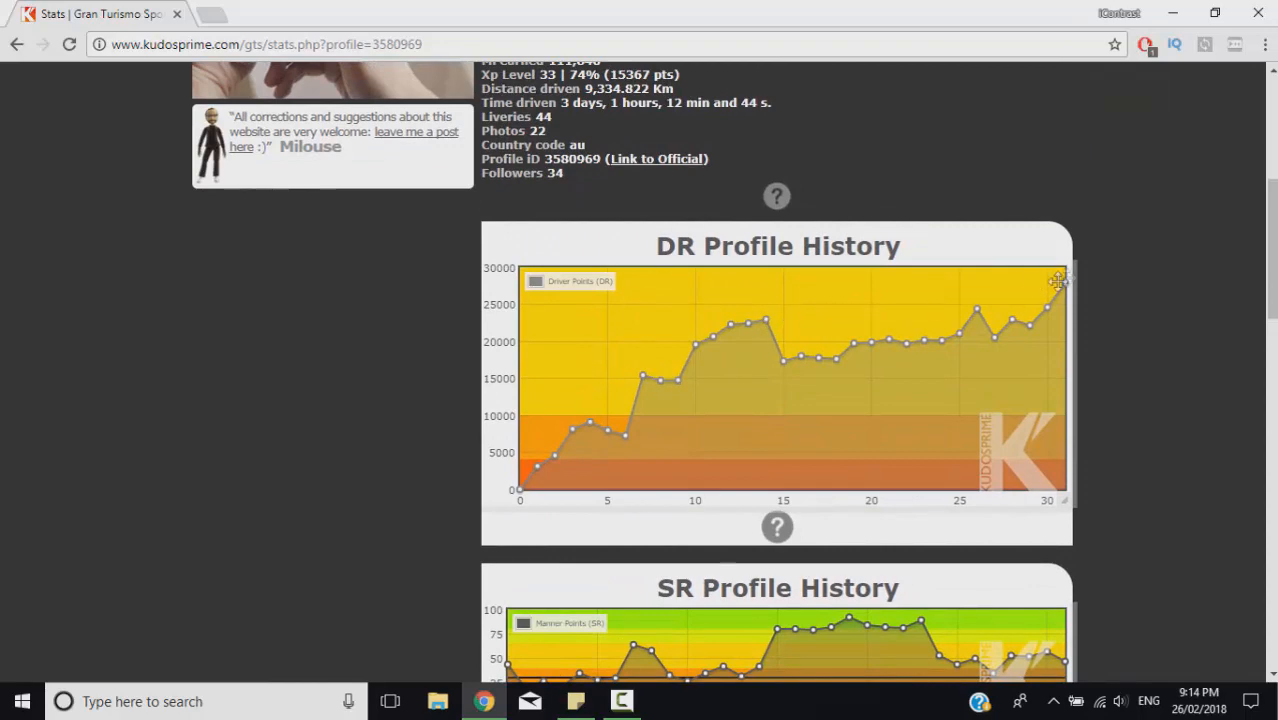
pyautogui.scroll(-3)
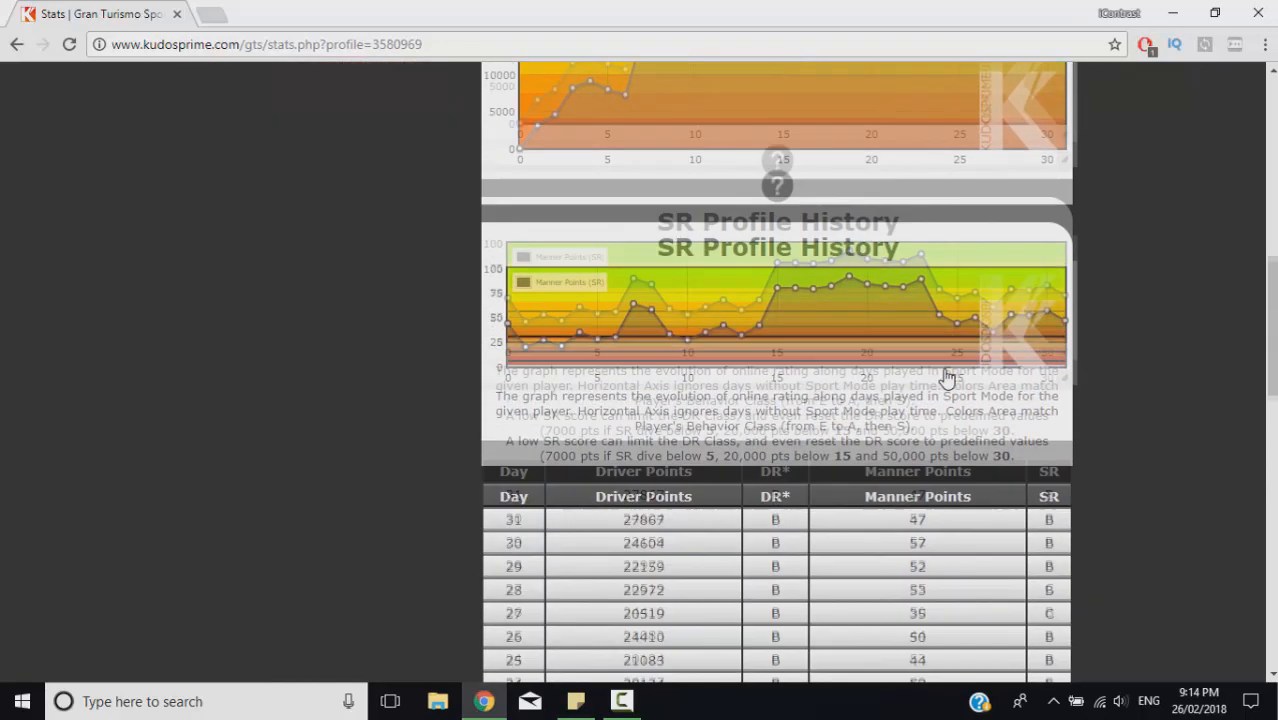
pyautogui.scroll(-3)
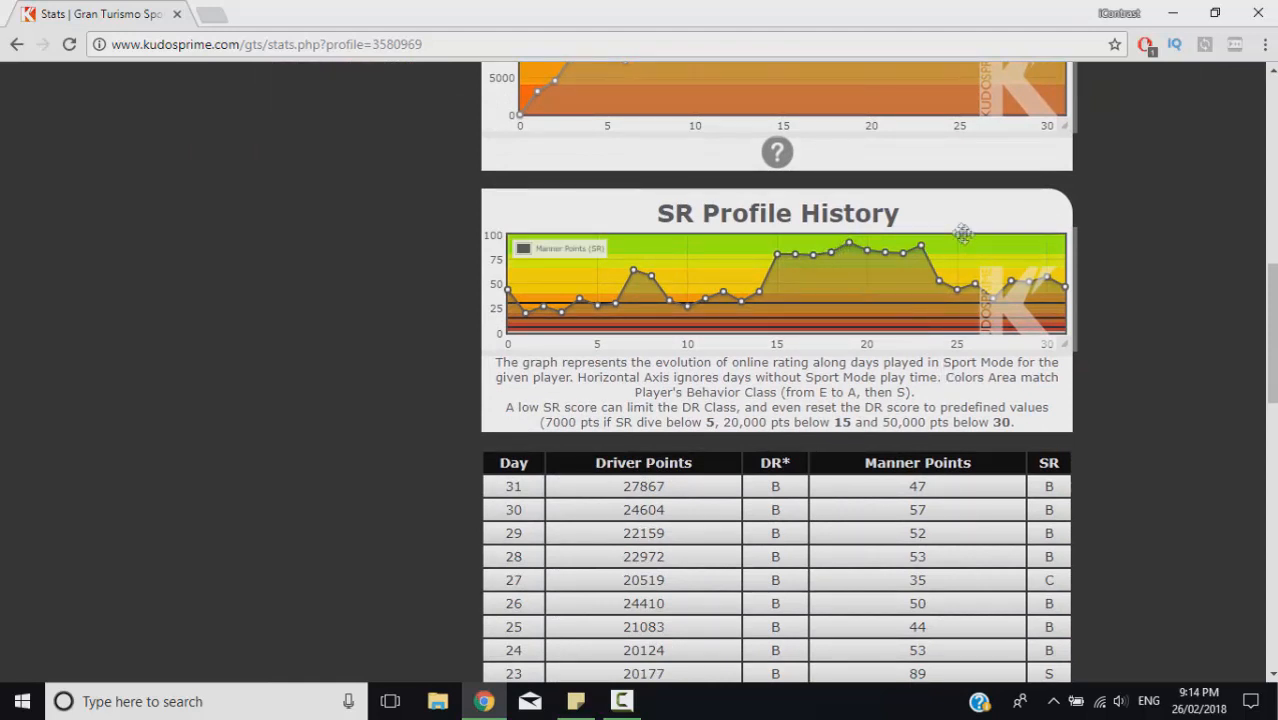
pyautogui.moveTo(968, 234)
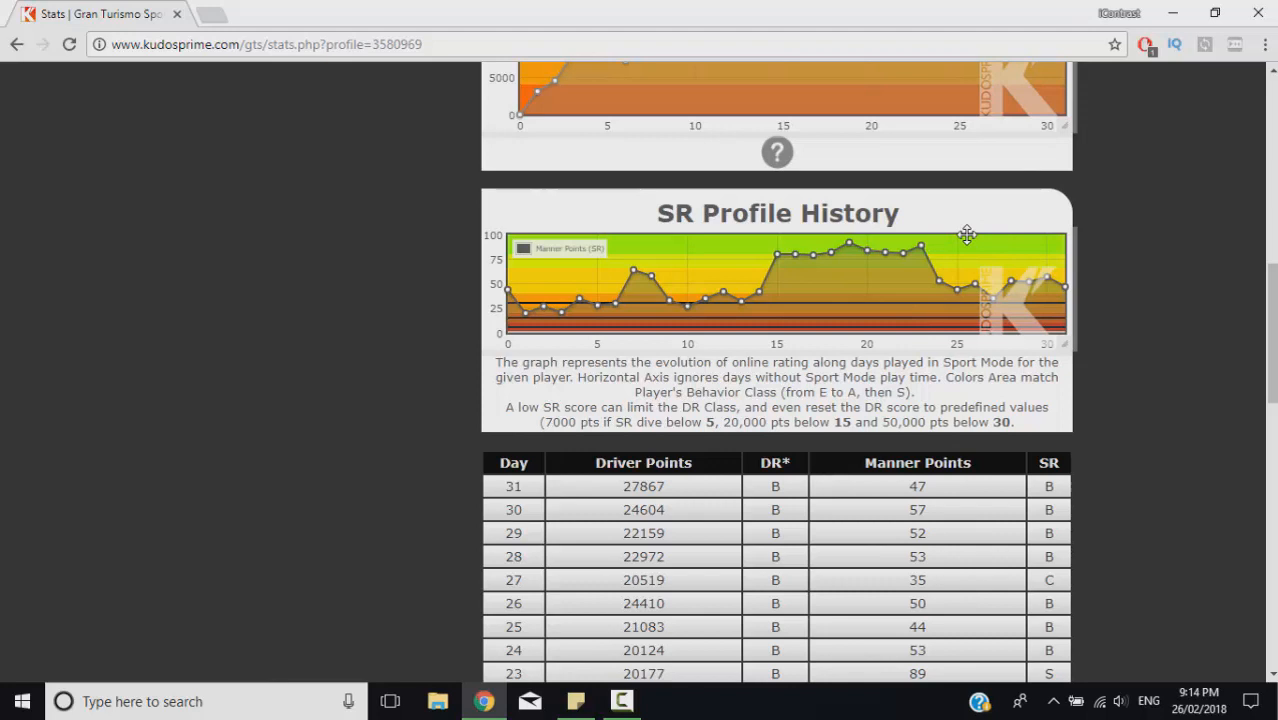
pyautogui.moveTo(1024, 268)
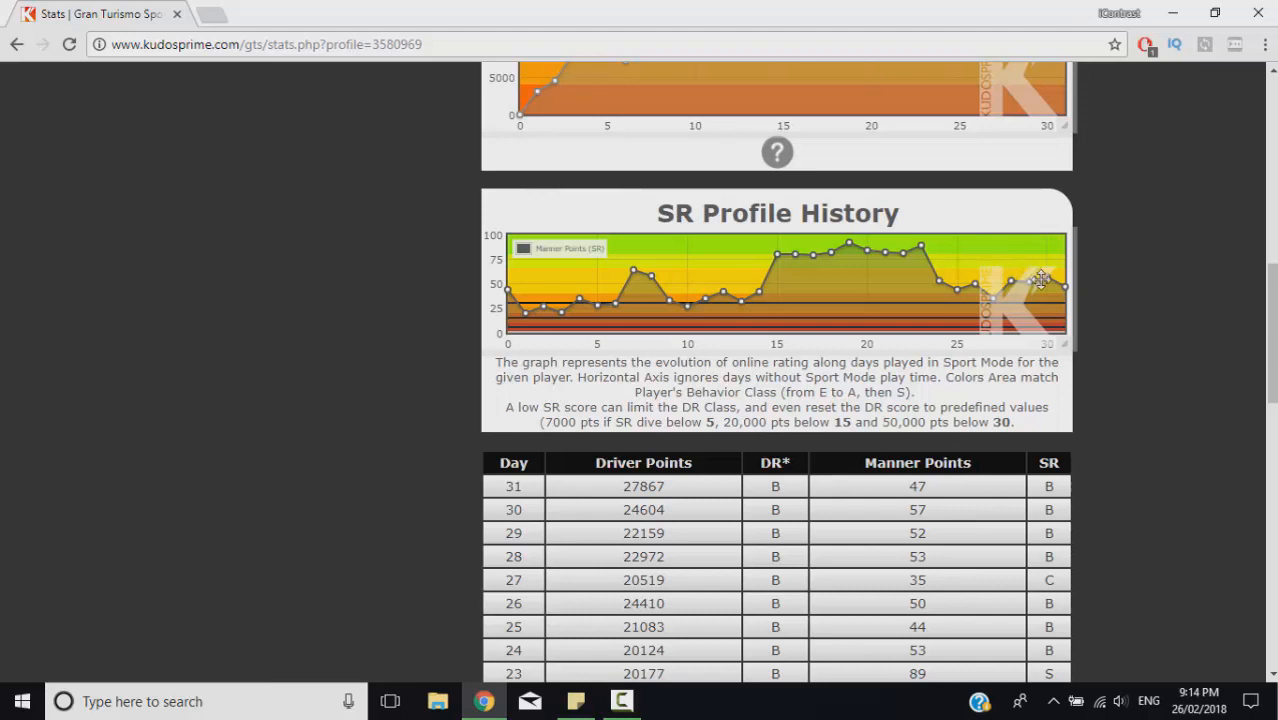
pyautogui.moveTo(1056, 318)
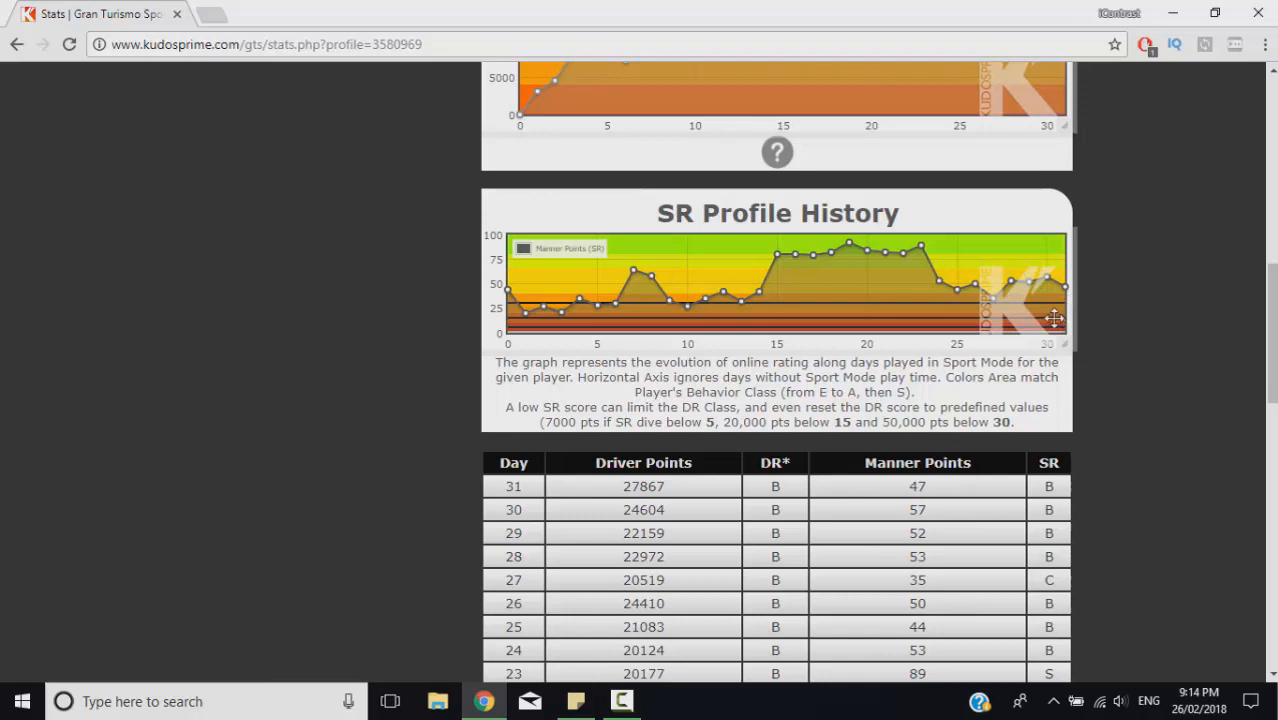
pyautogui.scroll(3)
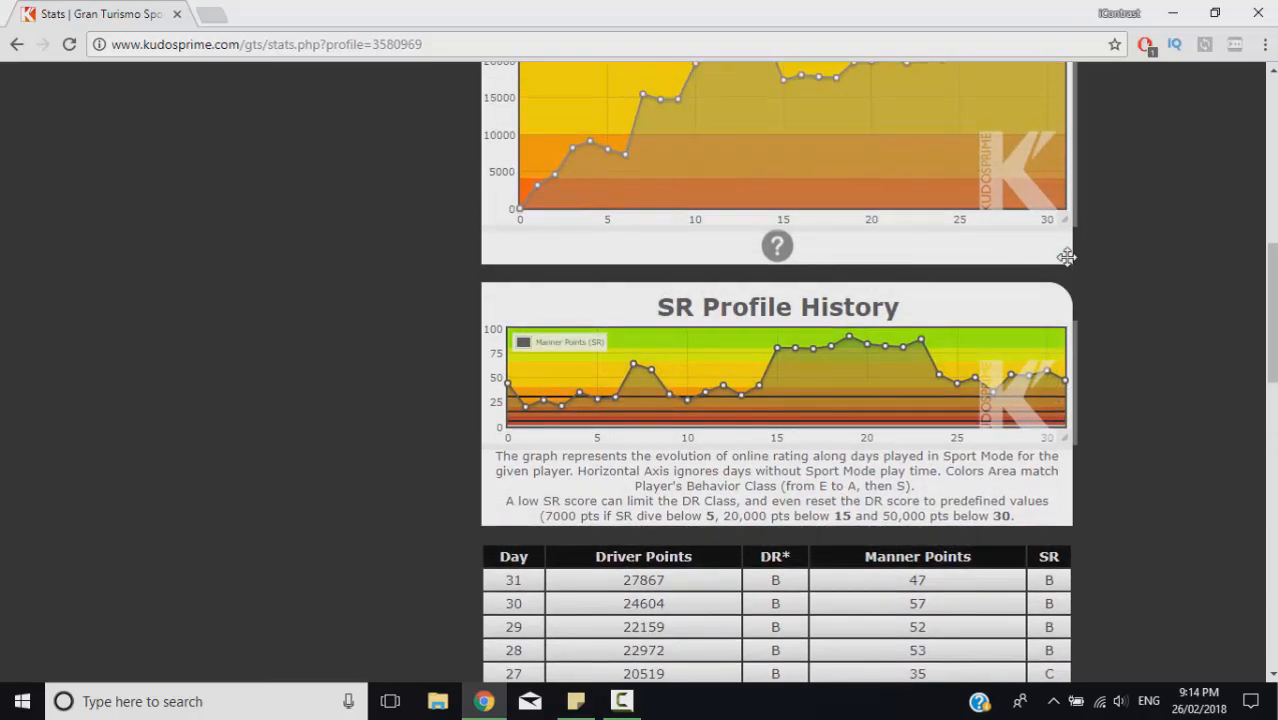
pyautogui.scroll(3)
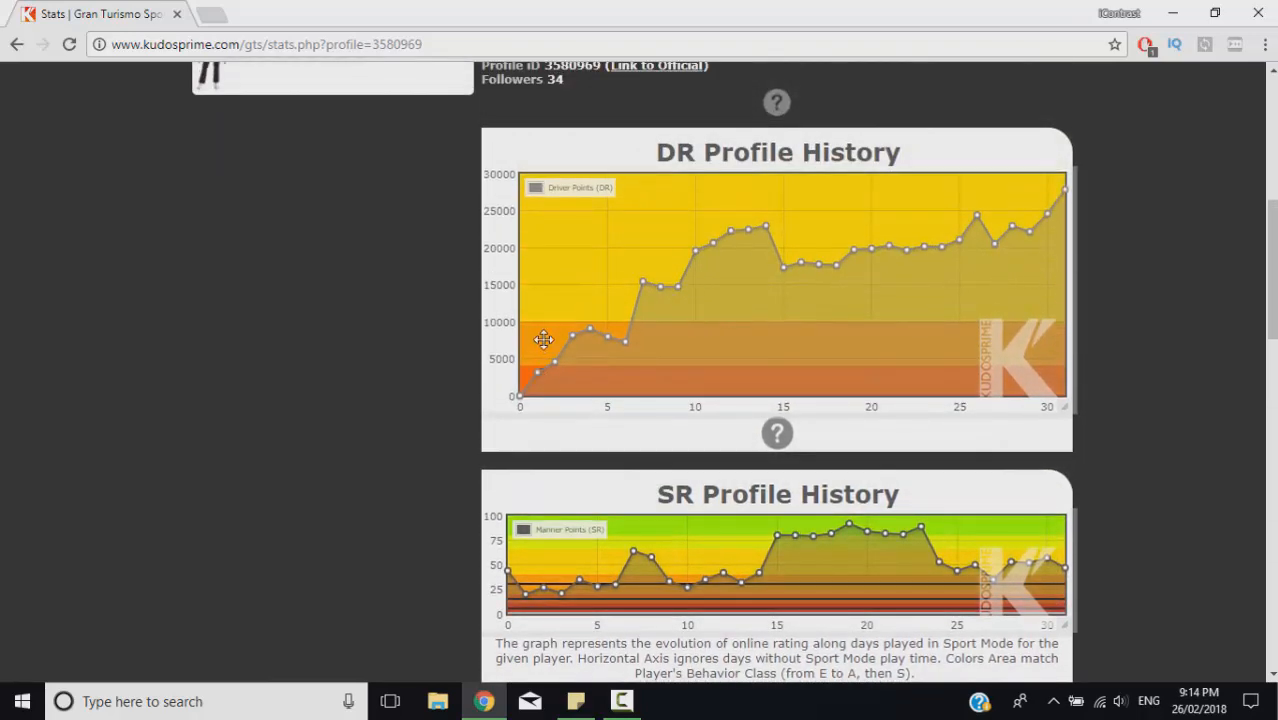
pyautogui.moveTo(990, 252)
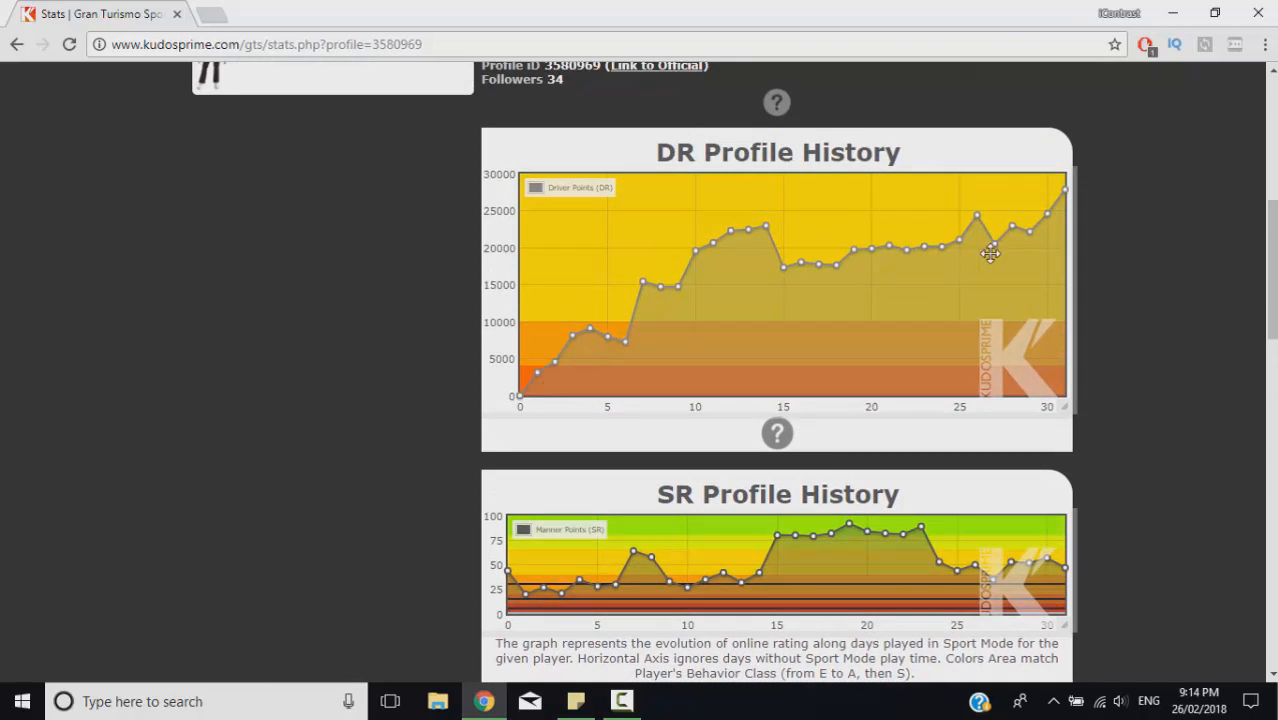
pyautogui.moveTo(1104, 236)
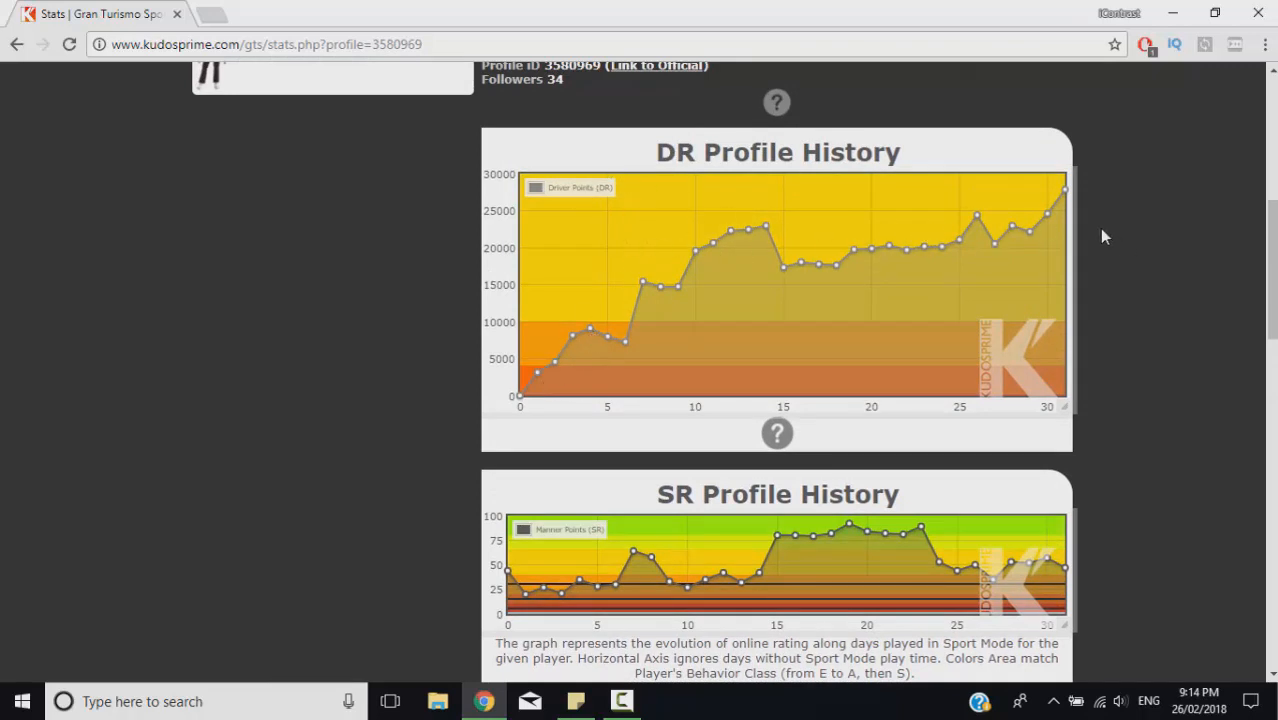
pyautogui.moveTo(1094, 240)
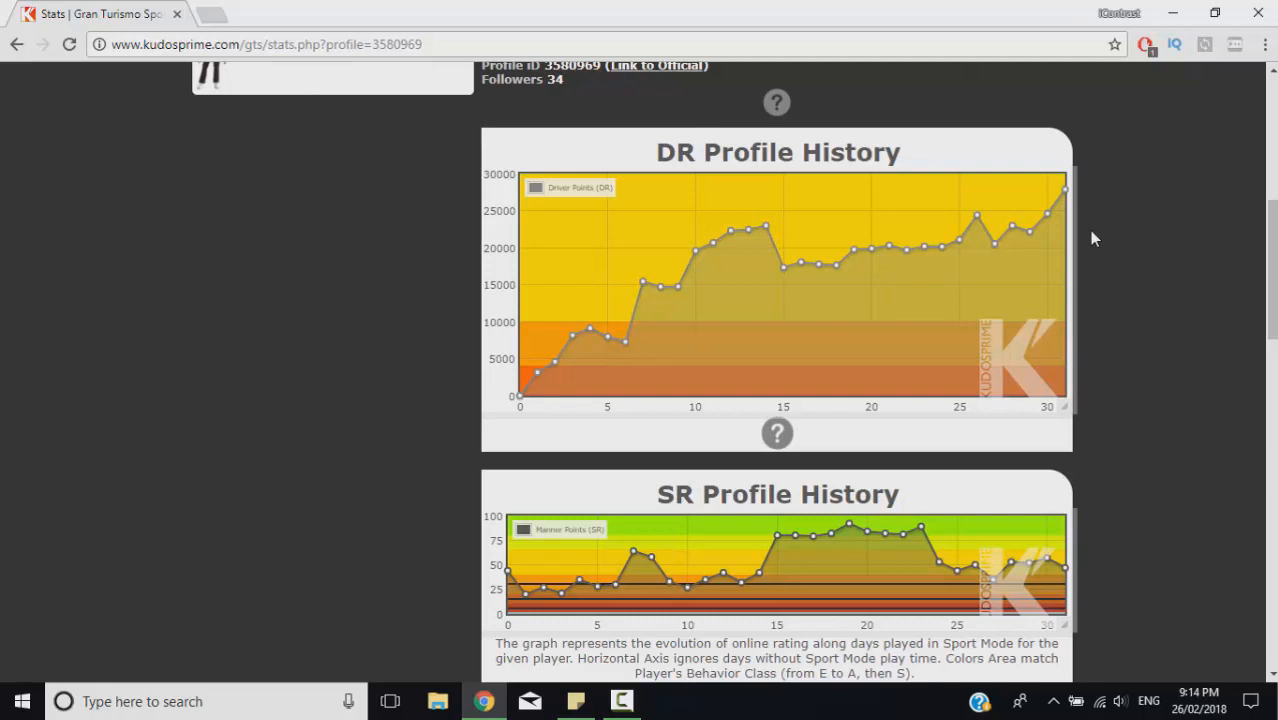
pyautogui.moveTo(1136, 244)
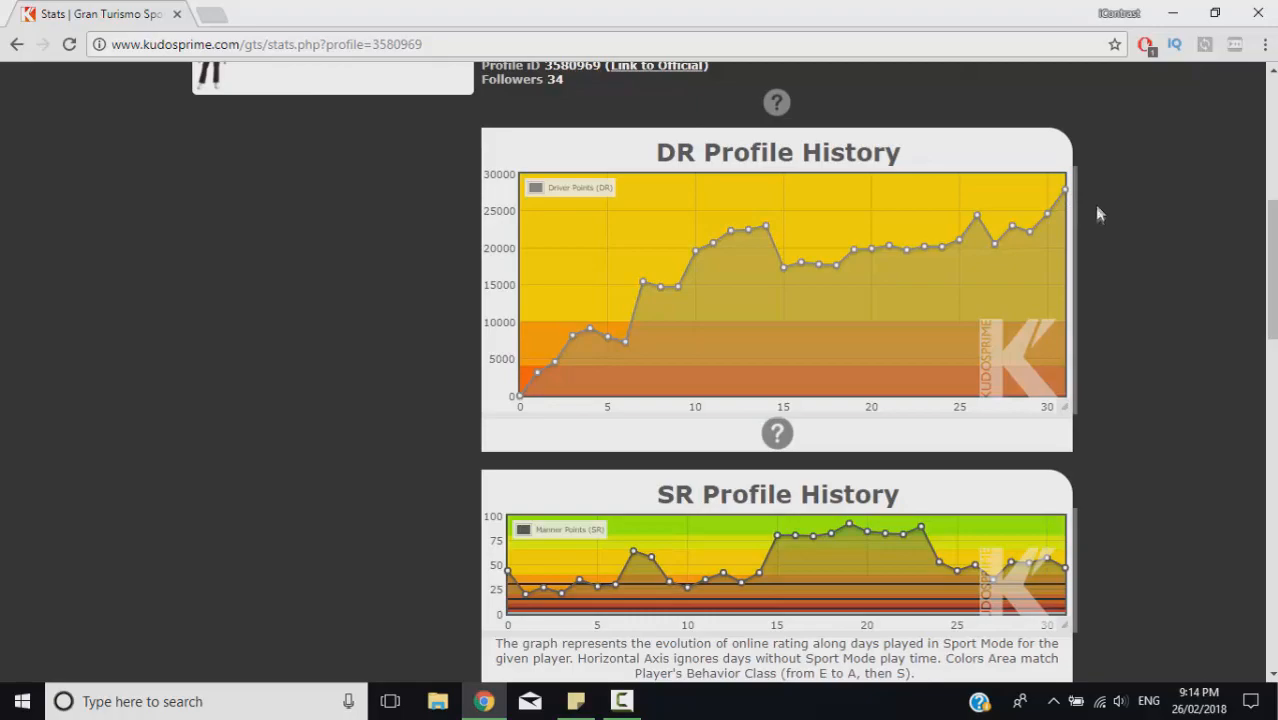
pyautogui.scroll(-3)
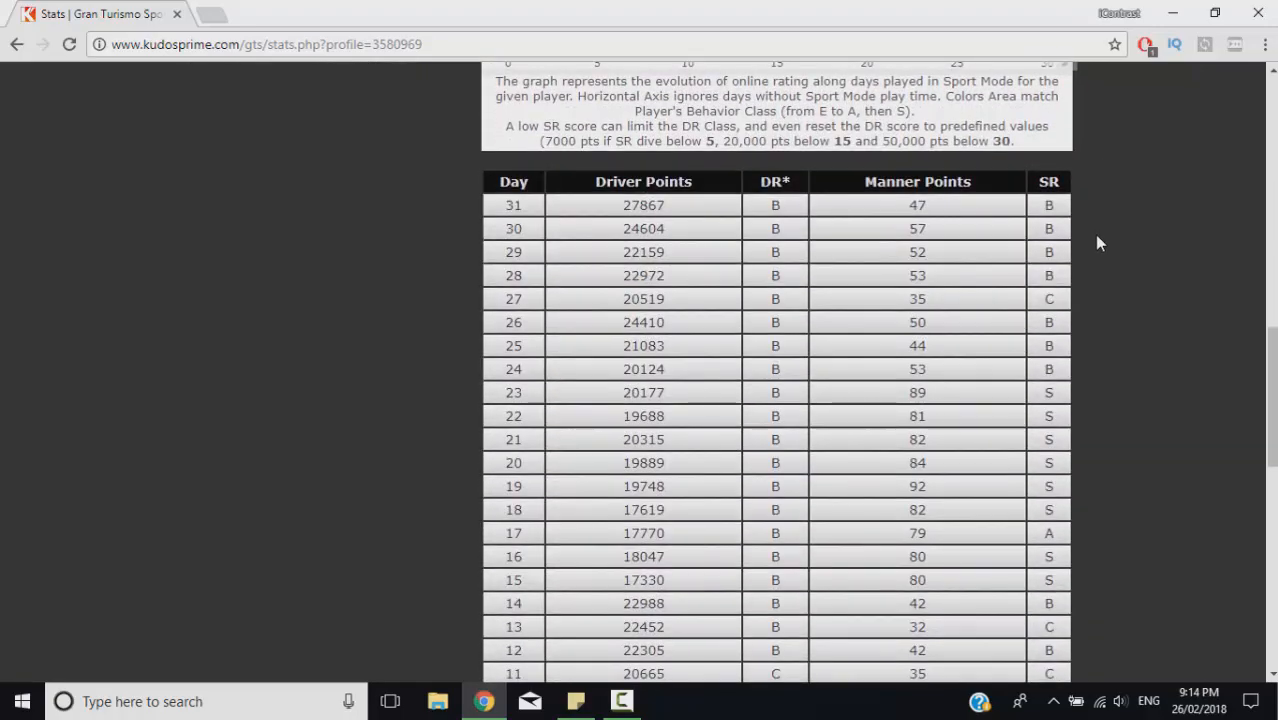
pyautogui.scroll(3)
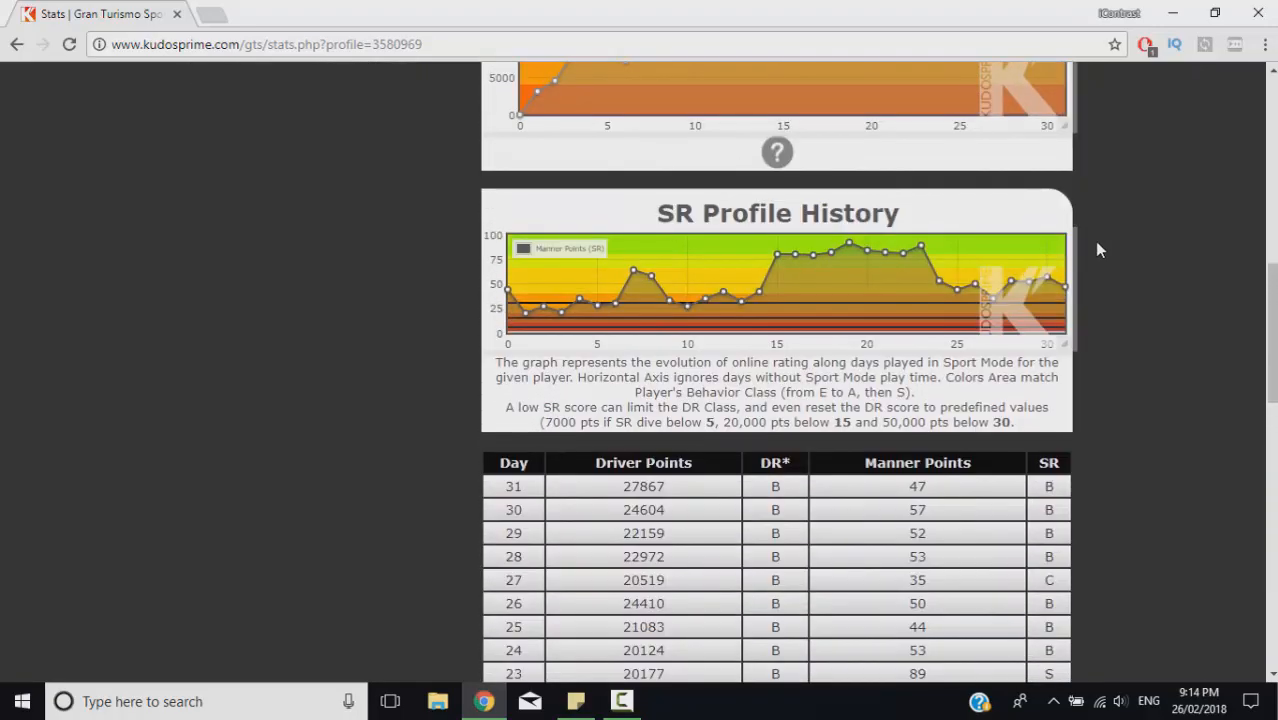
pyautogui.scroll(-3)
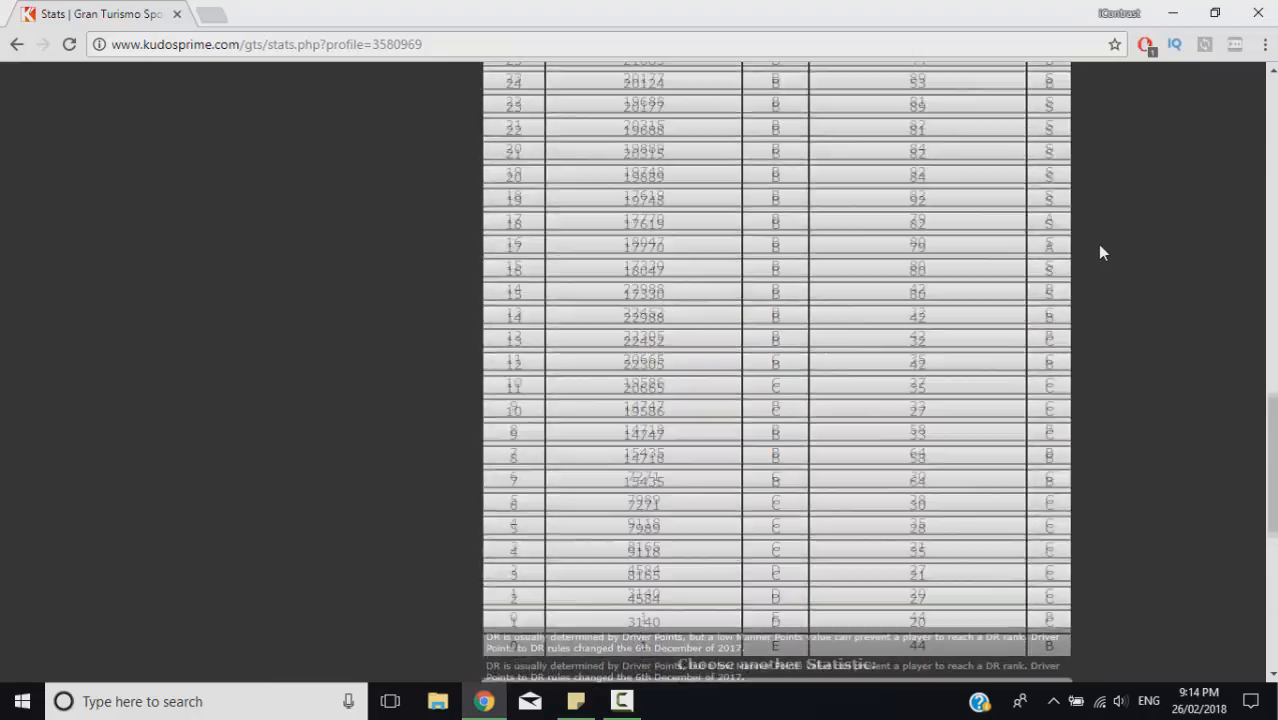
pyautogui.scroll(-3)
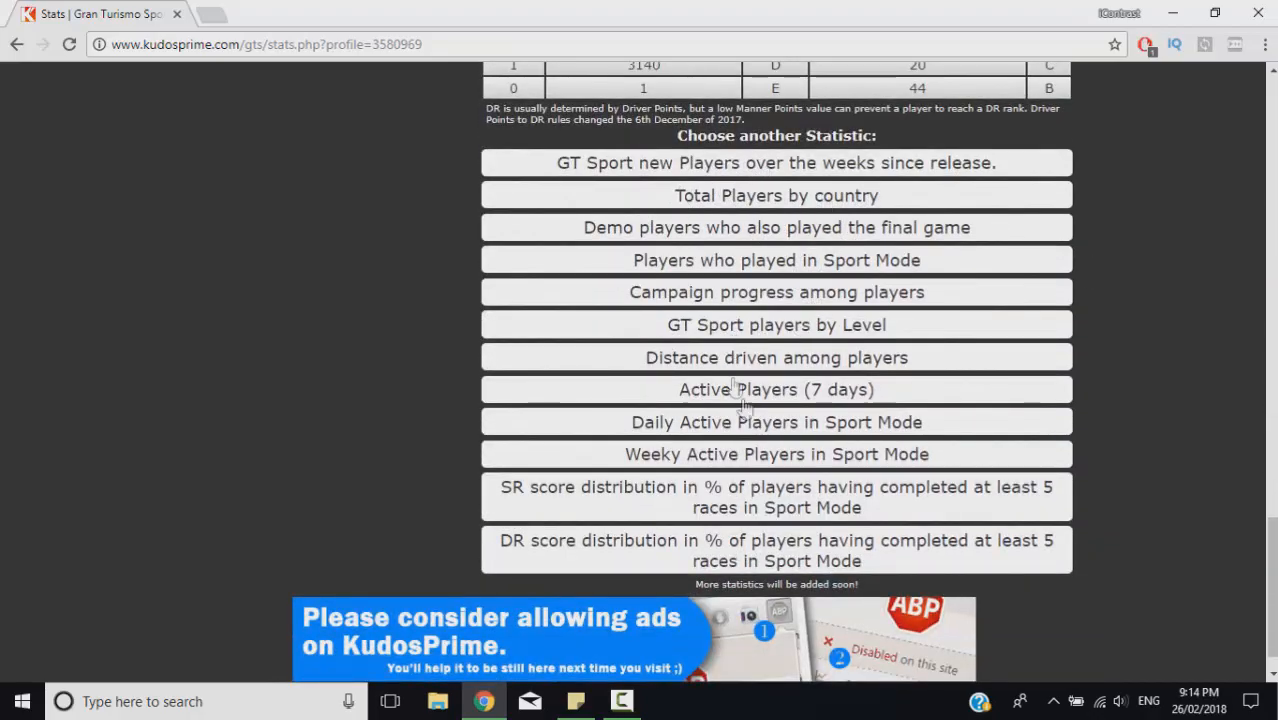
pyautogui.scroll(3)
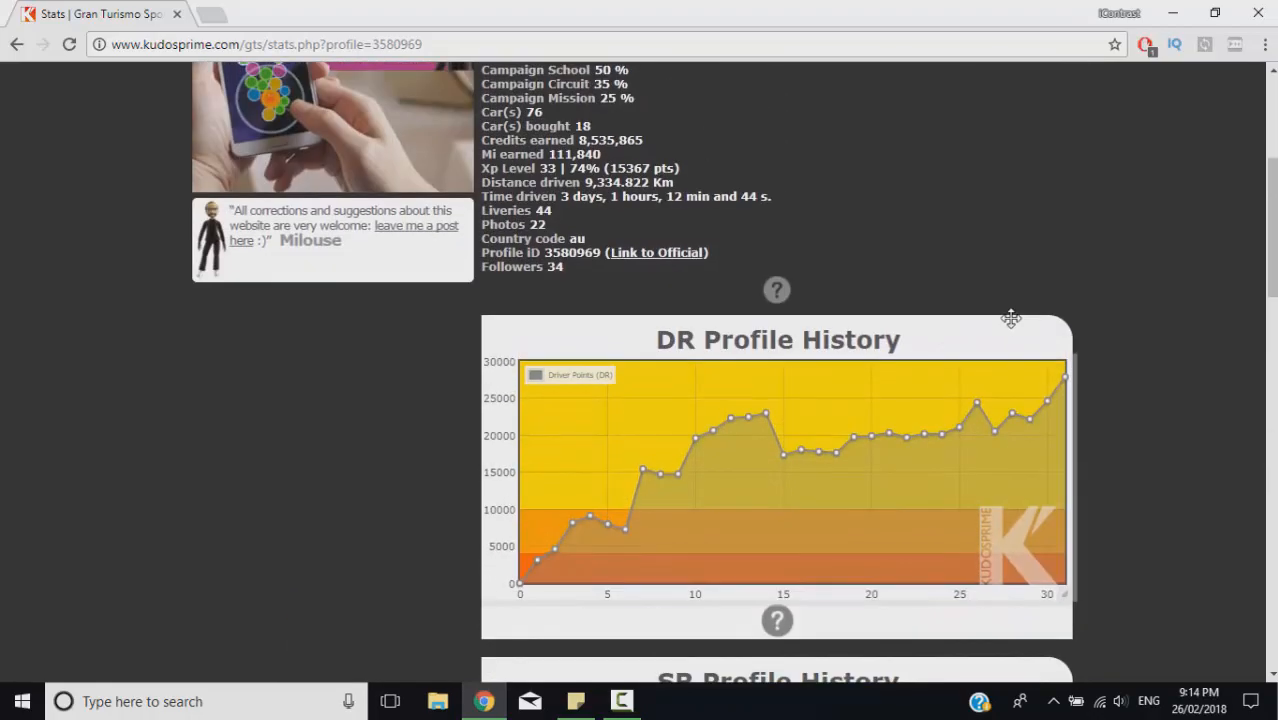
pyautogui.scroll(-3)
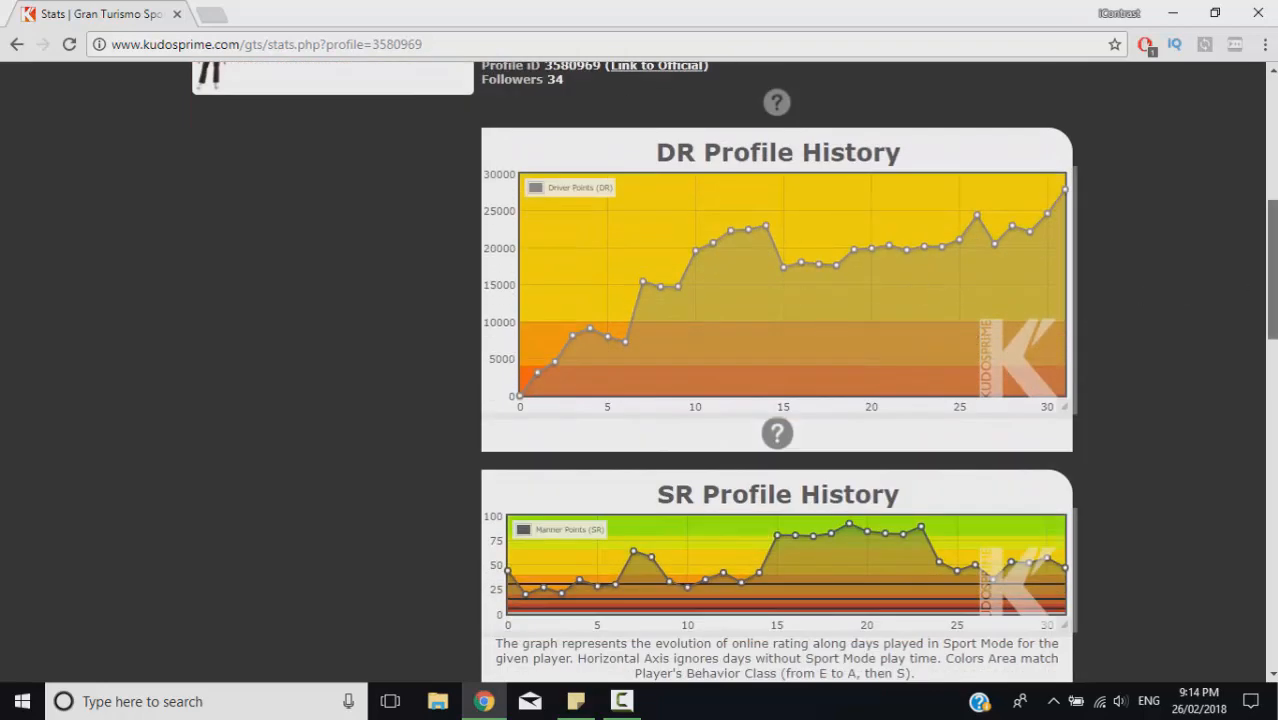
pyautogui.scroll(-3)
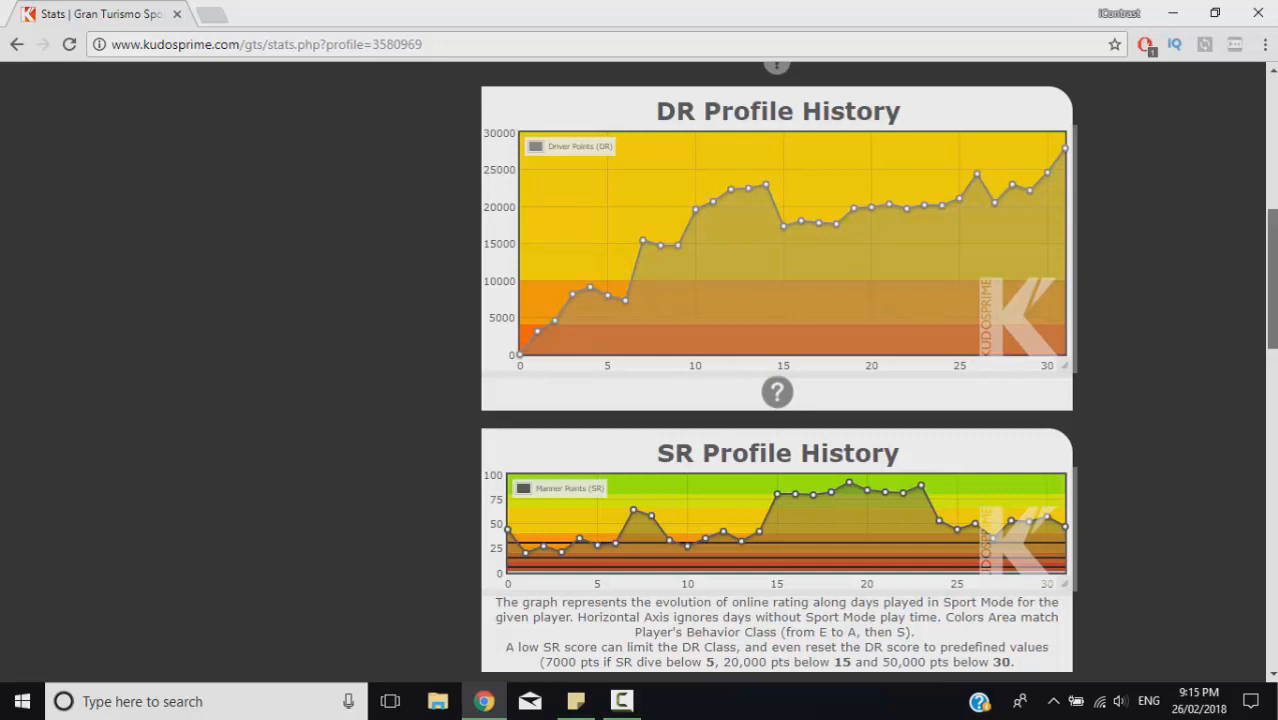
pyautogui.scroll(3)
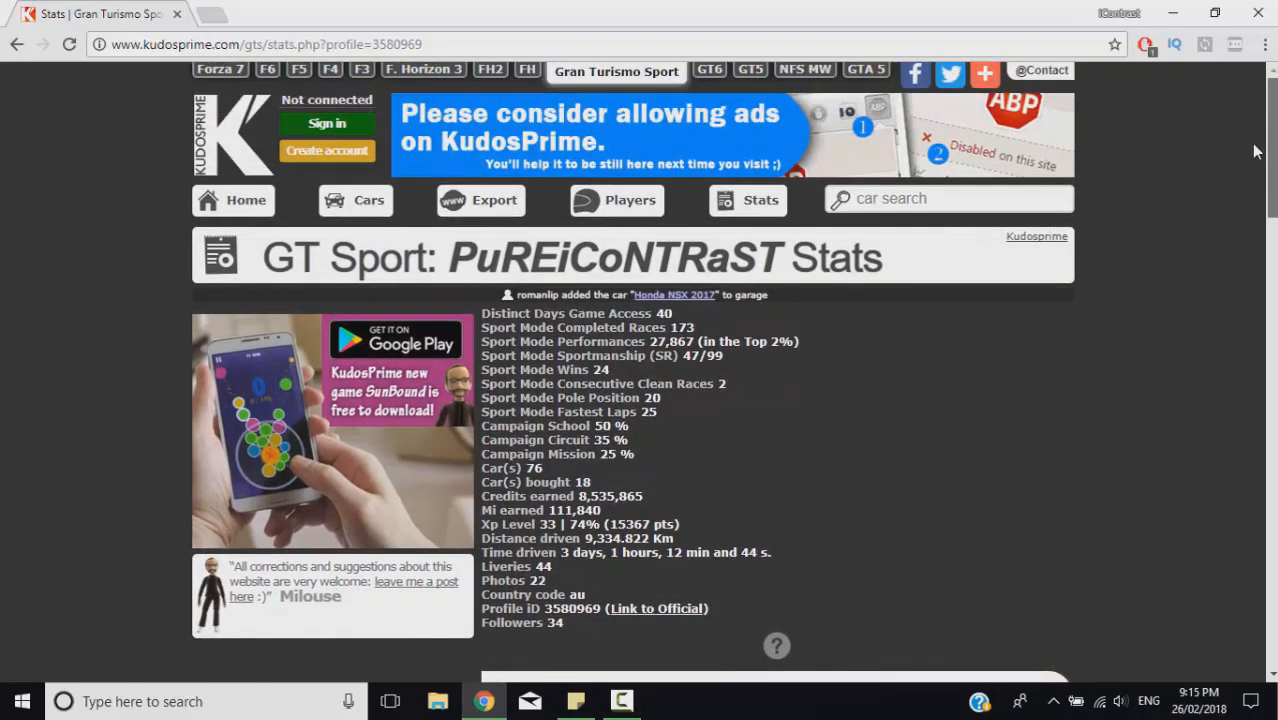
pyautogui.scroll(-3)
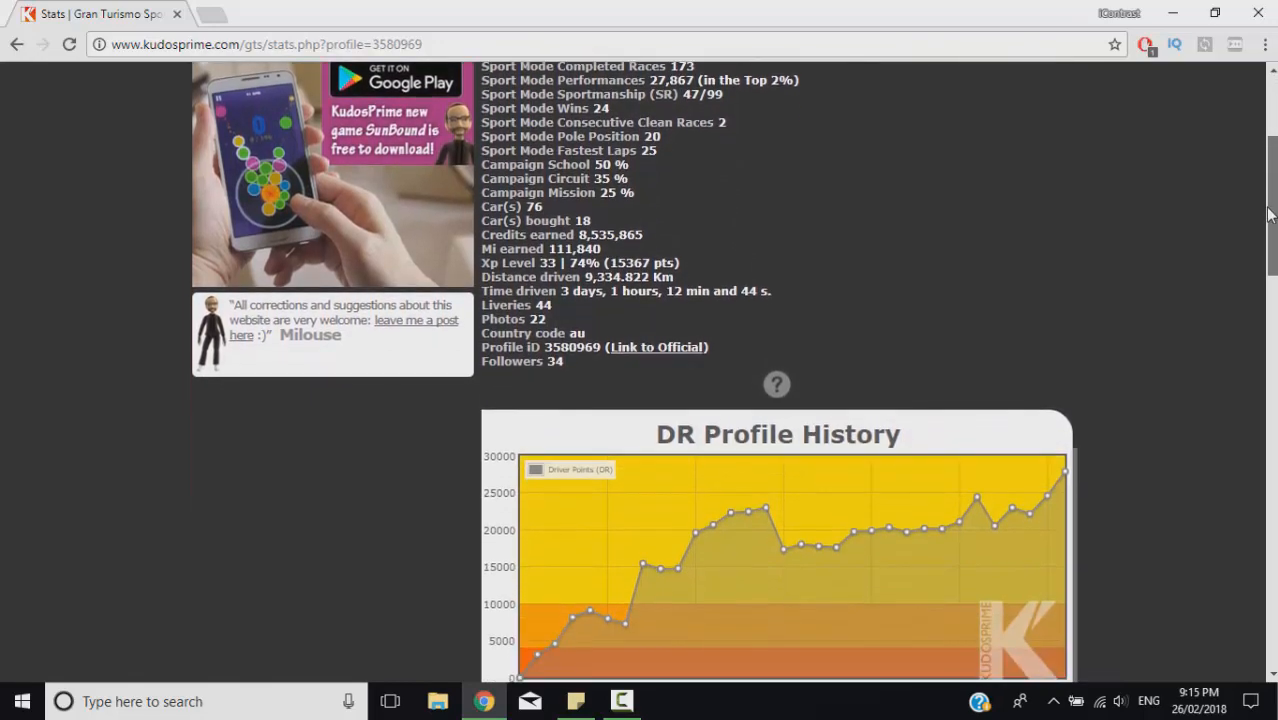
pyautogui.scroll(3)
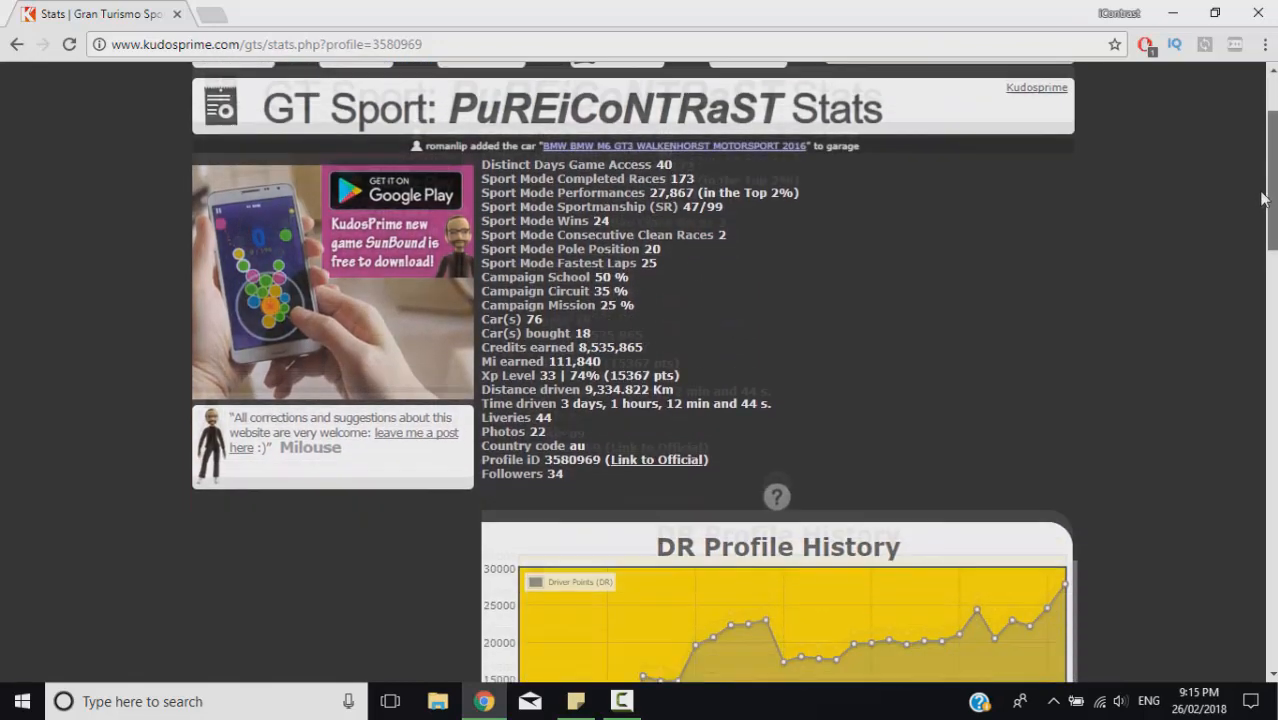
pyautogui.scroll(-3)
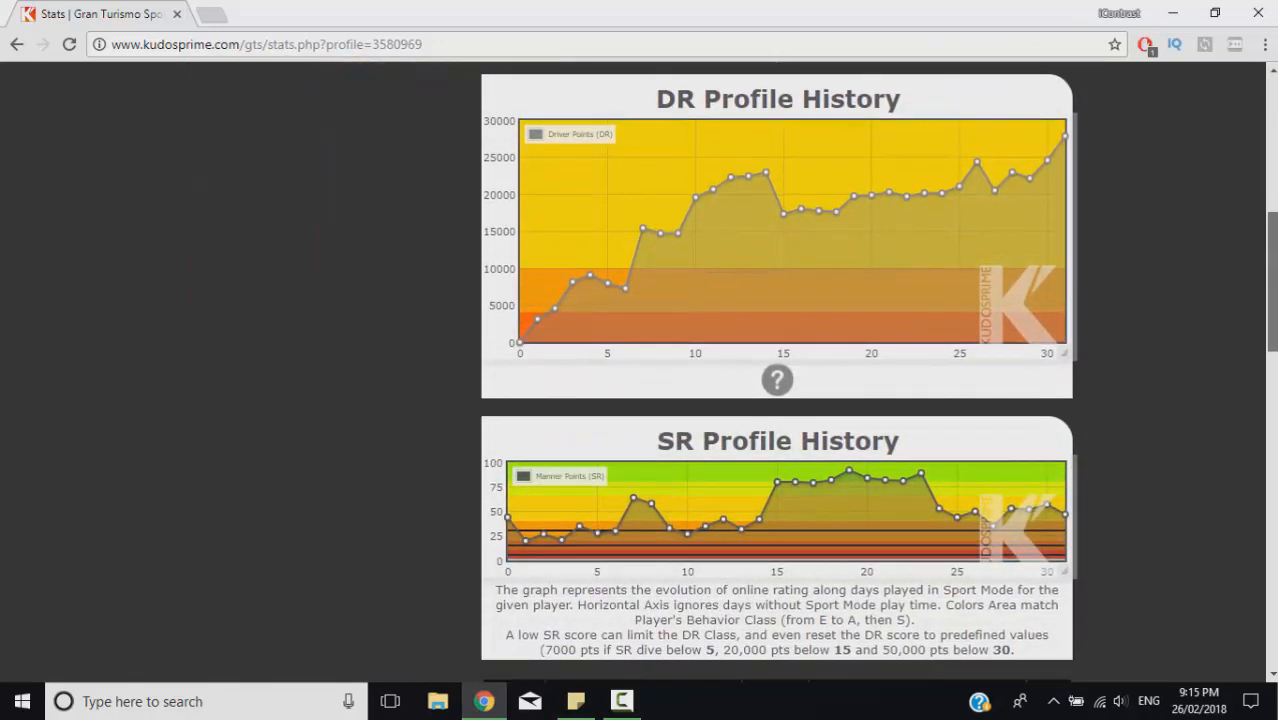